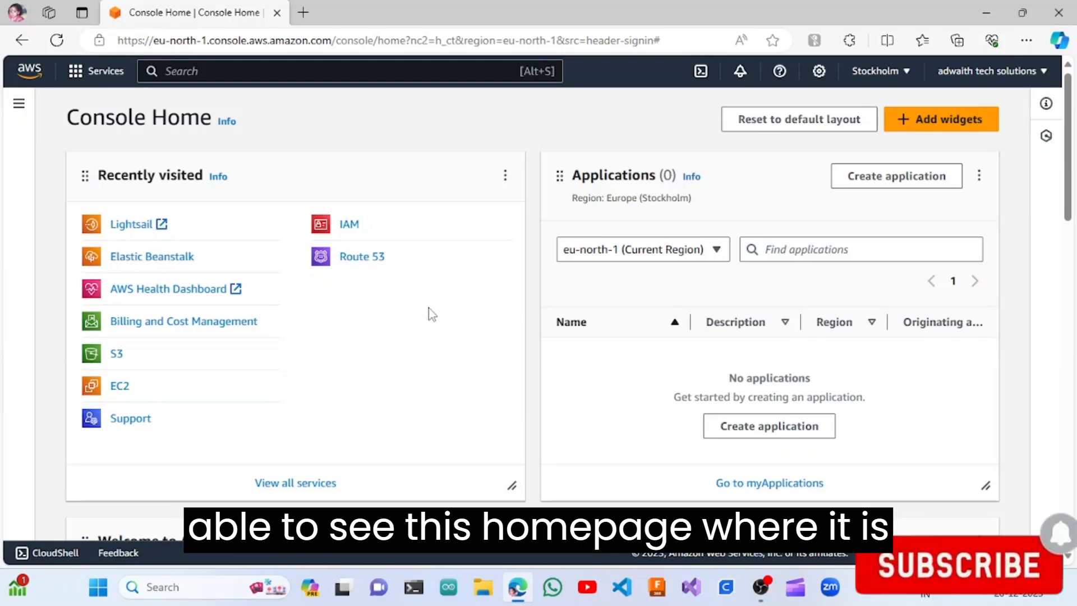
{"action": "mouse_move", "coordinate": [147, 240]}
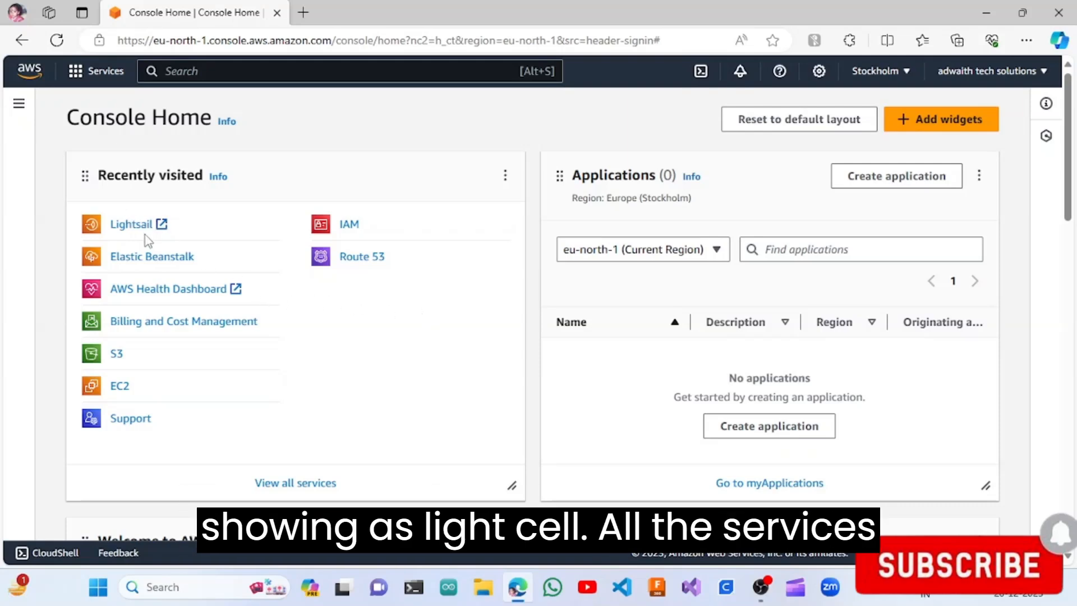
{"action": "mouse_move", "coordinate": [278, 323]}
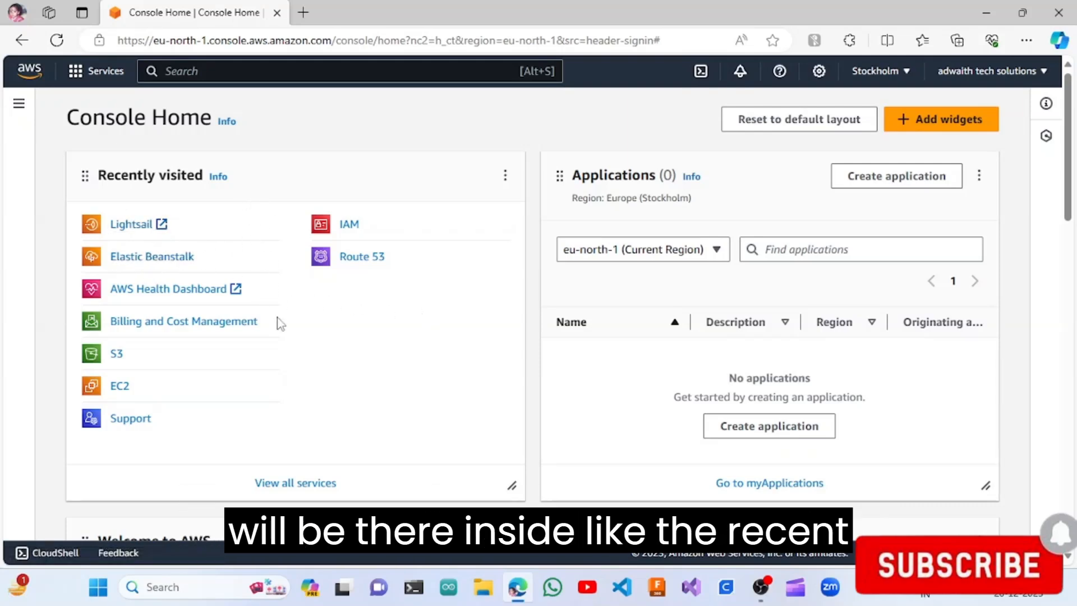
{"action": "mouse_move", "coordinate": [336, 336]}
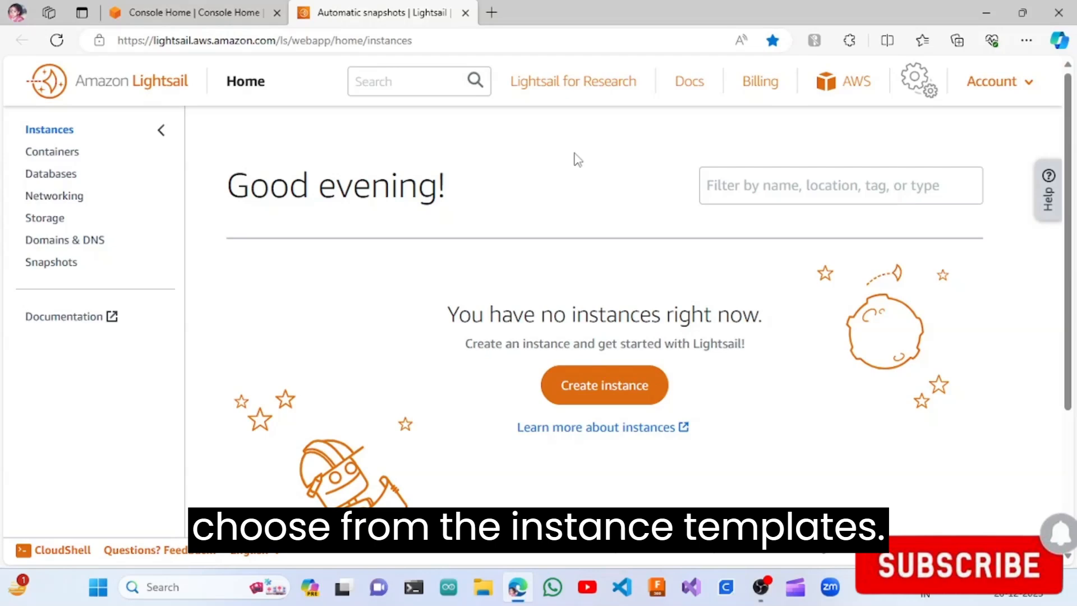
{"action": "mouse_move", "coordinate": [438, 264]}
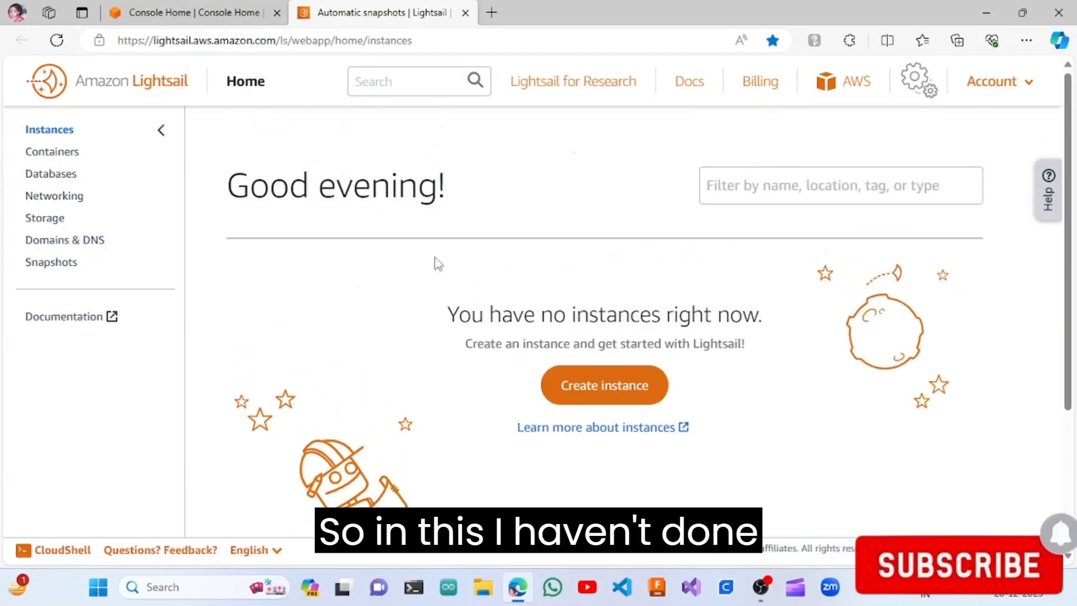
{"action": "mouse_move", "coordinate": [648, 214]}
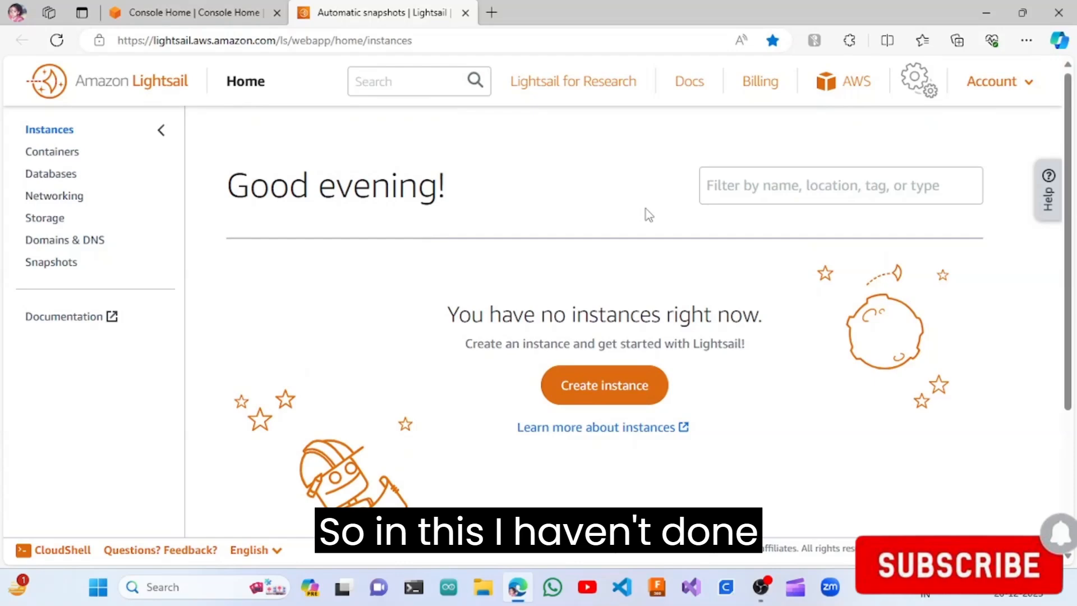
{"action": "scroll", "scroll_direction": "down", "scroll_amount": 3}
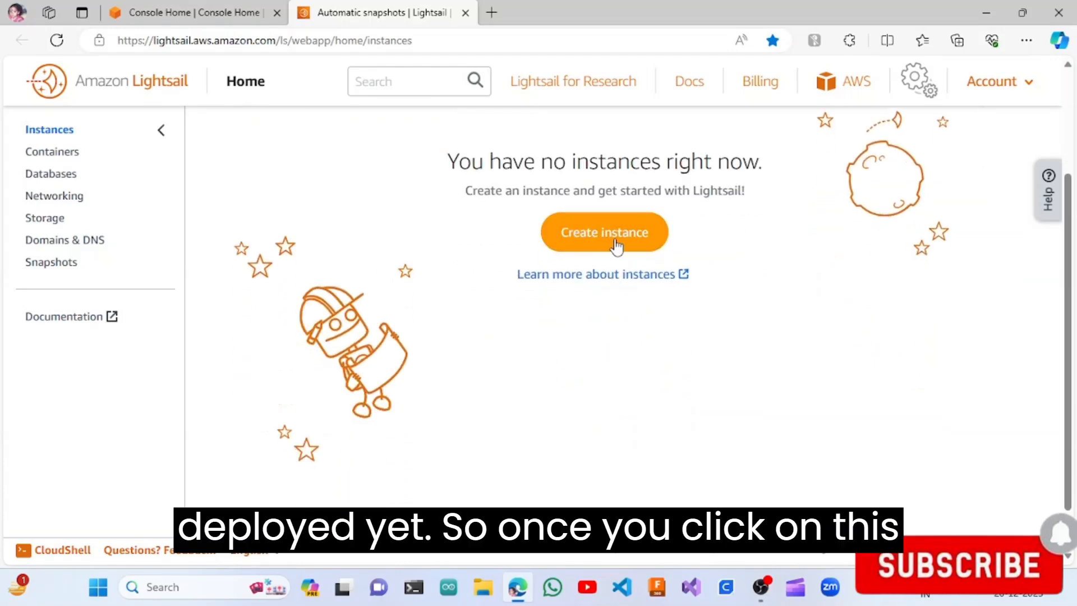
Step: Start a new instance and review the Linux/Unix platform with the WordPress blueprint
{"action": "left_click", "coordinate": [605, 232]}
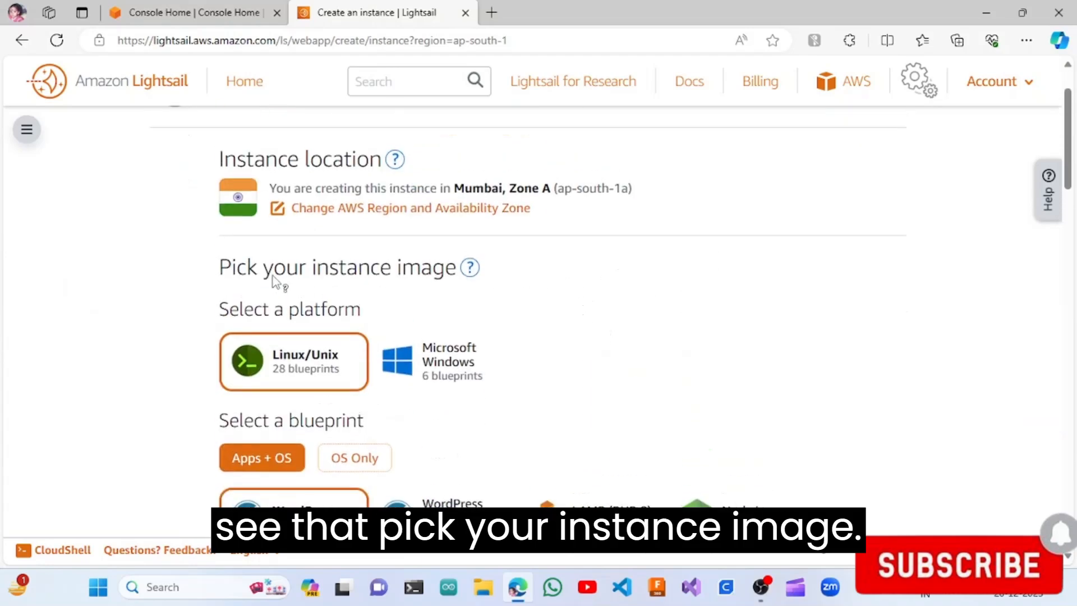
{"action": "mouse_move", "coordinate": [600, 296]}
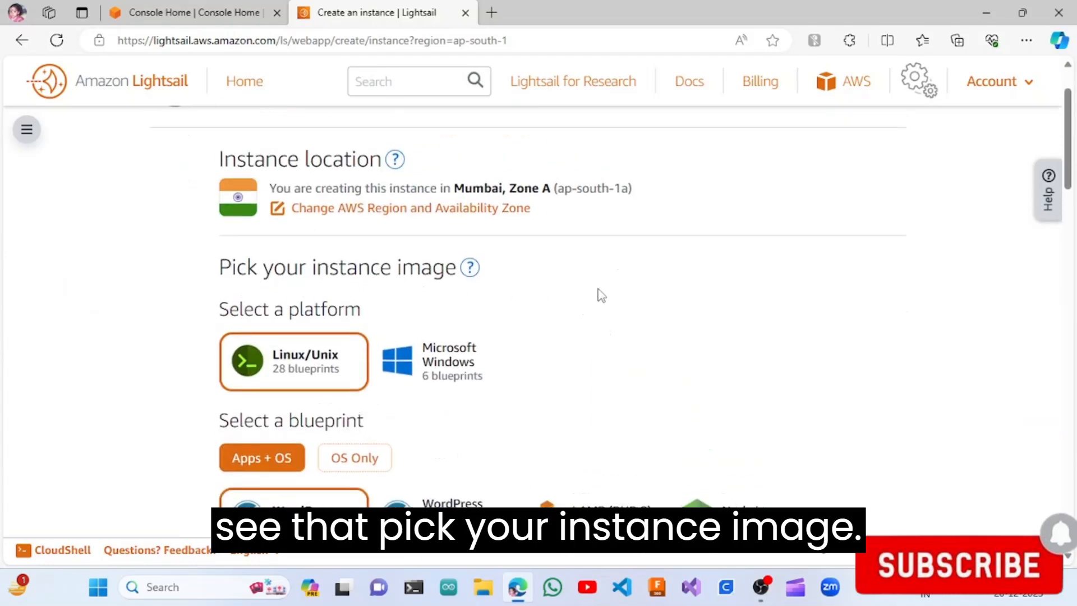
{"action": "scroll", "scroll_direction": "down", "scroll_amount": 3}
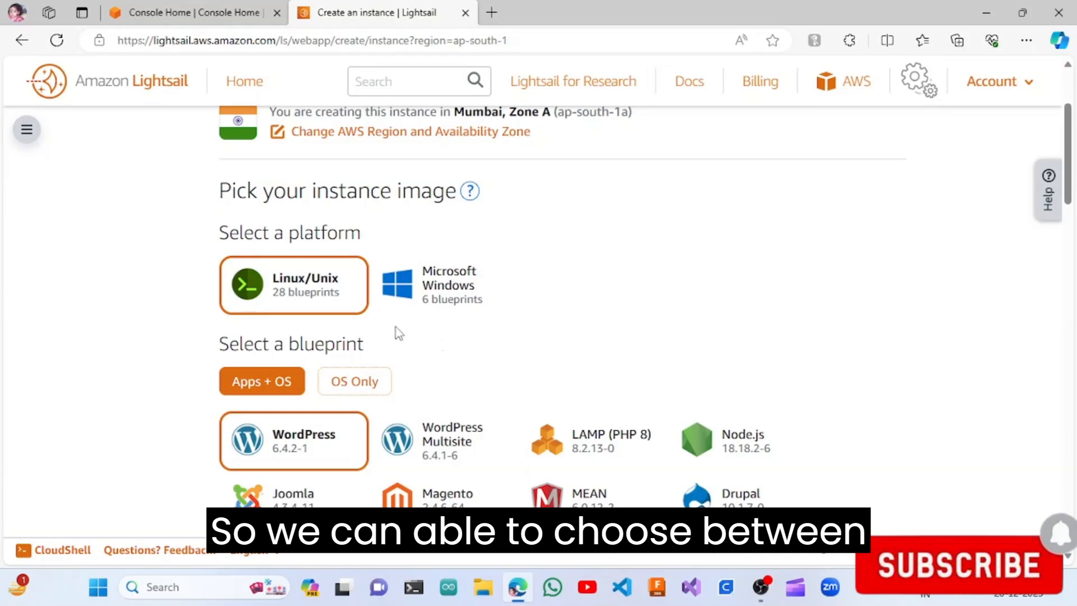
{"action": "mouse_move", "coordinate": [477, 315]}
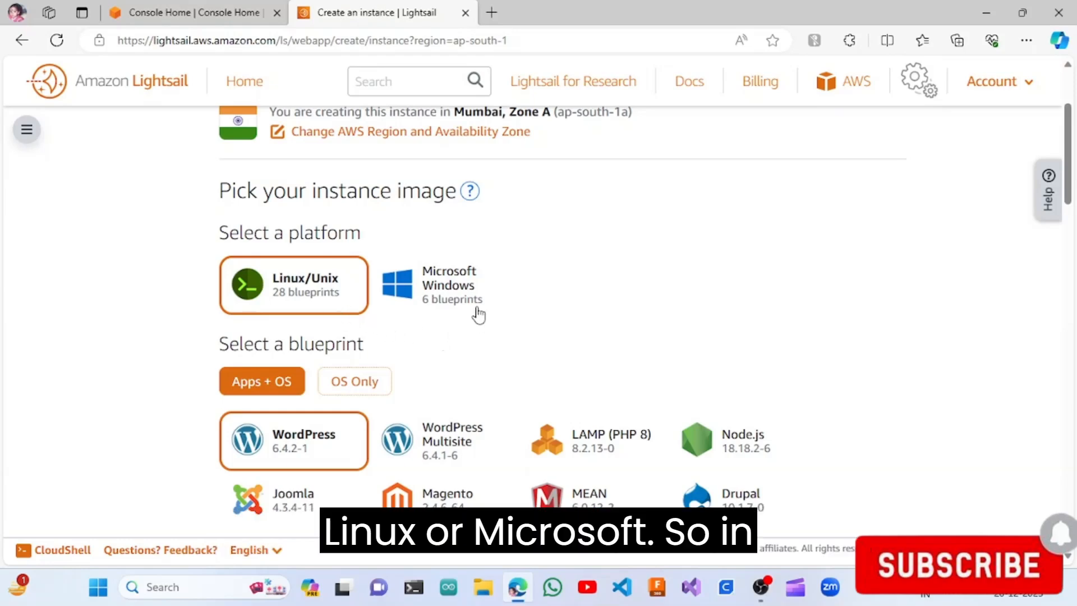
{"action": "mouse_move", "coordinate": [489, 306]}
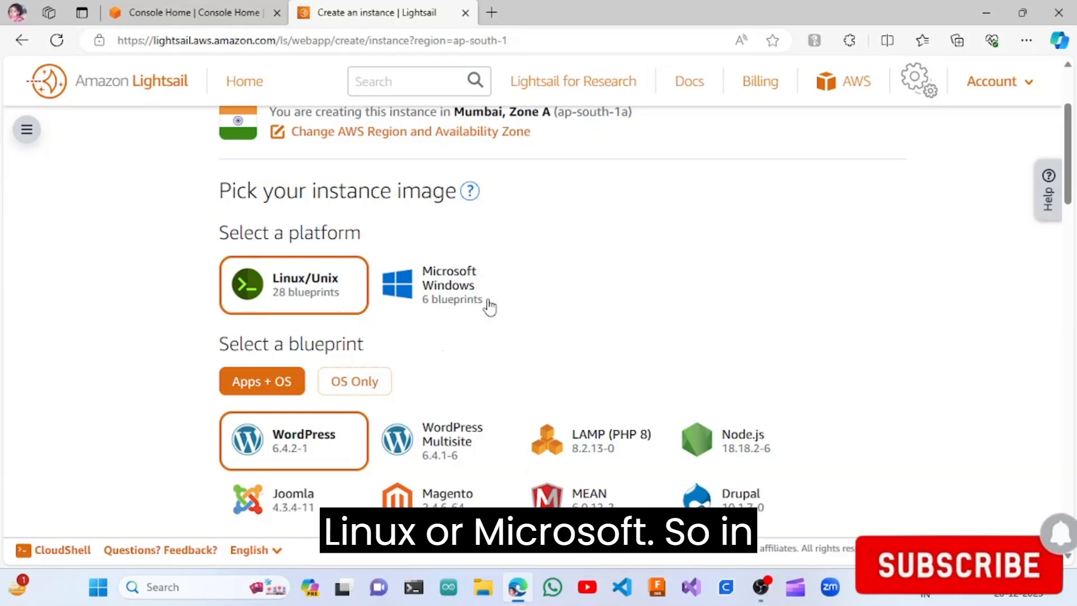
{"action": "mouse_move", "coordinate": [410, 223]}
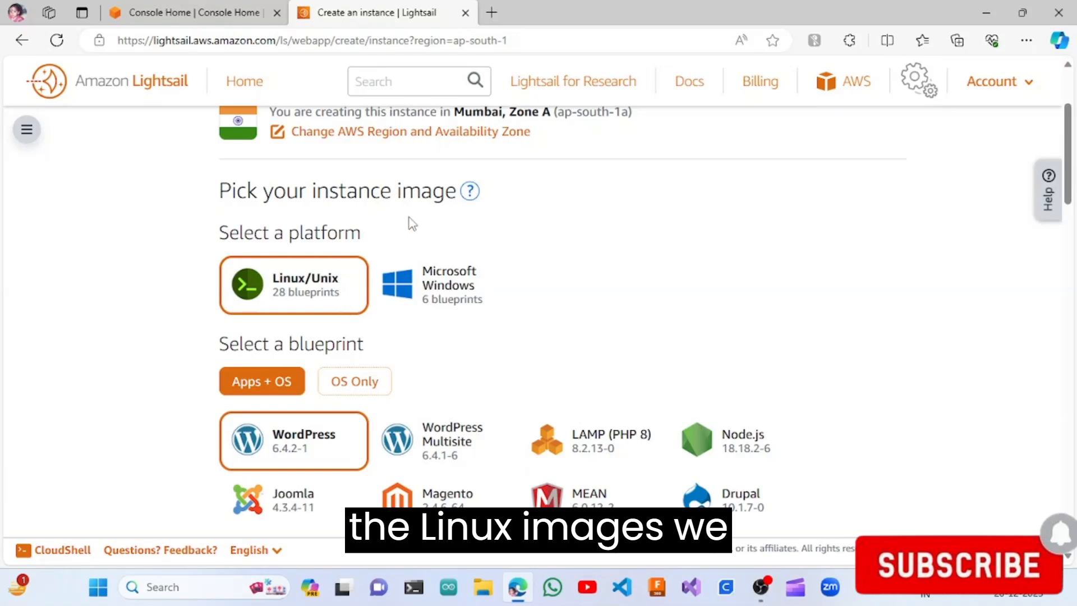
{"action": "scroll", "scroll_direction": "down", "scroll_amount": 3}
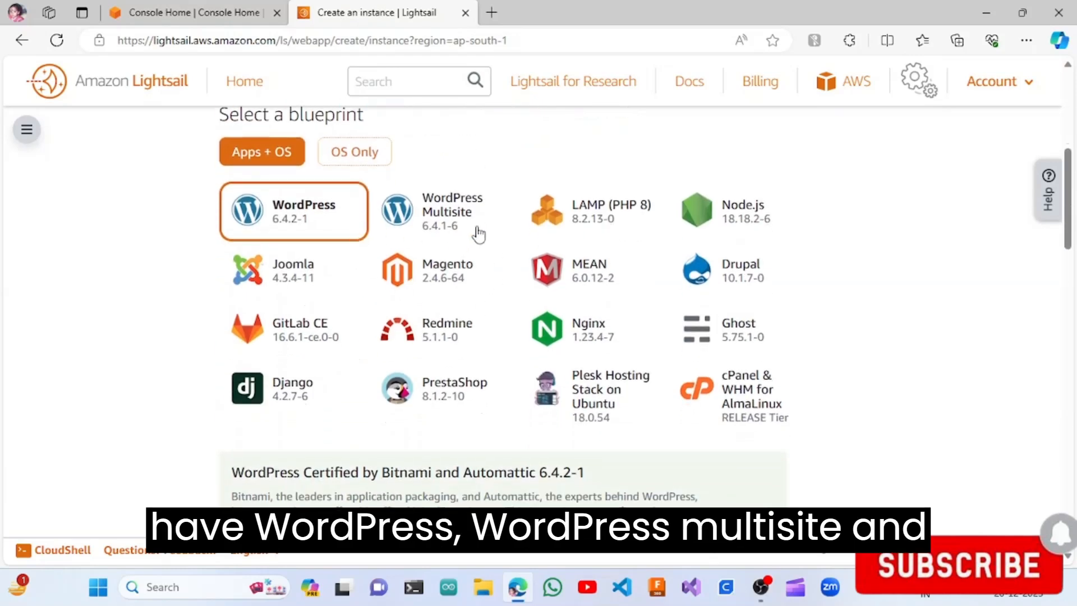
{"action": "scroll", "scroll_direction": "up", "scroll_amount": 3}
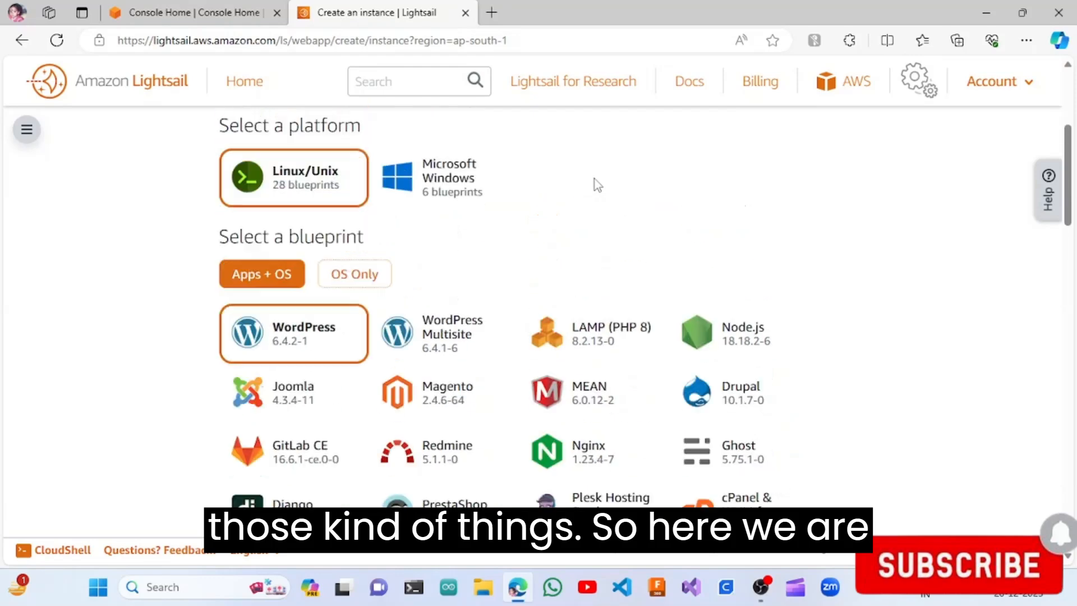
{"action": "scroll", "scroll_direction": "up", "scroll_amount": 3}
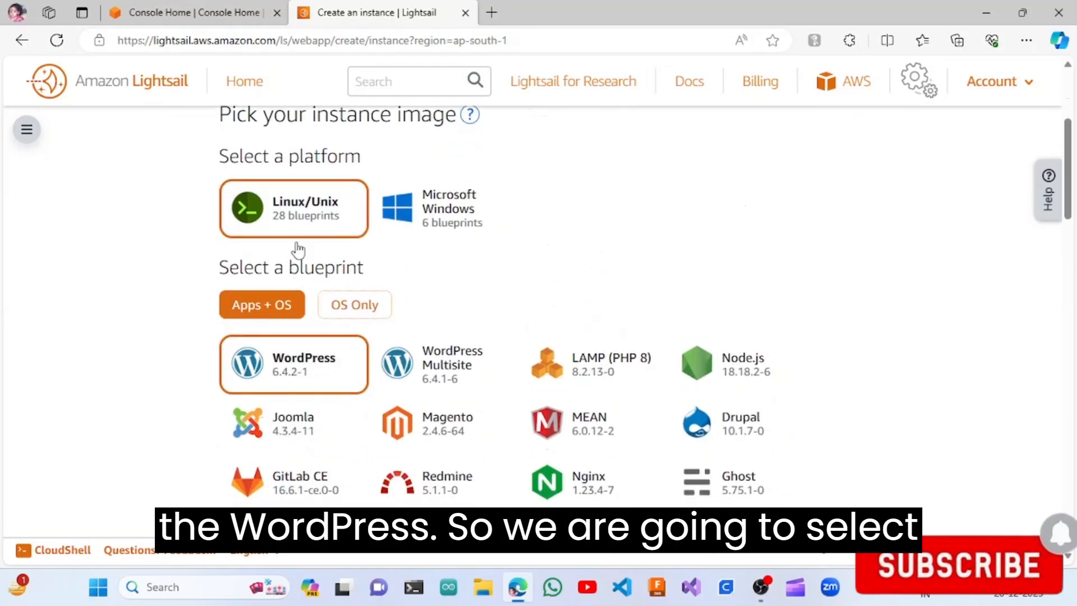
{"action": "mouse_move", "coordinate": [308, 376]}
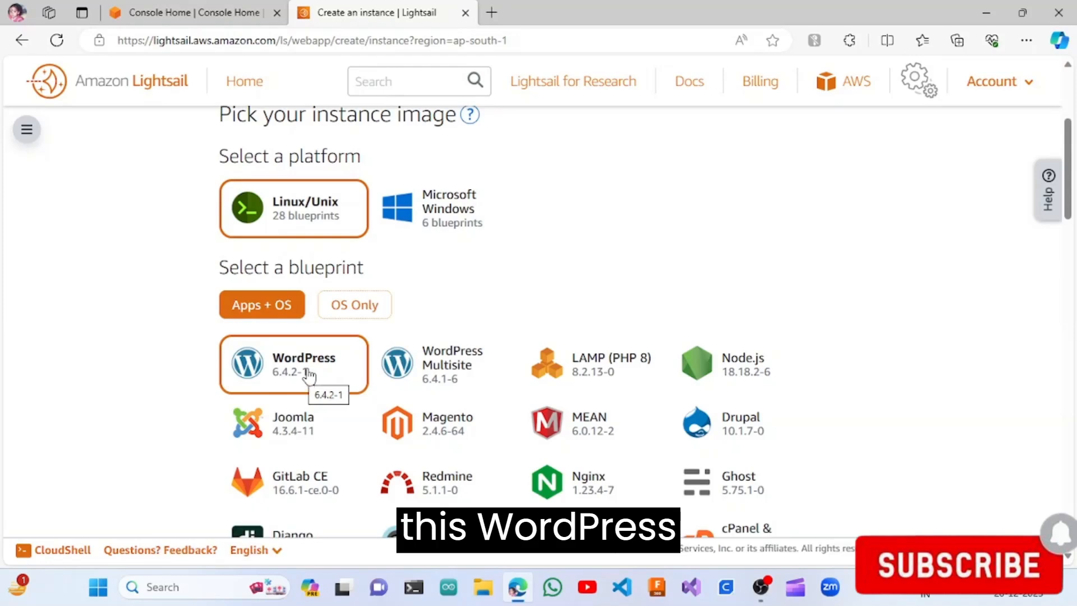
{"action": "mouse_move", "coordinate": [368, 328]}
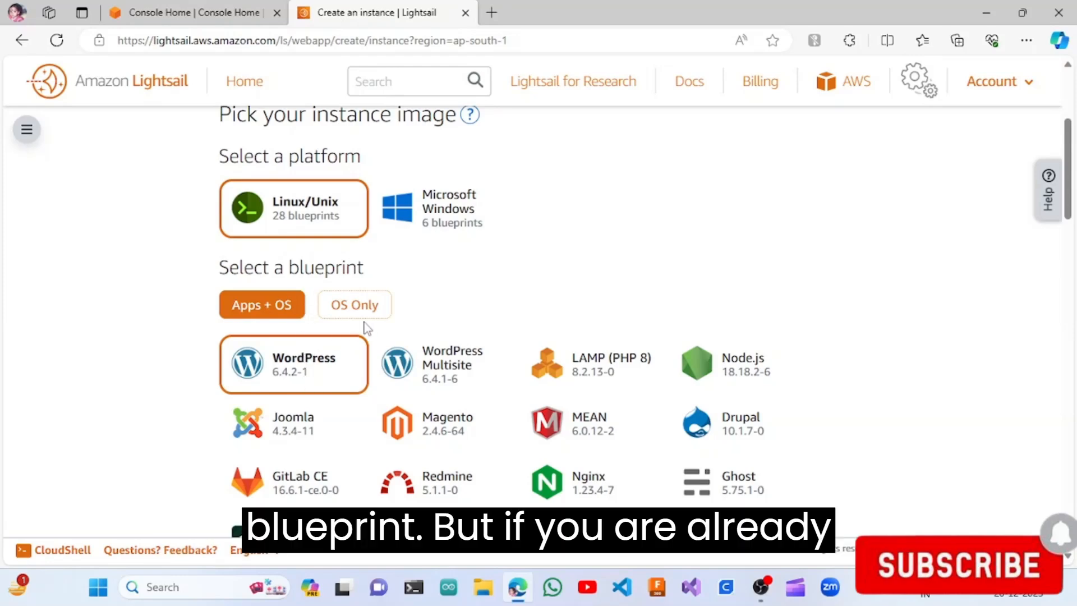
{"action": "mouse_move", "coordinate": [734, 257]}
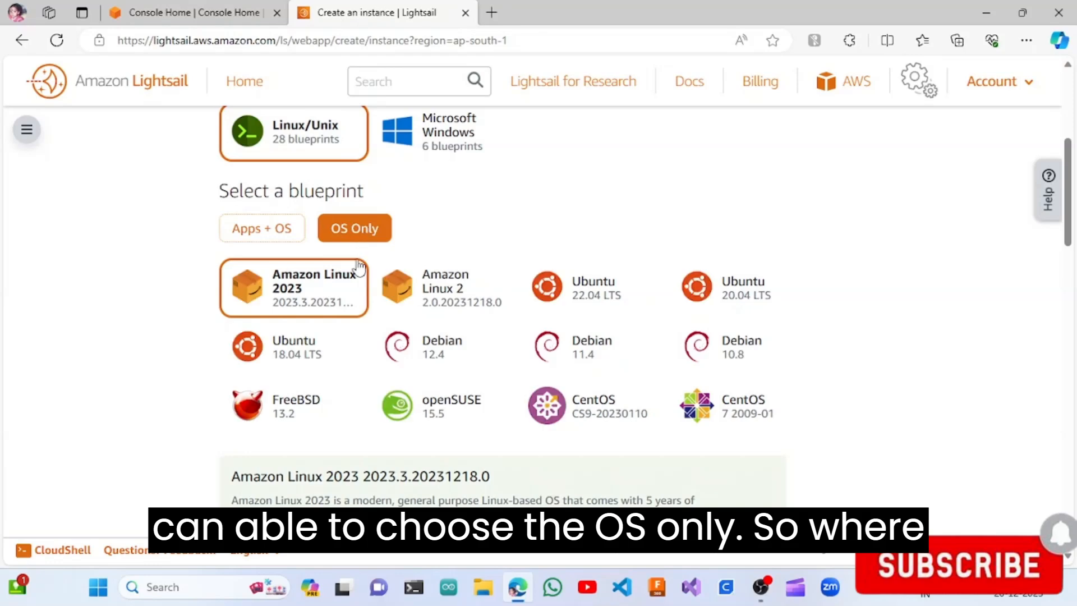
{"action": "mouse_move", "coordinate": [522, 405]}
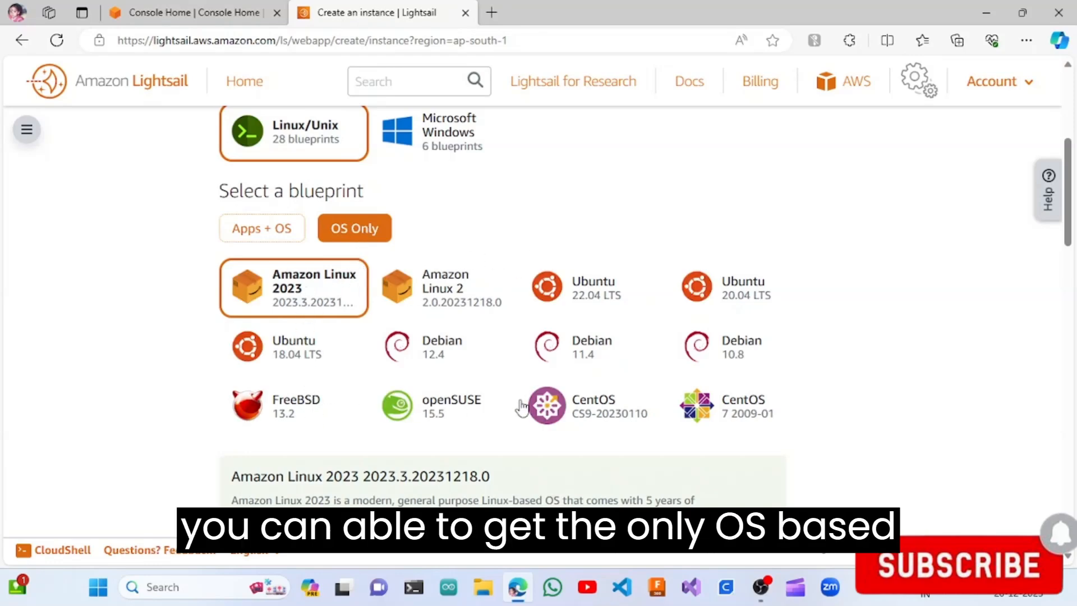
{"action": "mouse_move", "coordinate": [572, 224]}
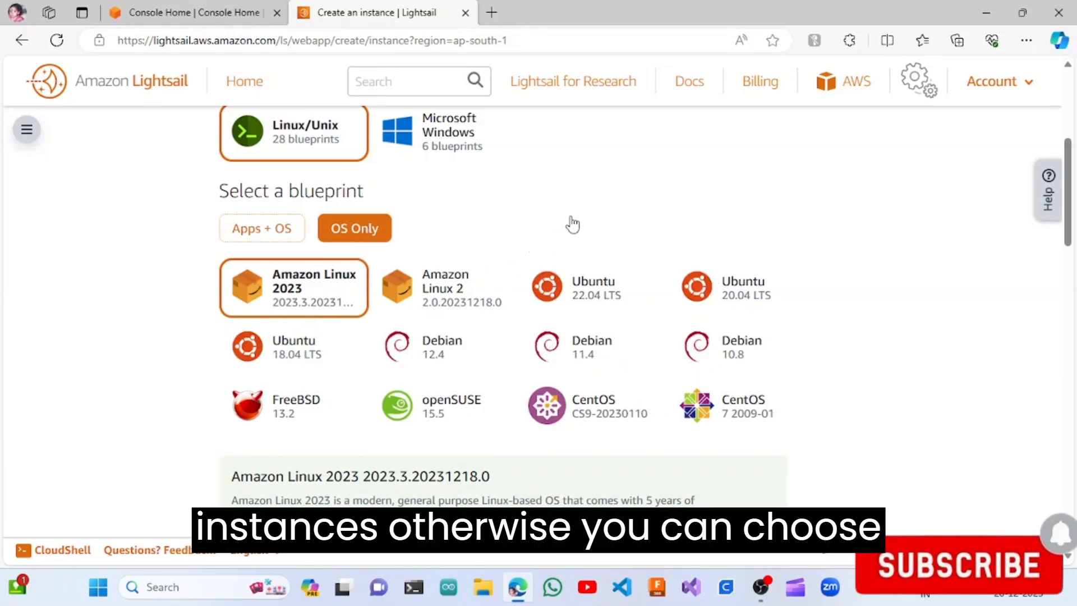
{"action": "left_click", "coordinate": [262, 228]}
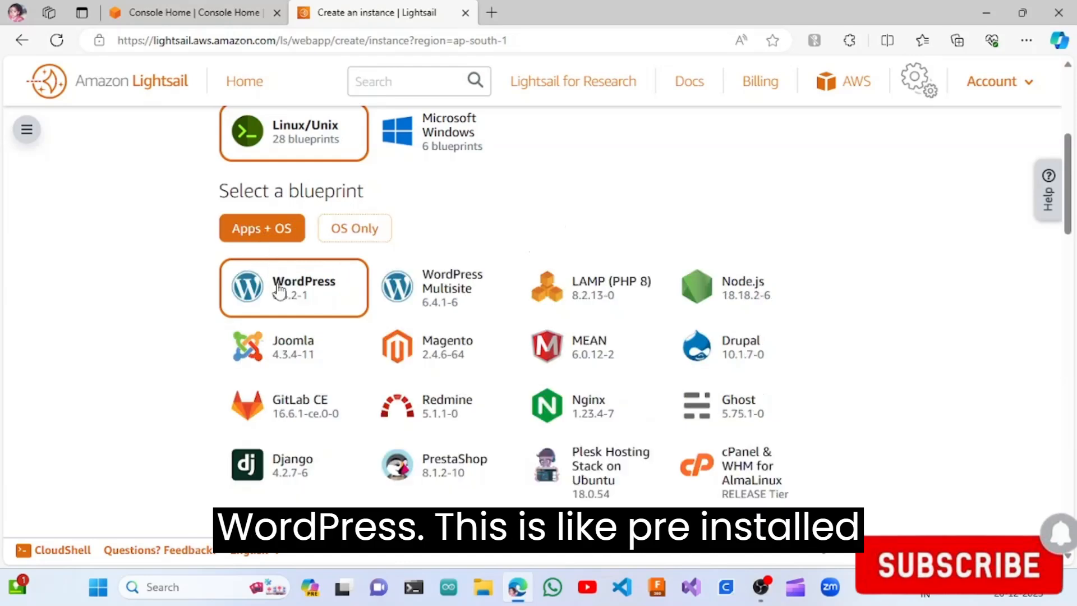
{"action": "mouse_move", "coordinate": [566, 201]}
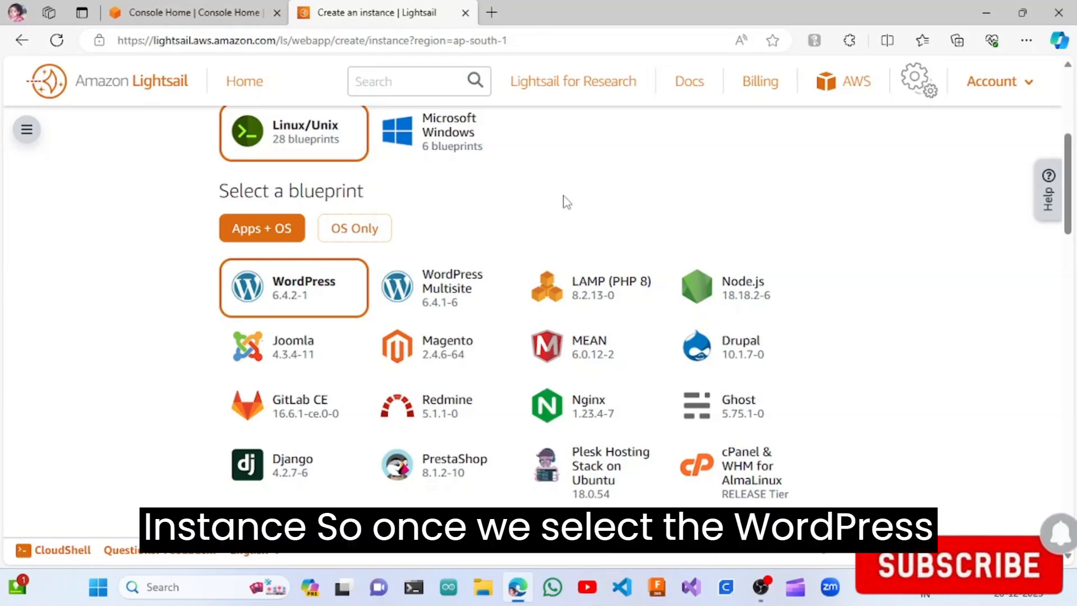
Step: Scroll past the default SSH key and unchecked automatic snapshots down to the instance plans
{"action": "scroll", "scroll_direction": "down", "scroll_amount": 3}
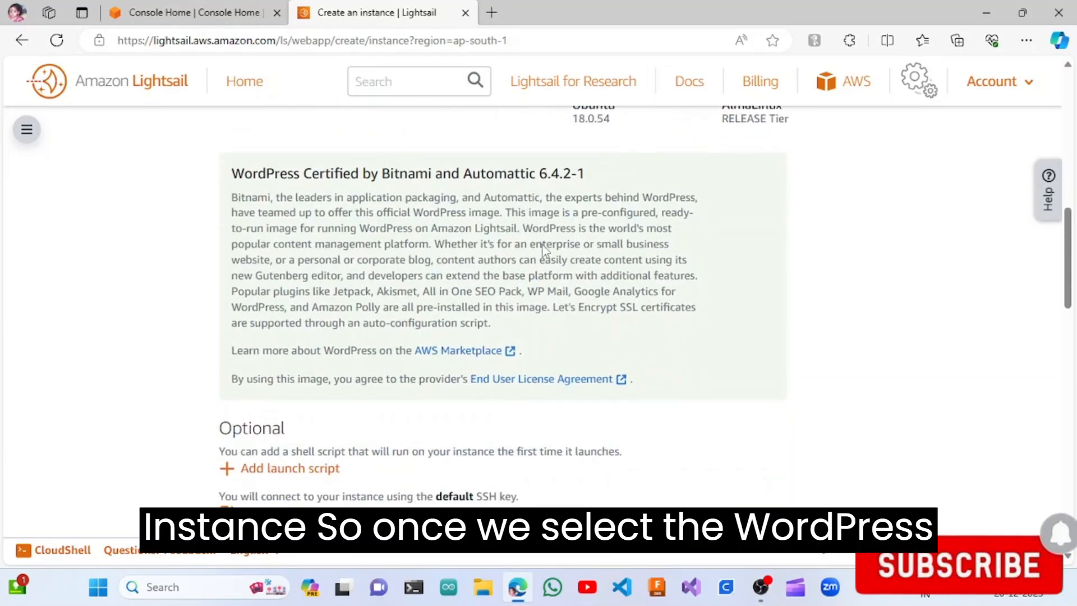
{"action": "scroll", "scroll_direction": "down", "scroll_amount": 3}
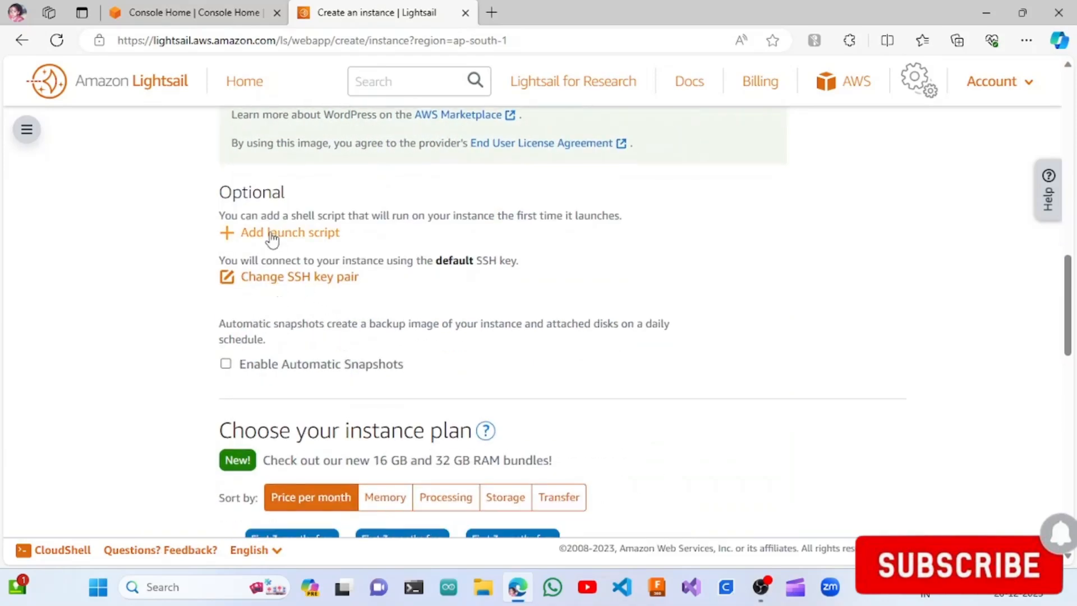
{"action": "scroll", "scroll_direction": "down", "scroll_amount": 3}
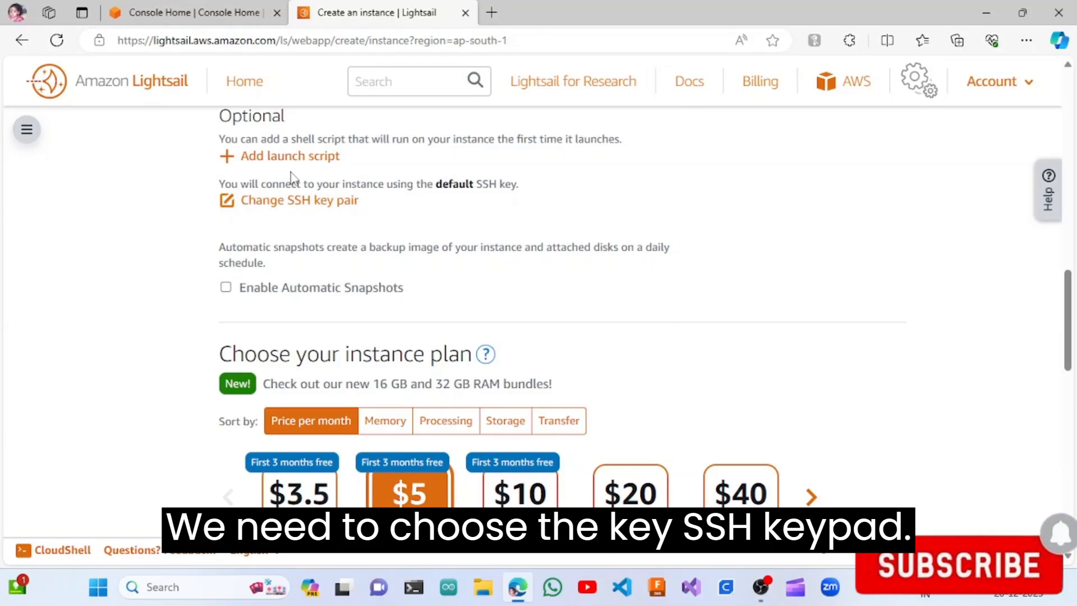
{"action": "mouse_move", "coordinate": [328, 224]}
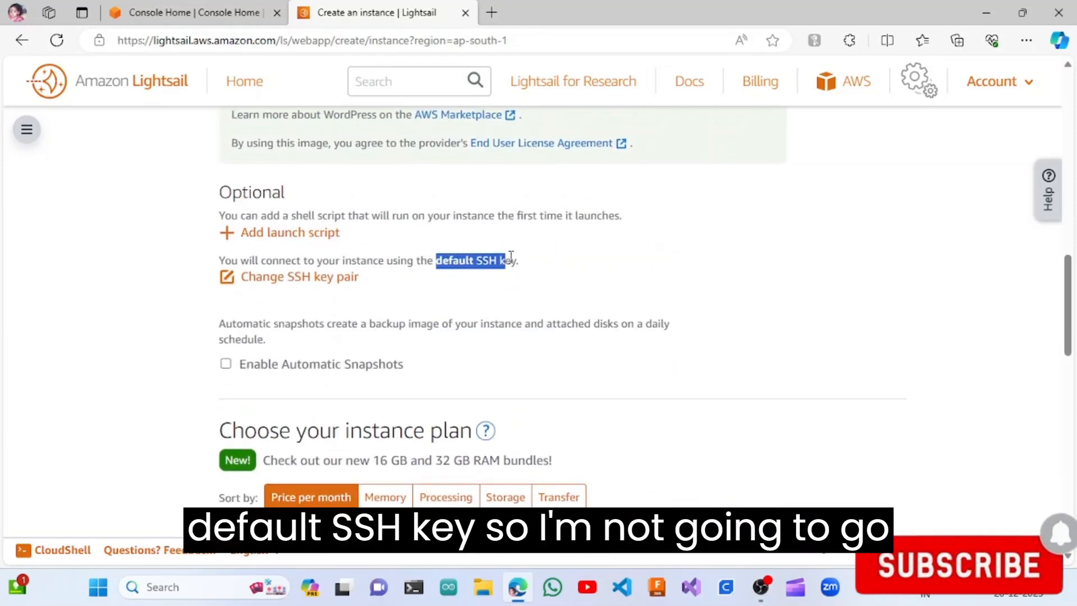
{"action": "scroll", "scroll_direction": "down", "scroll_amount": 3}
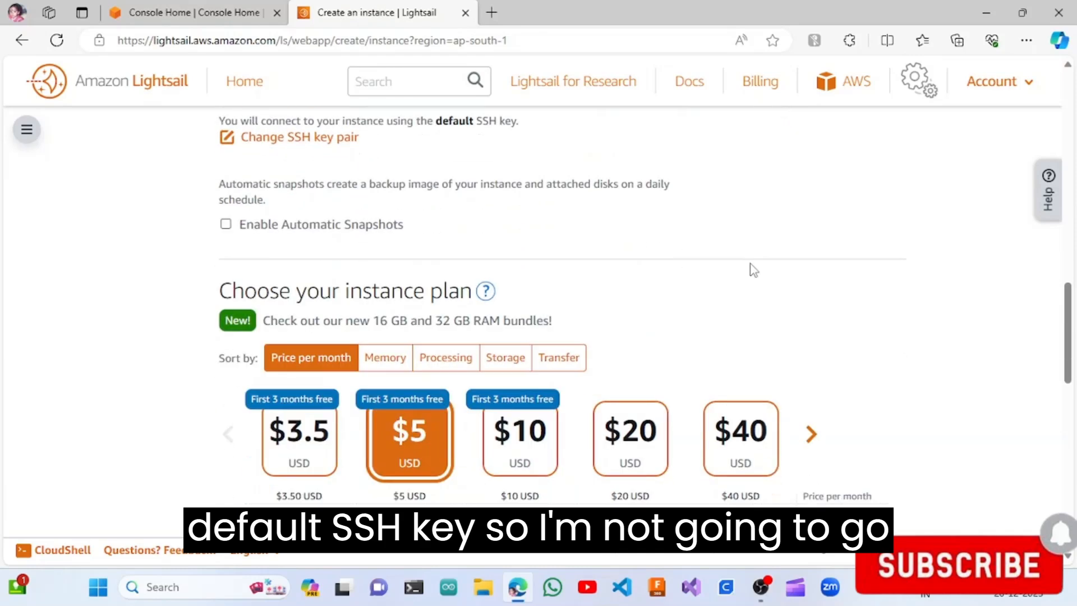
Step: Compare the plan tiers and keep the $5/month plan (1 GB, 2 vCPUs, 40 GB SSD)
{"action": "scroll", "scroll_direction": "down", "scroll_amount": 3}
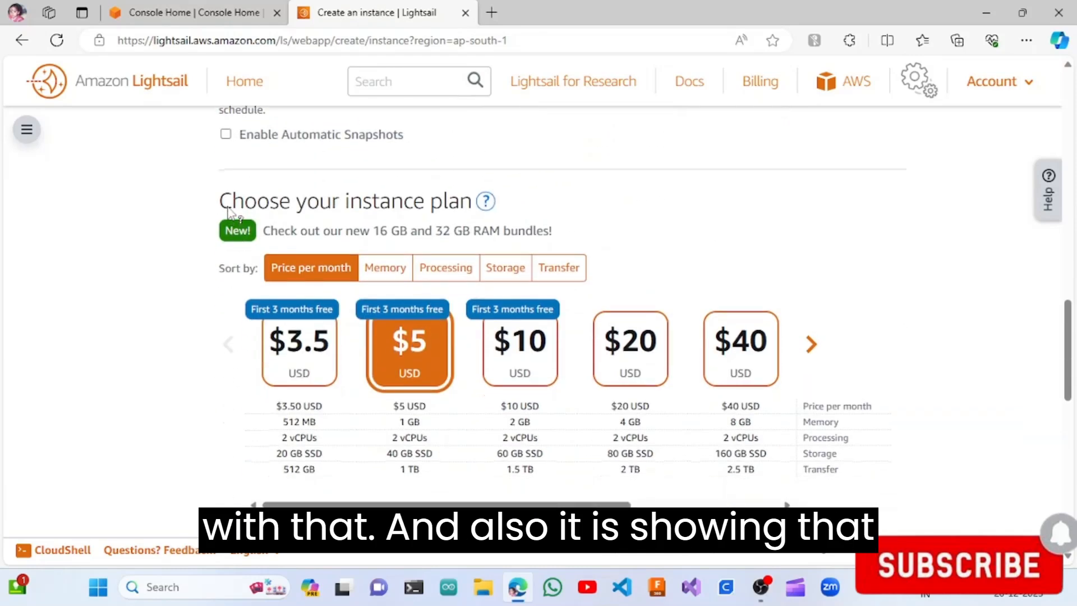
{"action": "double_click", "coordinate": [343, 201]}
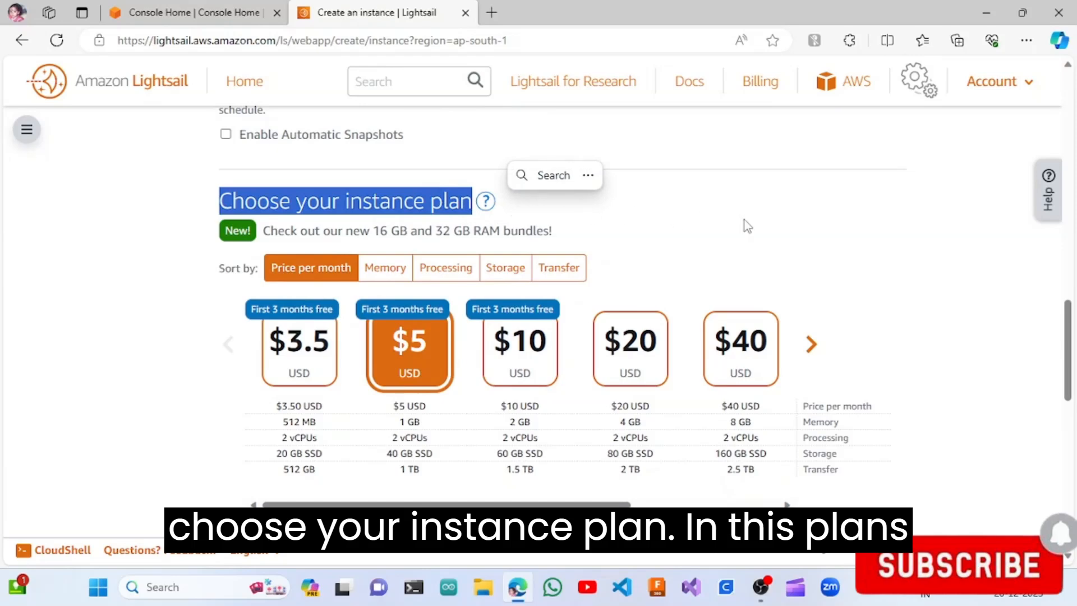
{"action": "scroll", "scroll_direction": "down", "scroll_amount": 3}
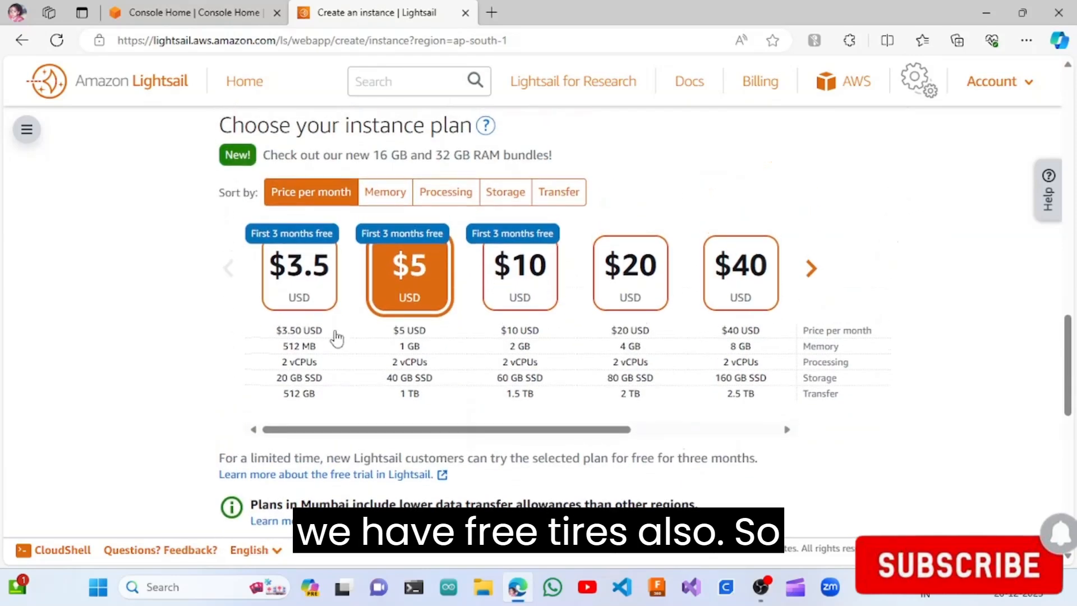
{"action": "mouse_move", "coordinate": [267, 249]}
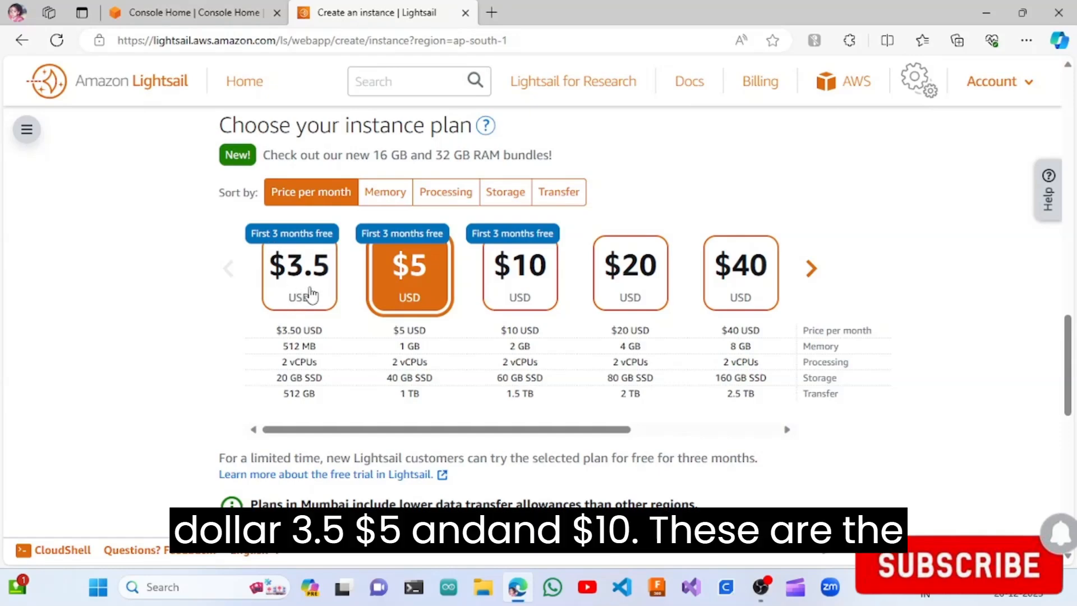
{"action": "mouse_move", "coordinate": [538, 280]}
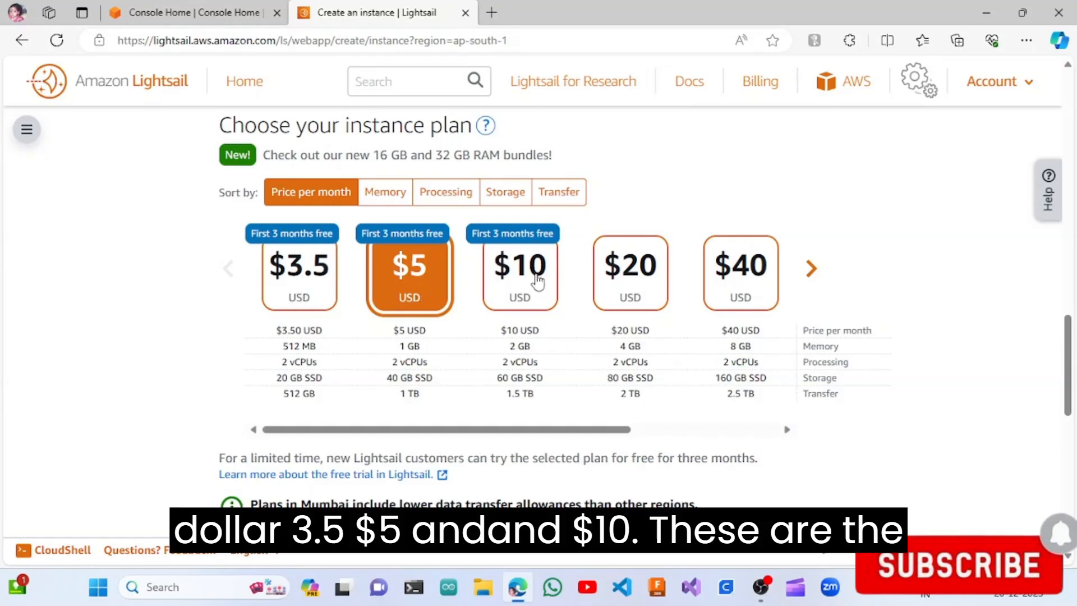
{"action": "mouse_move", "coordinate": [439, 300]}
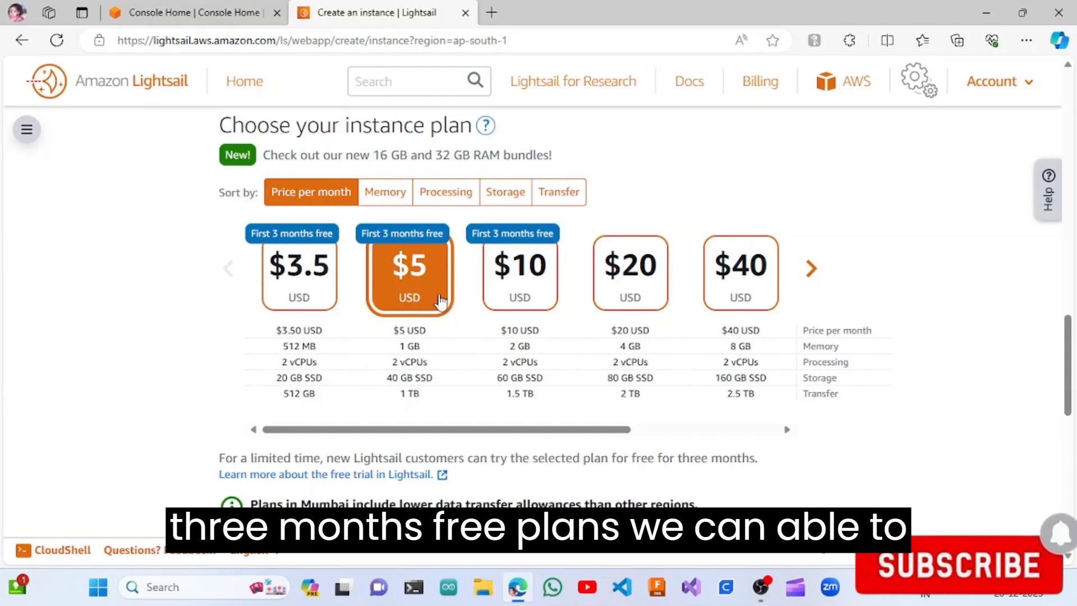
{"action": "mouse_move", "coordinate": [413, 247]}
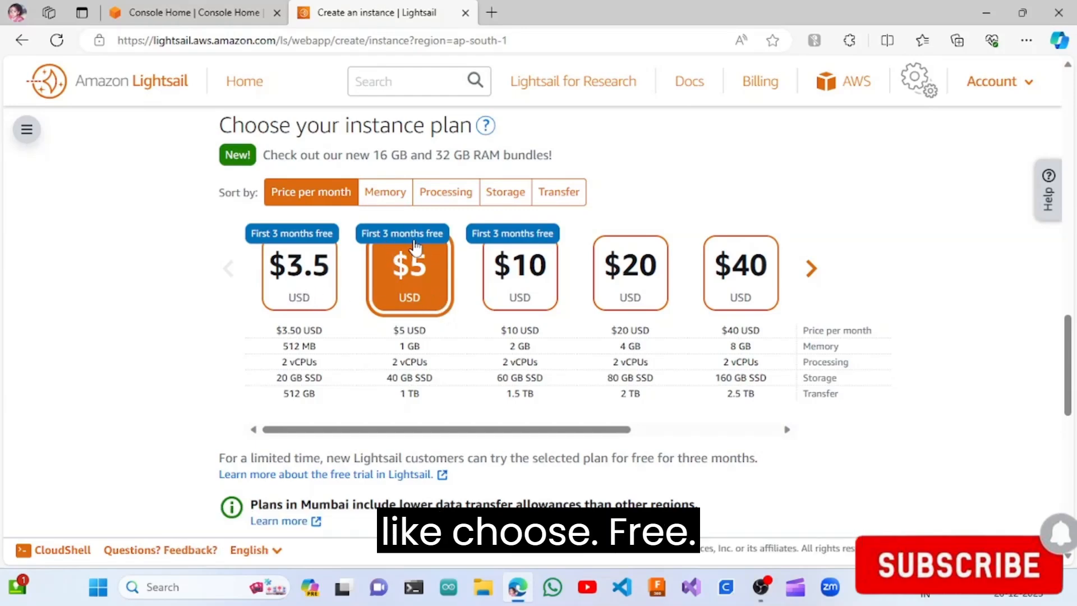
{"action": "mouse_move", "coordinate": [415, 303]}
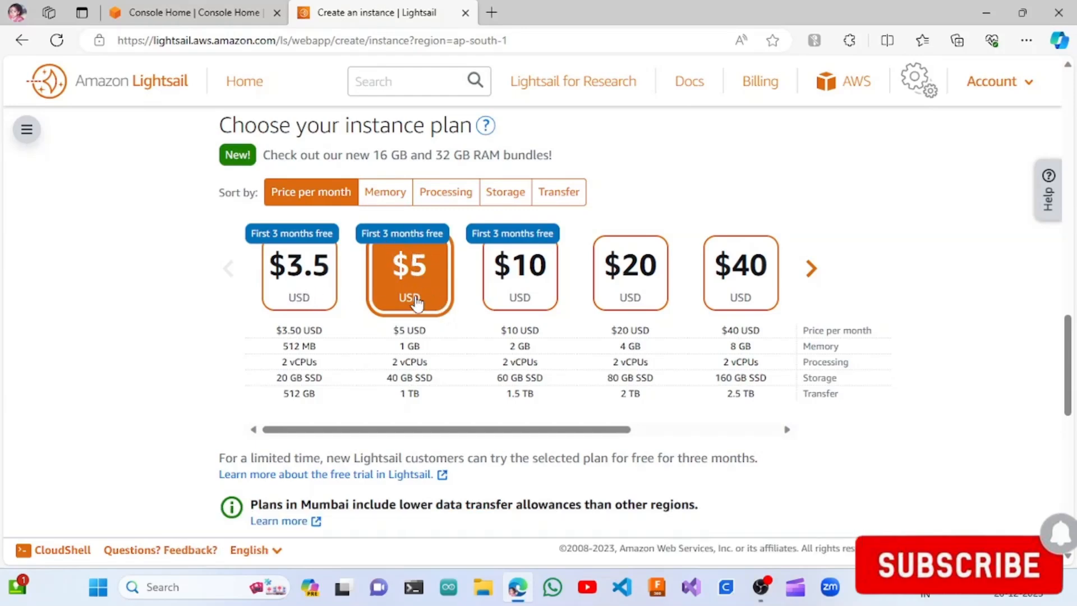
{"action": "mouse_move", "coordinate": [533, 288]}
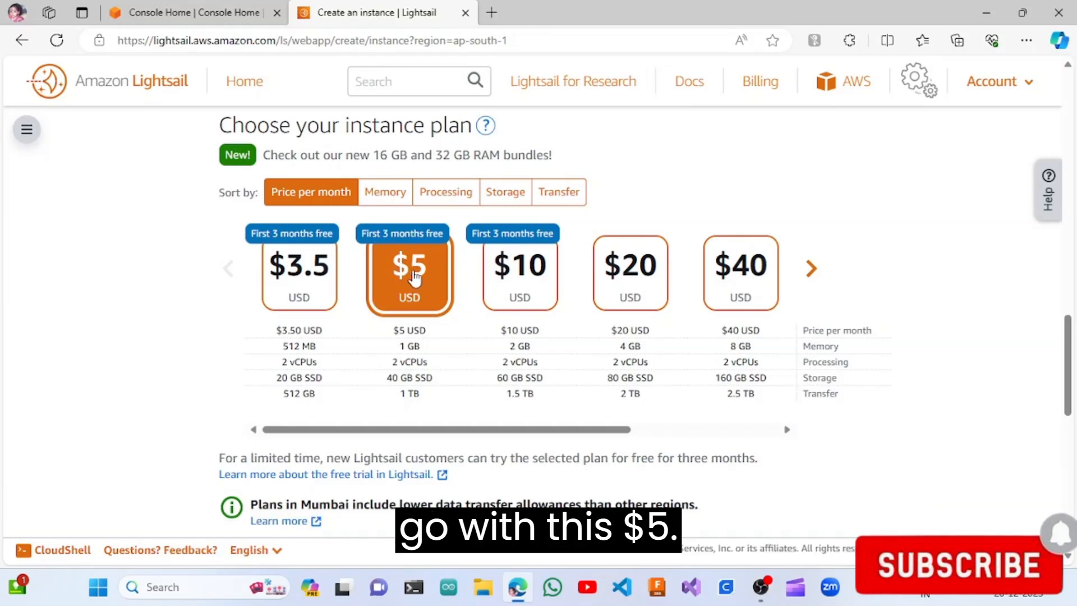
{"action": "mouse_move", "coordinate": [415, 248]}
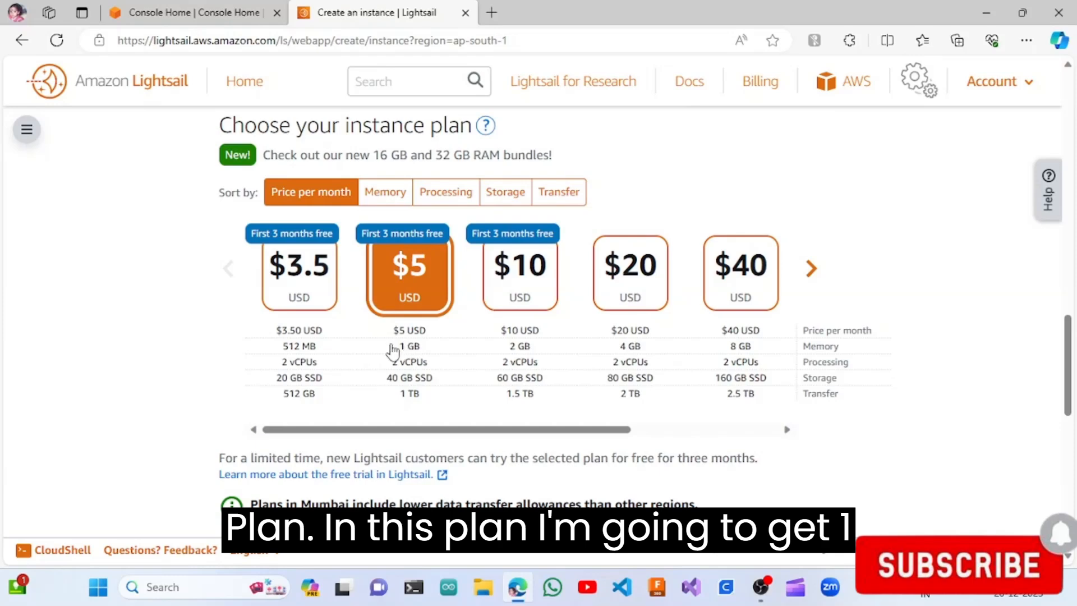
{"action": "mouse_move", "coordinate": [412, 362]}
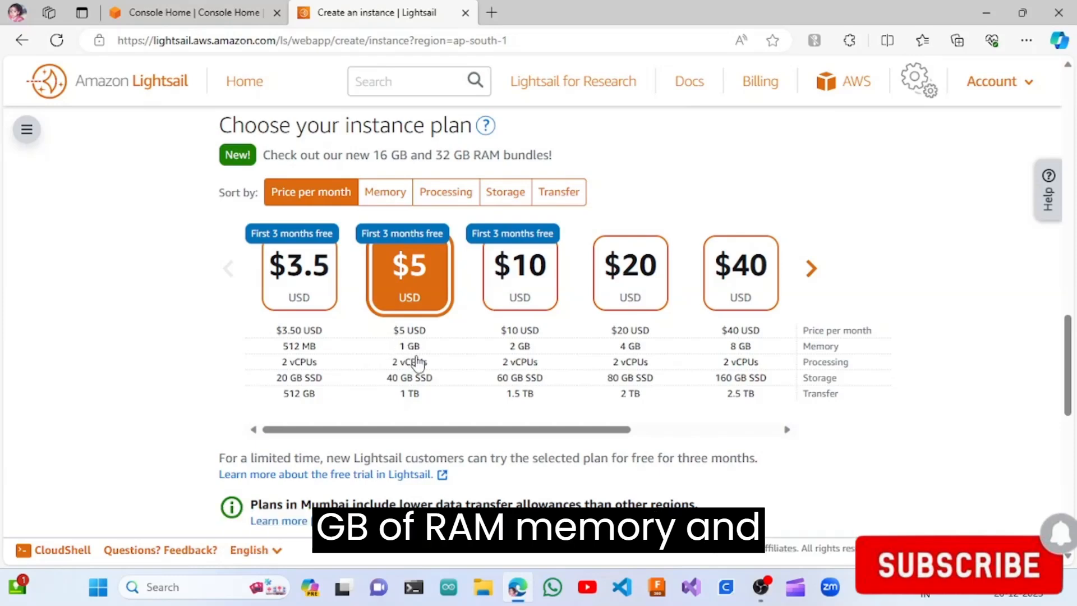
{"action": "mouse_move", "coordinate": [417, 373]}
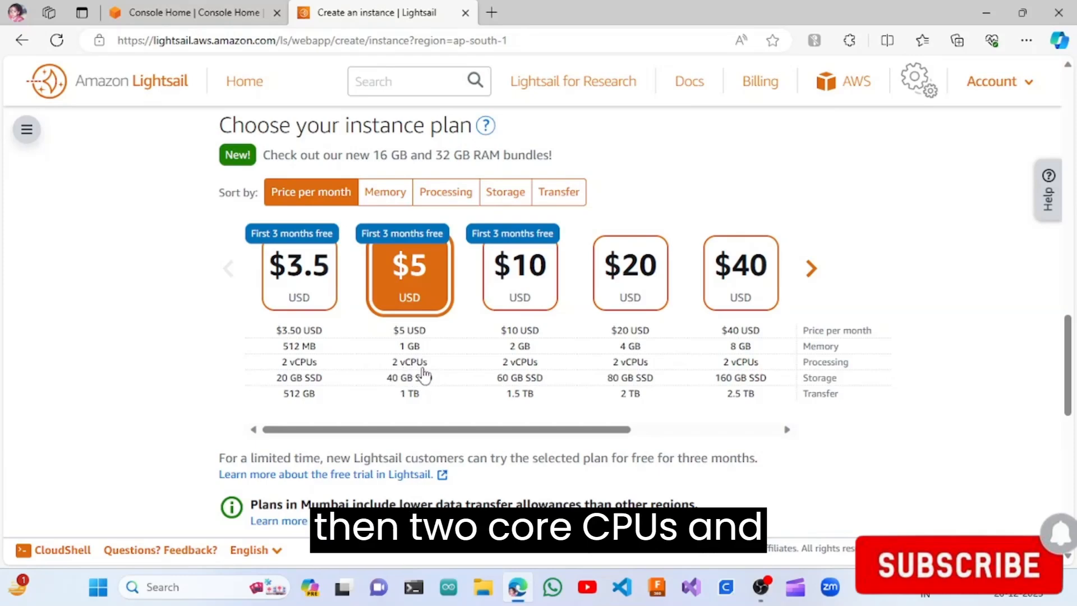
{"action": "mouse_move", "coordinate": [409, 402]}
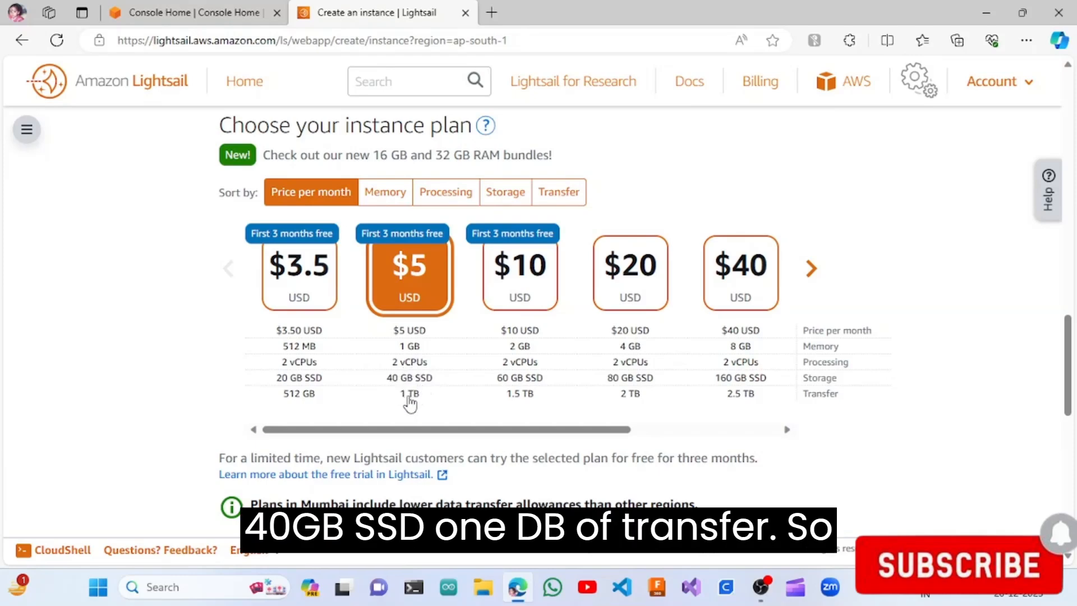
{"action": "mouse_move", "coordinate": [419, 332]}
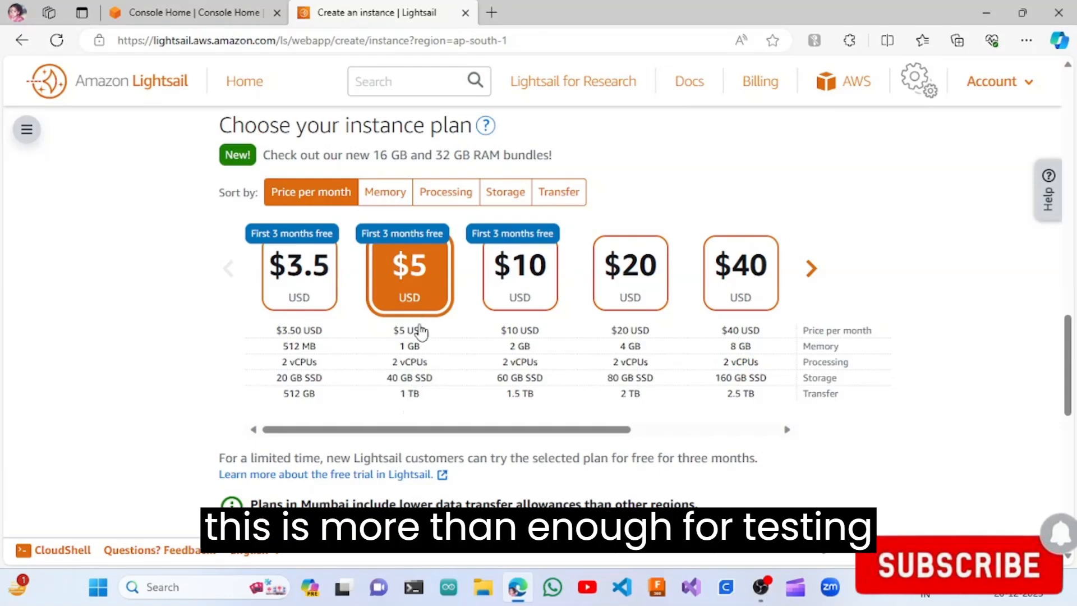
{"action": "mouse_move", "coordinate": [425, 371]}
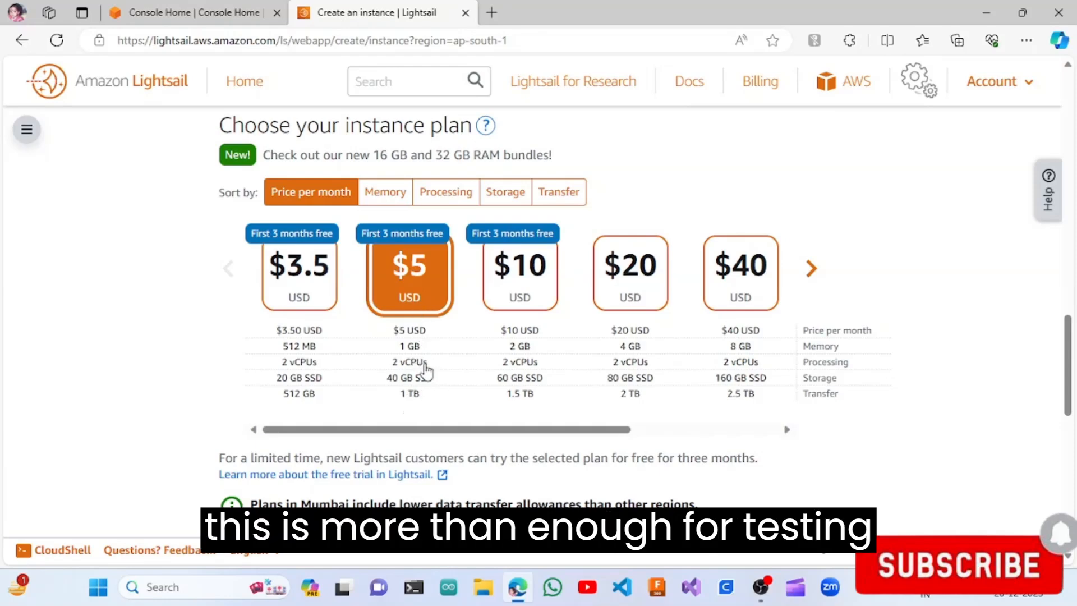
{"action": "mouse_move", "coordinate": [455, 344]}
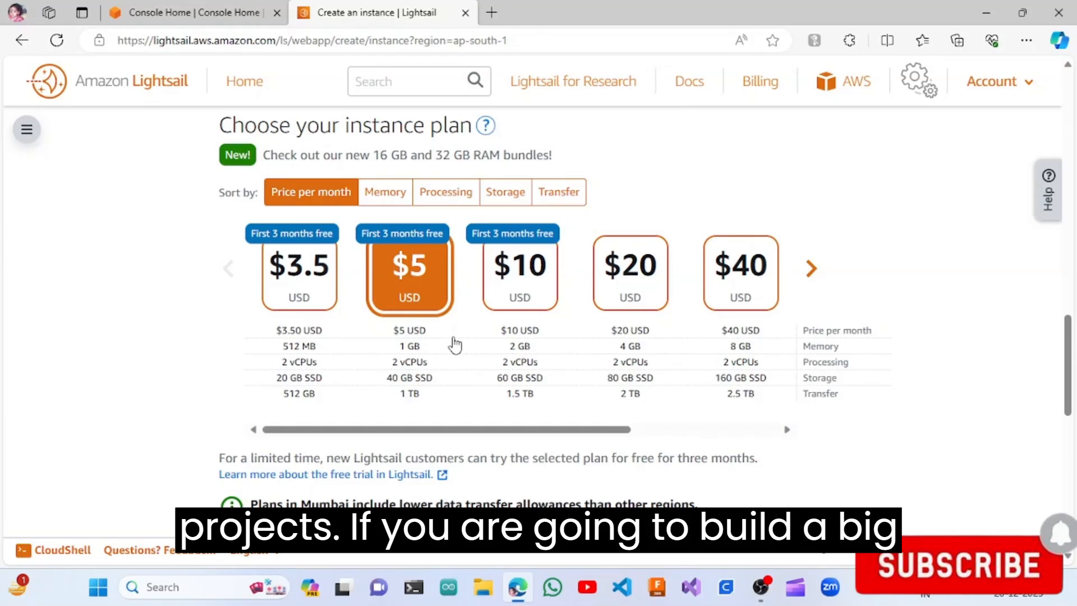
{"action": "mouse_move", "coordinate": [523, 289]}
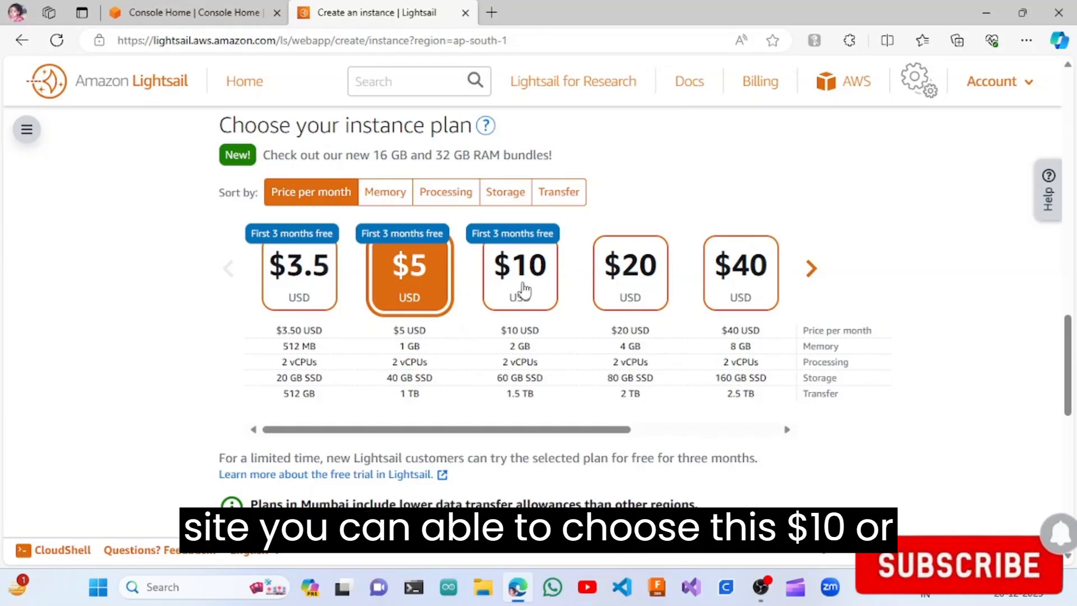
{"action": "mouse_move", "coordinate": [632, 318]}
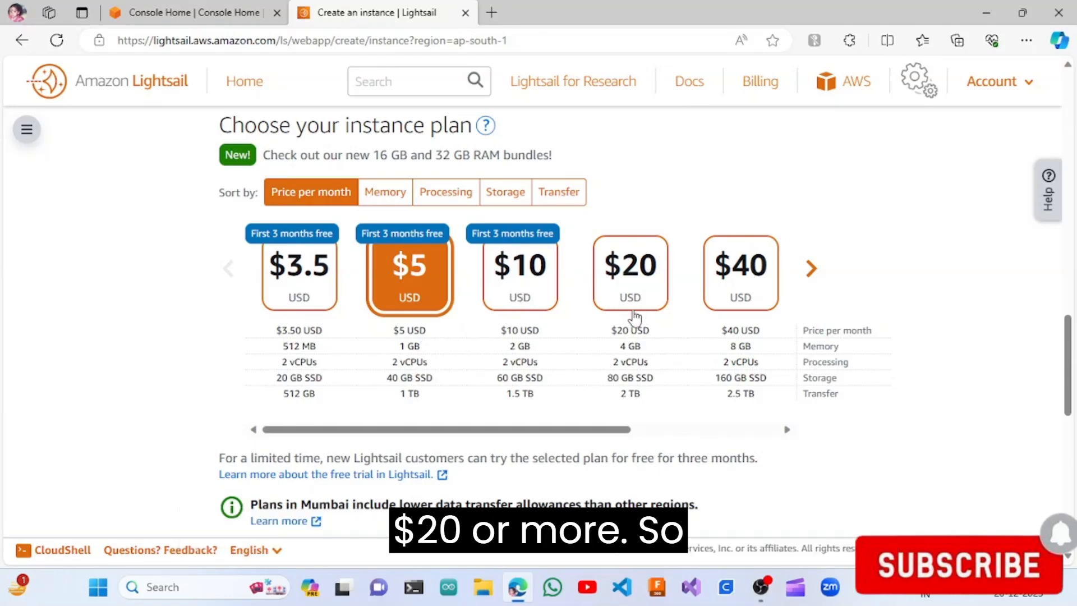
Step: Replace the default instance name WordPress-1 with 'mywordpress'
{"action": "scroll", "scroll_direction": "down", "scroll_amount": 3}
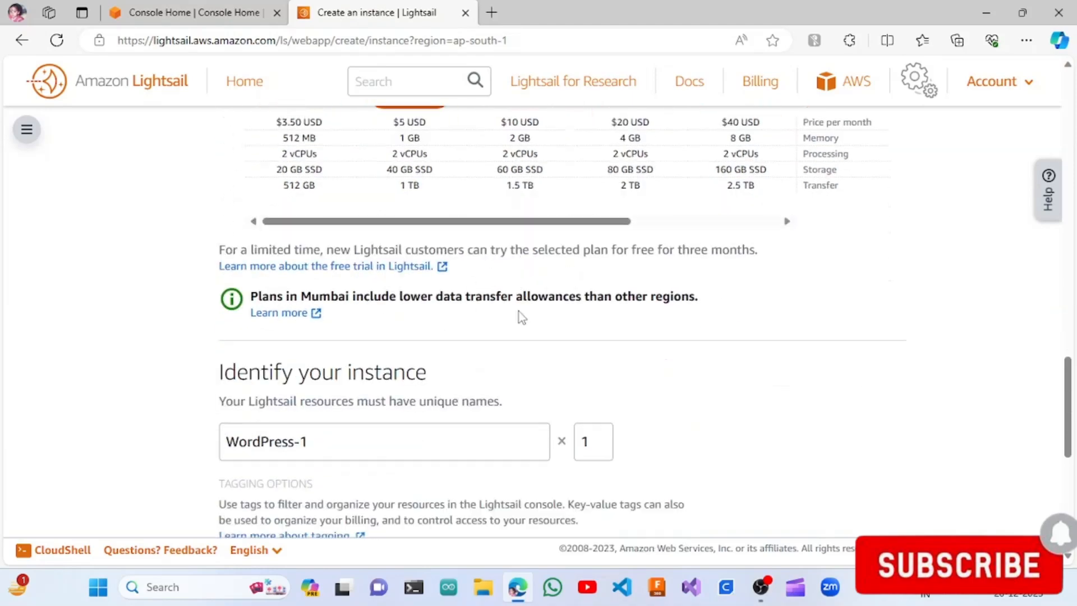
{"action": "scroll", "scroll_direction": "down", "scroll_amount": 3}
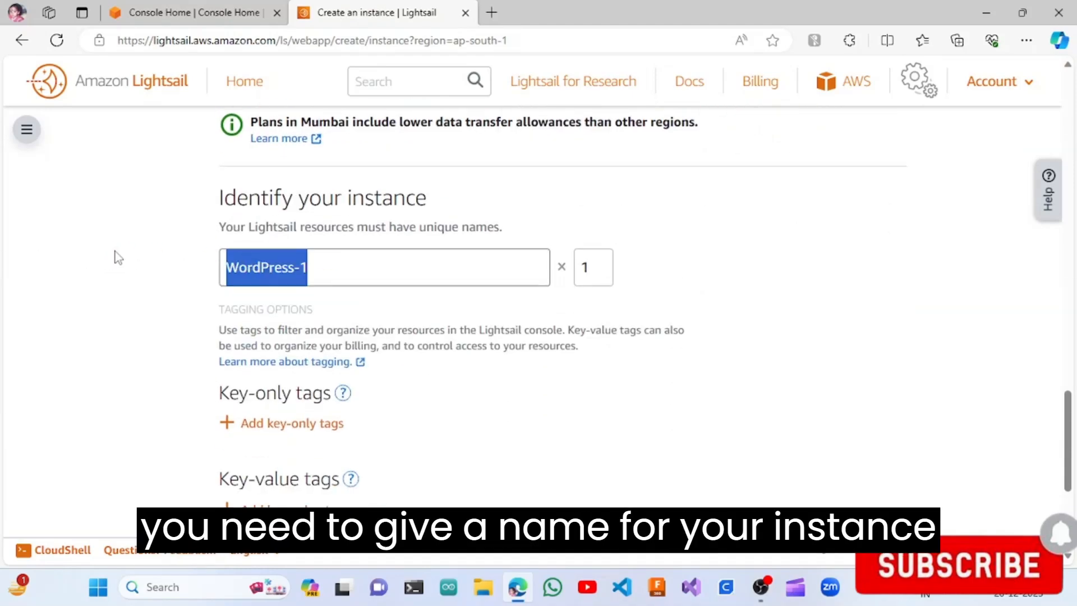
{"action": "key", "text": "Delete"}
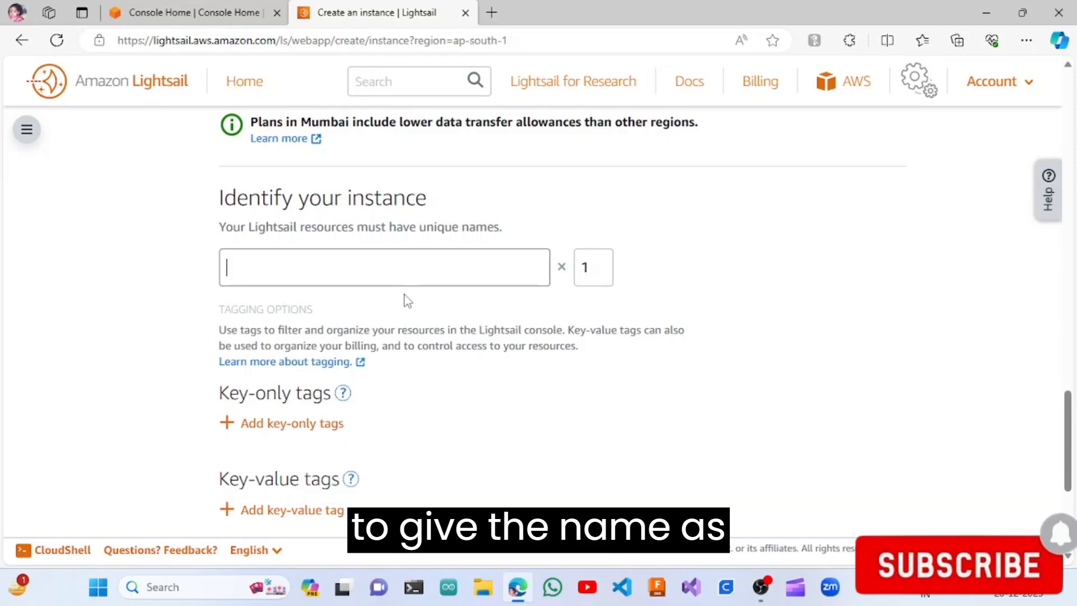
{"action": "type", "text": "mywor"}
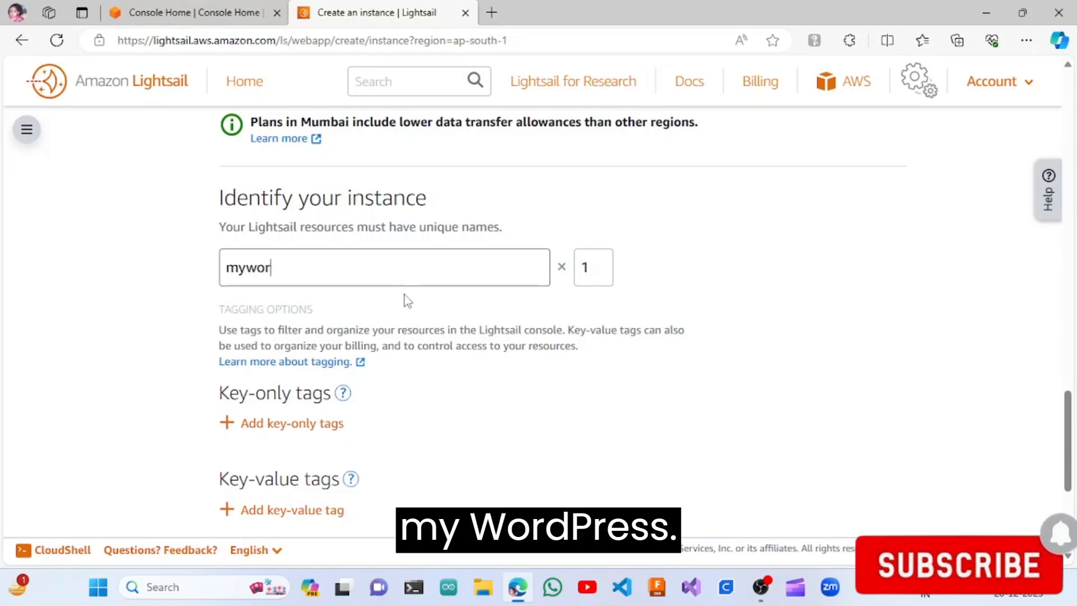
{"action": "type", "text": "dpress"}
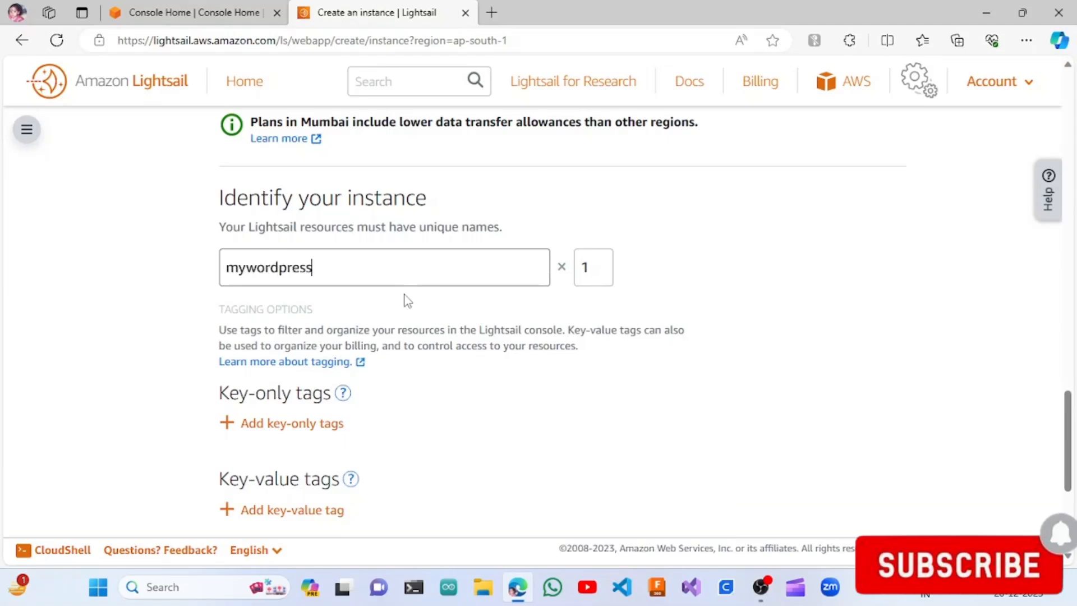
Step: Leave the Key-only and Key-value tags empty and scroll to the Create instance button
{"action": "scroll", "scroll_direction": "down", "scroll_amount": 3}
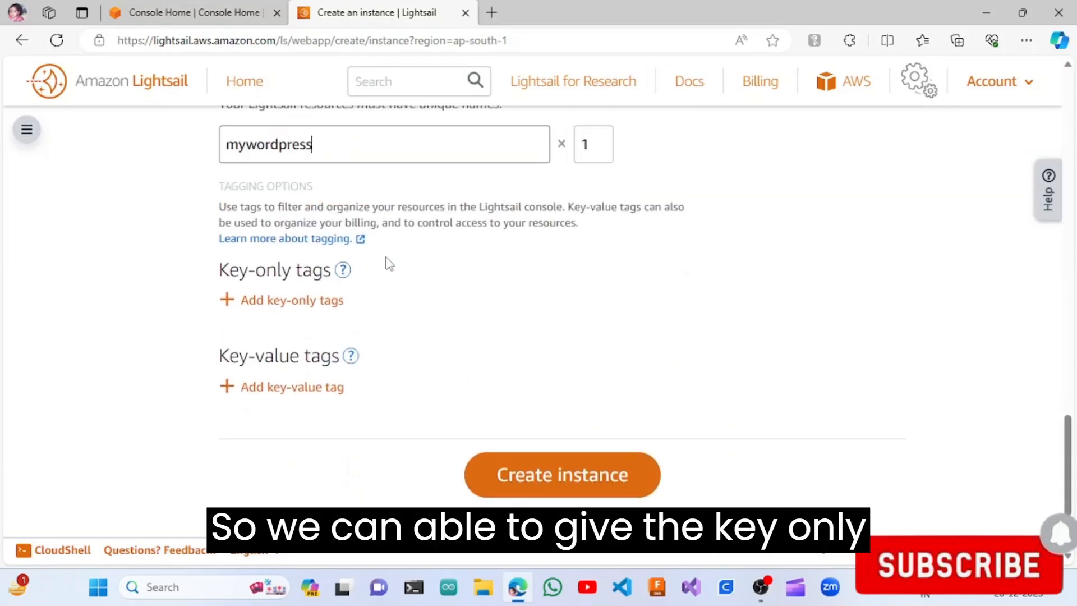
{"action": "mouse_move", "coordinate": [296, 394]}
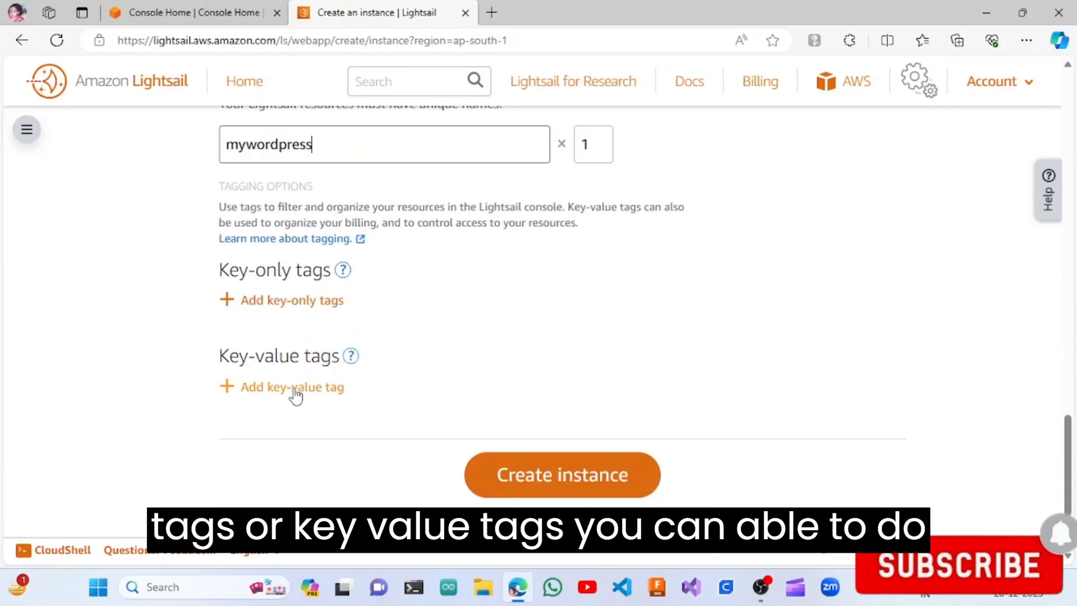
{"action": "scroll", "scroll_direction": "up", "scroll_amount": 3}
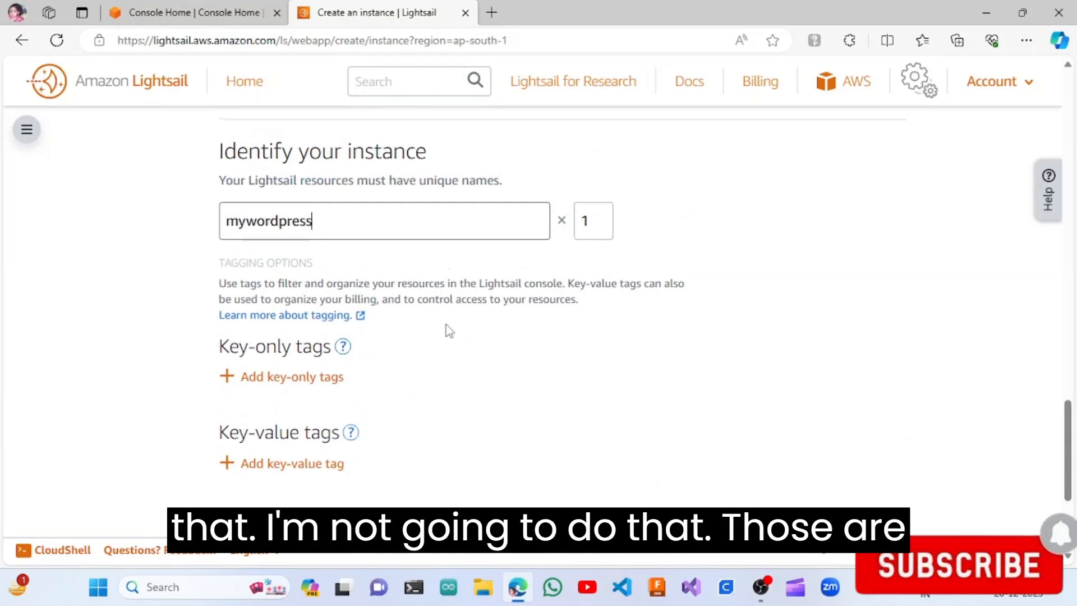
{"action": "scroll", "scroll_direction": "up", "scroll_amount": 3}
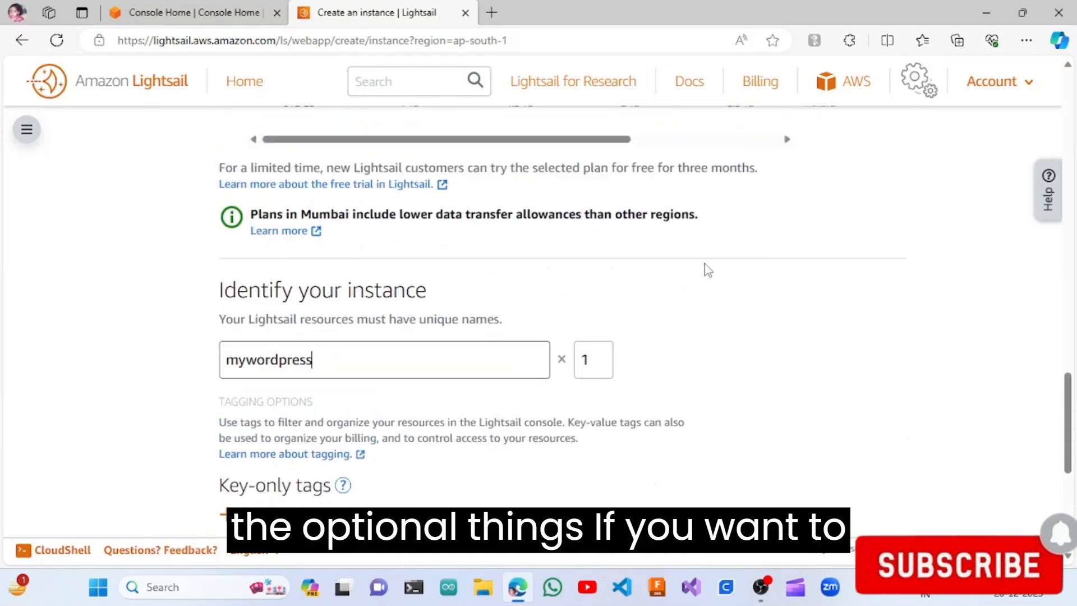
{"action": "scroll", "scroll_direction": "down", "scroll_amount": 3}
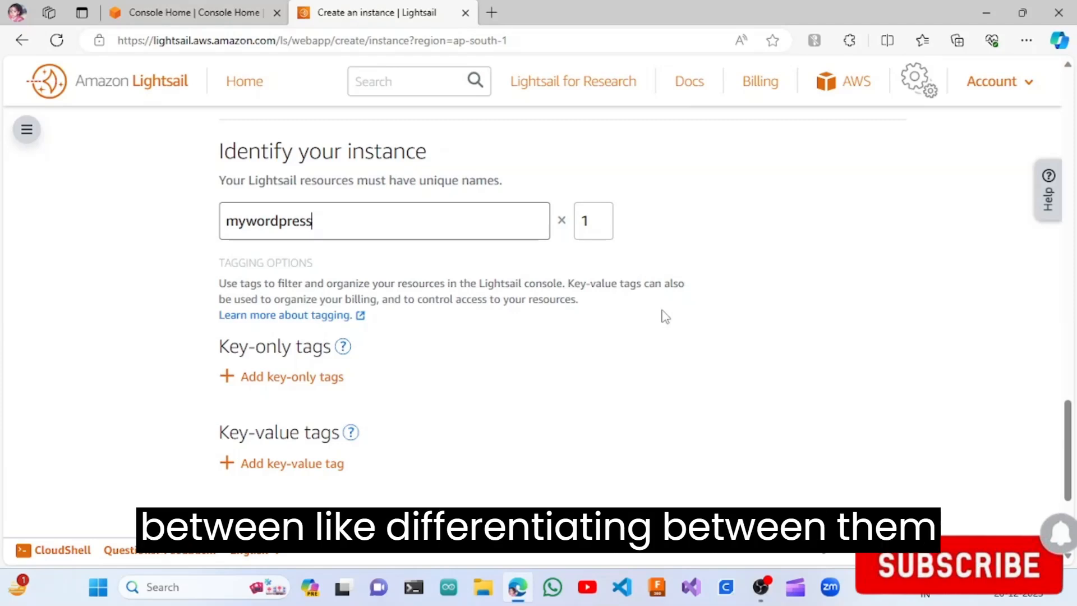
{"action": "mouse_move", "coordinate": [621, 335]}
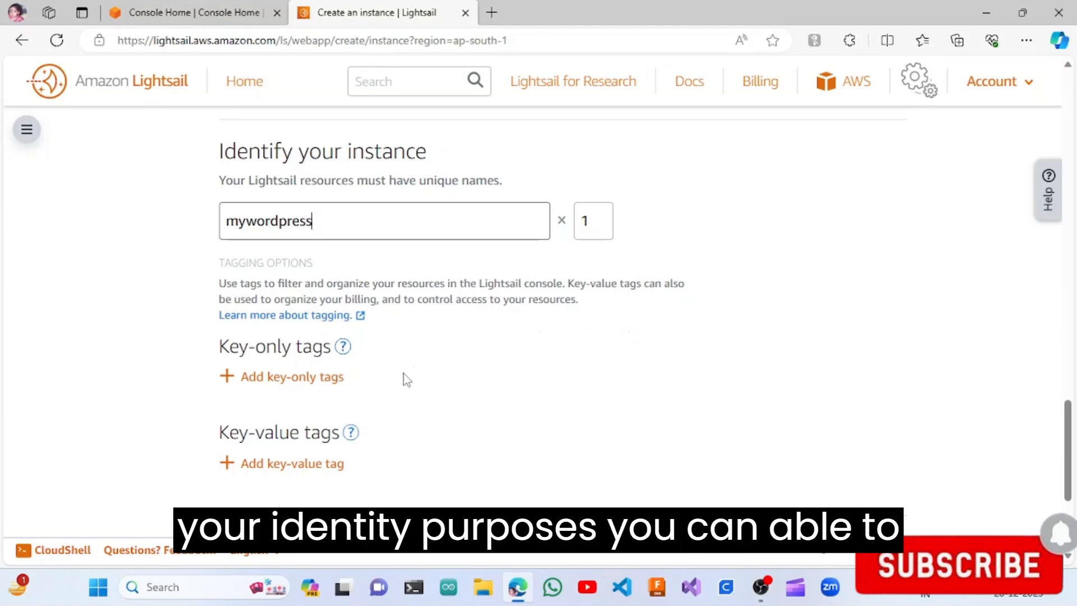
{"action": "scroll", "scroll_direction": "down", "scroll_amount": 3}
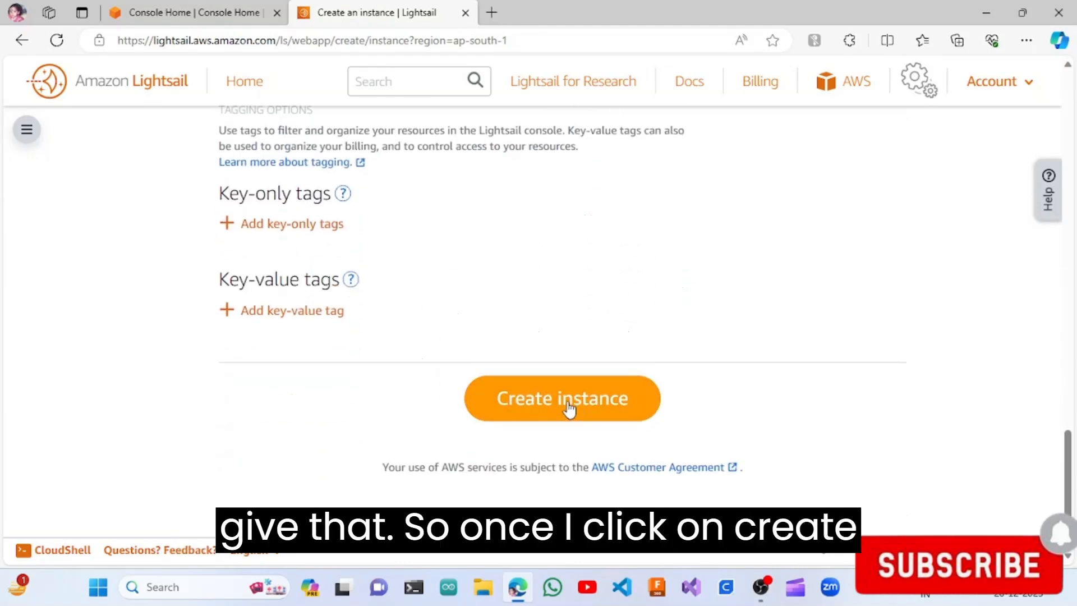
Step: Submit the mywordpress instance so it appears as Pending in Mumbai, Zone A
{"action": "left_click", "coordinate": [560, 398]}
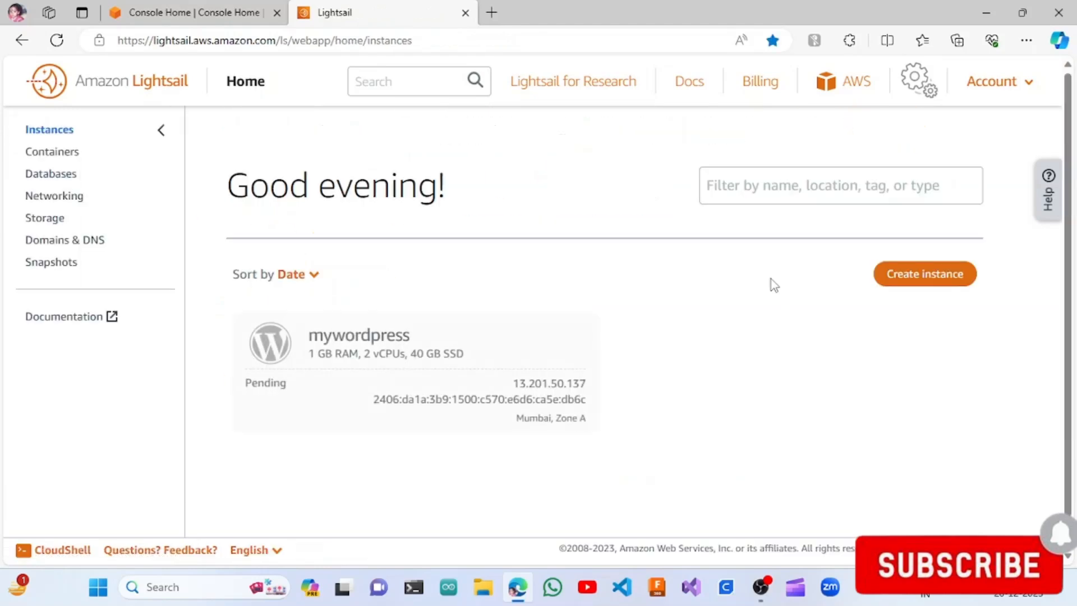
{"action": "mouse_move", "coordinate": [525, 388]}
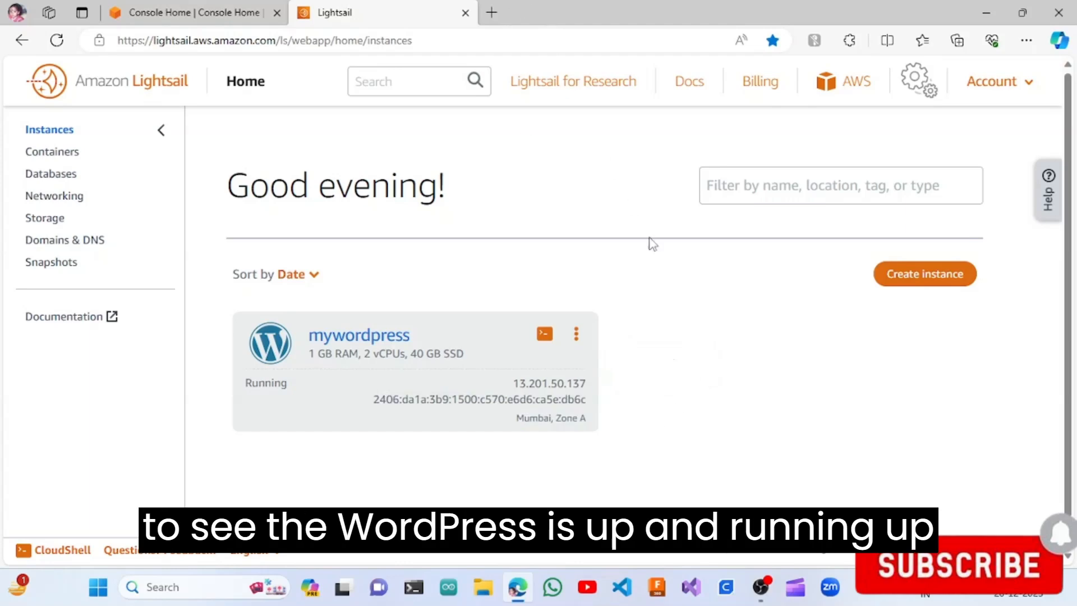
{"action": "mouse_move", "coordinate": [718, 294]}
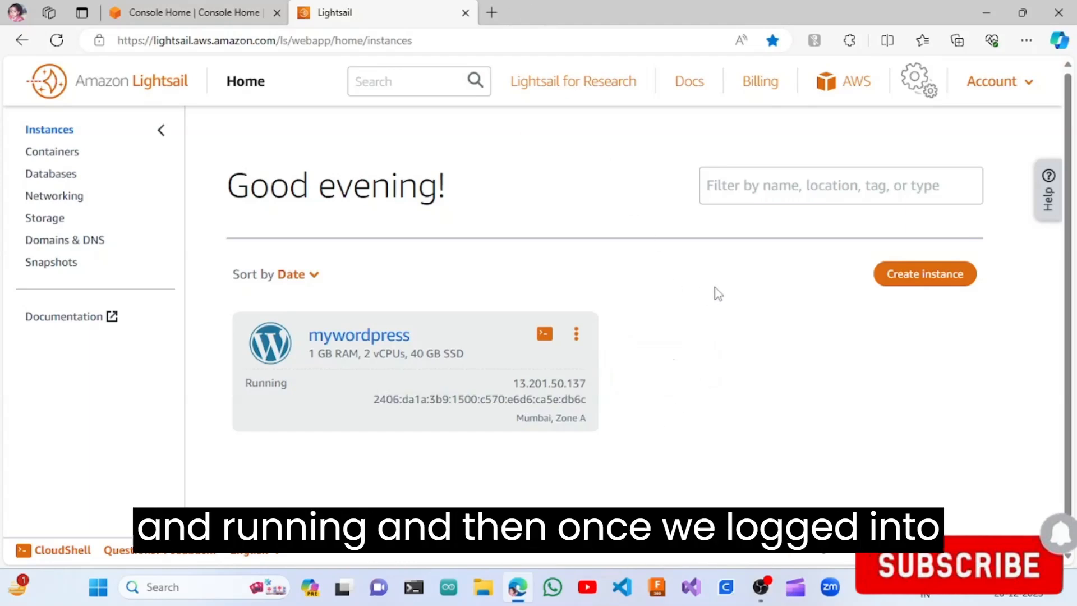
{"action": "mouse_move", "coordinate": [658, 372]}
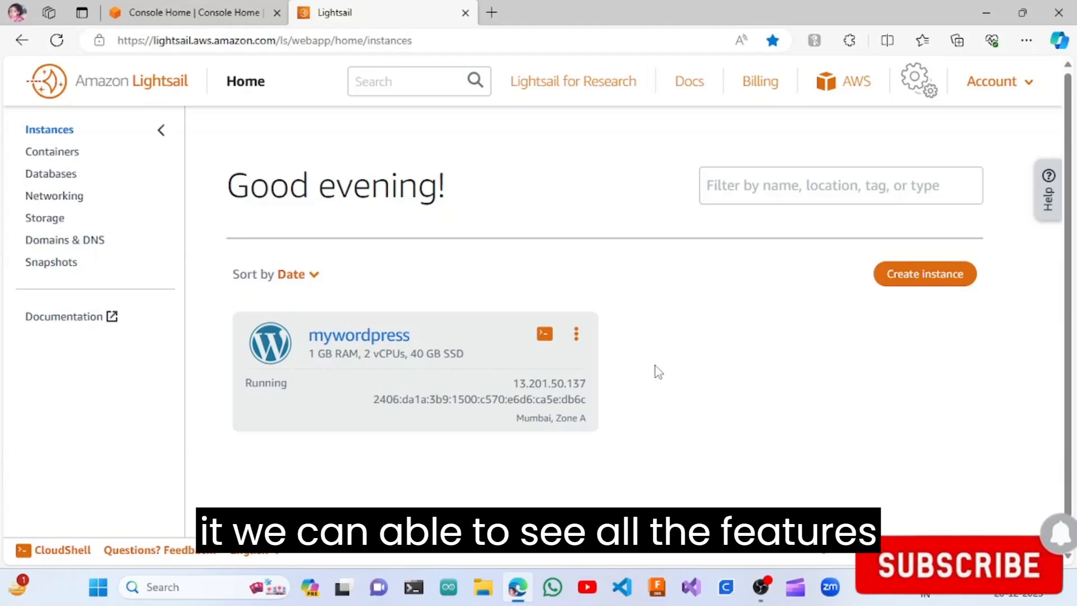
{"action": "mouse_move", "coordinate": [508, 419]}
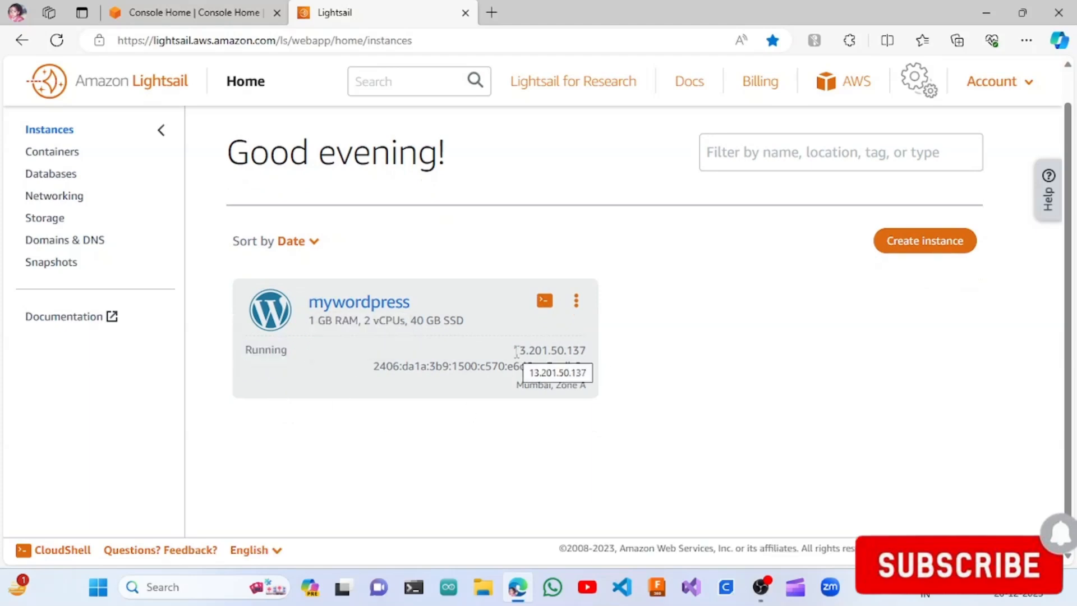
Step: Try loading the public IP 13.201.50.137 in a new tab, then return to Lightsail
{"action": "double_click", "coordinate": [549, 350]}
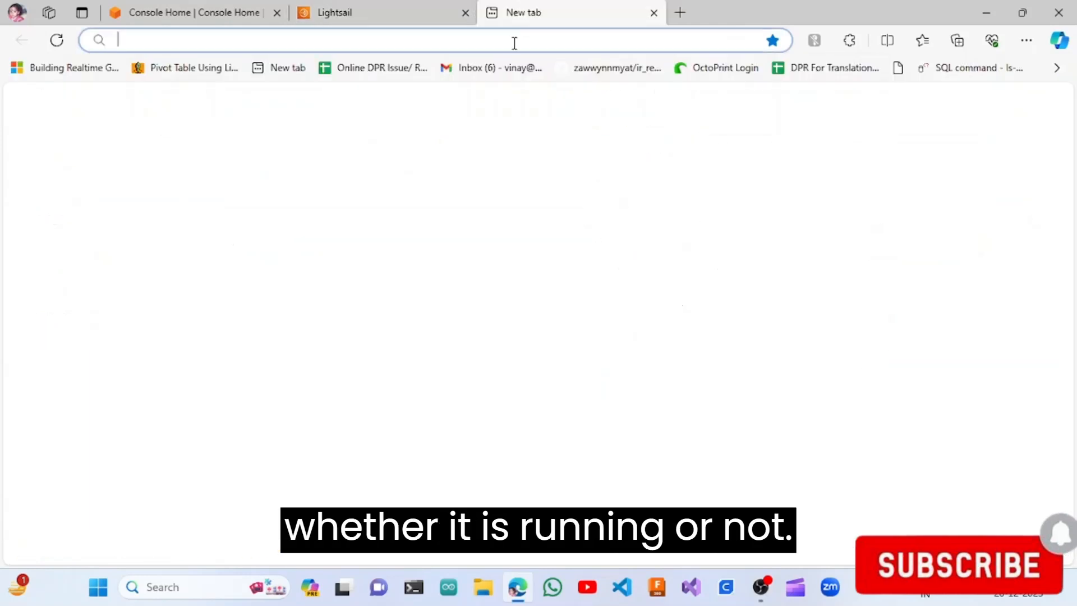
{"action": "type", "text": "13.201.50.137"}
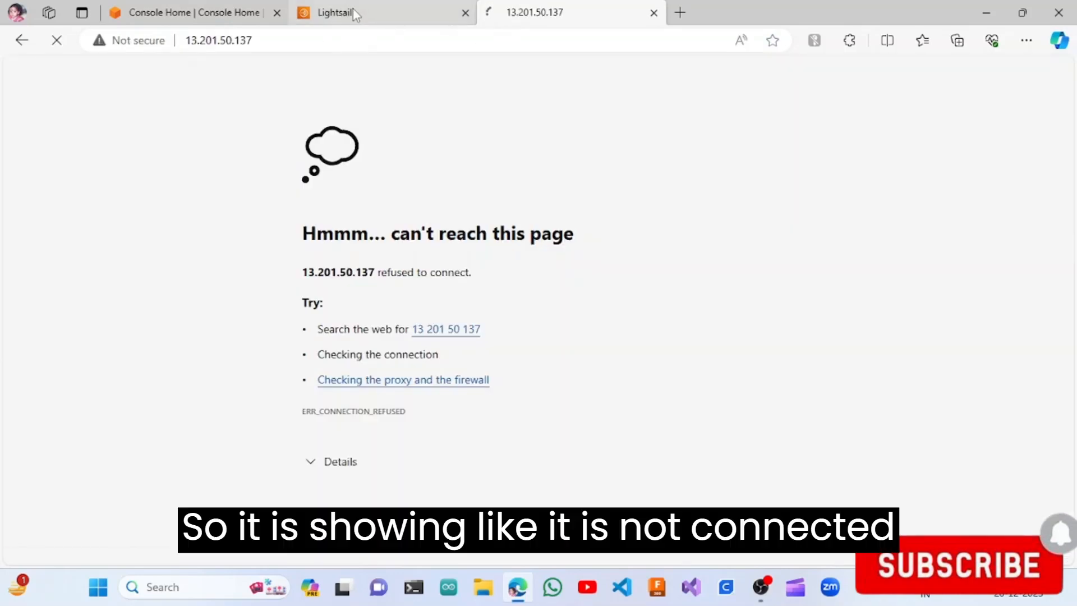
{"action": "left_click", "coordinate": [334, 13]}
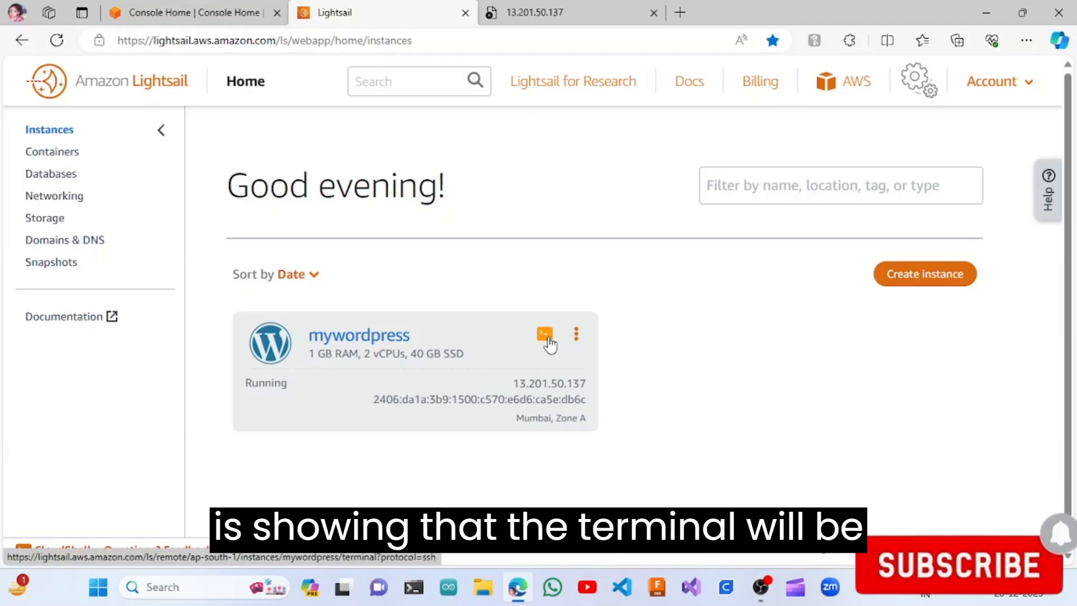
{"action": "mouse_move", "coordinate": [546, 343]}
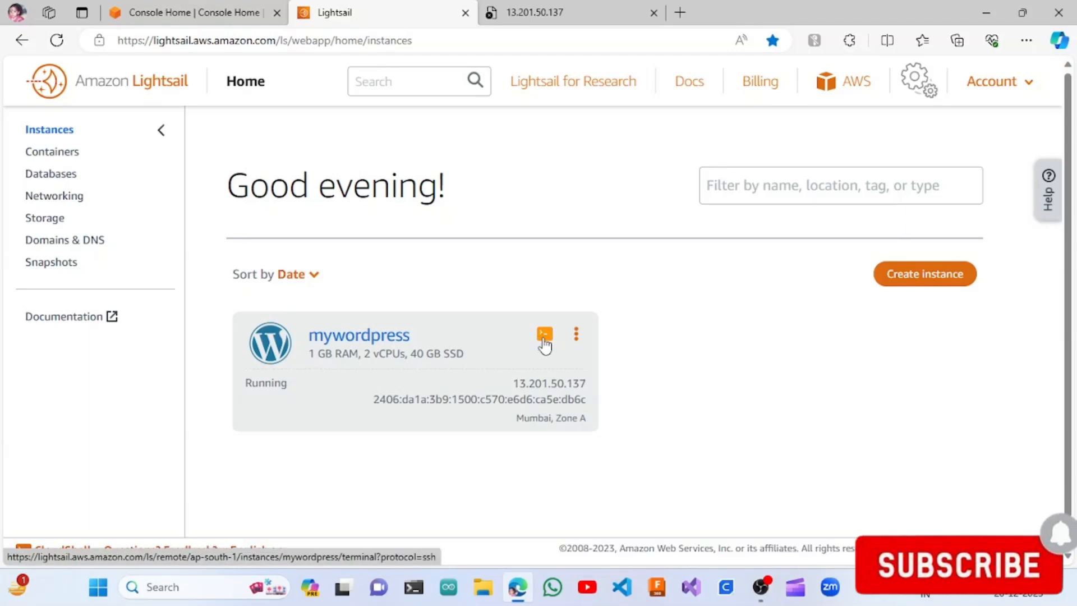
{"action": "double_click", "coordinate": [548, 383]}
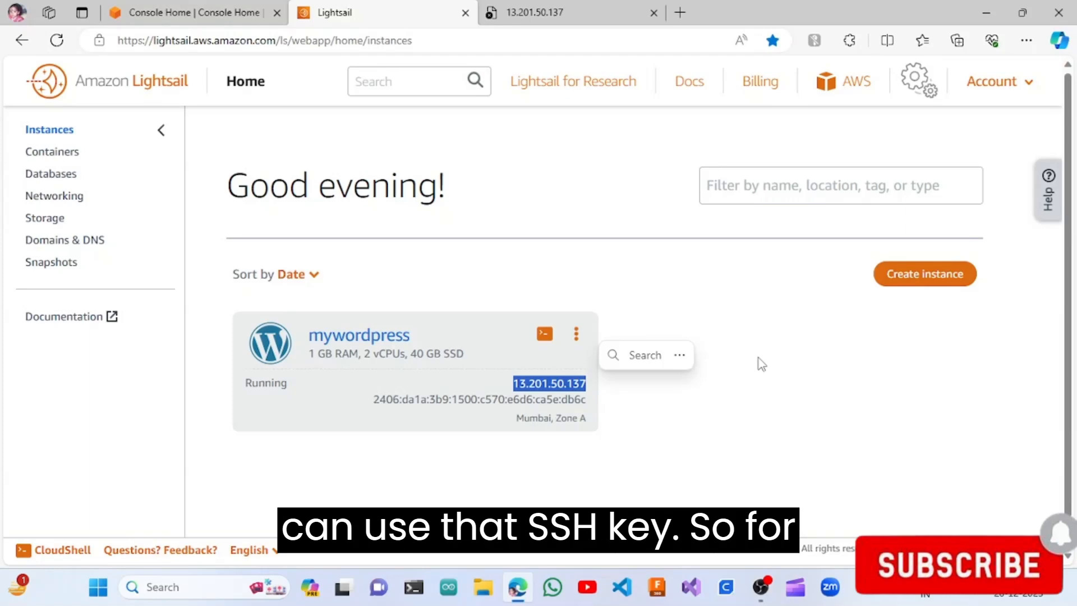
{"action": "mouse_move", "coordinate": [472, 351]}
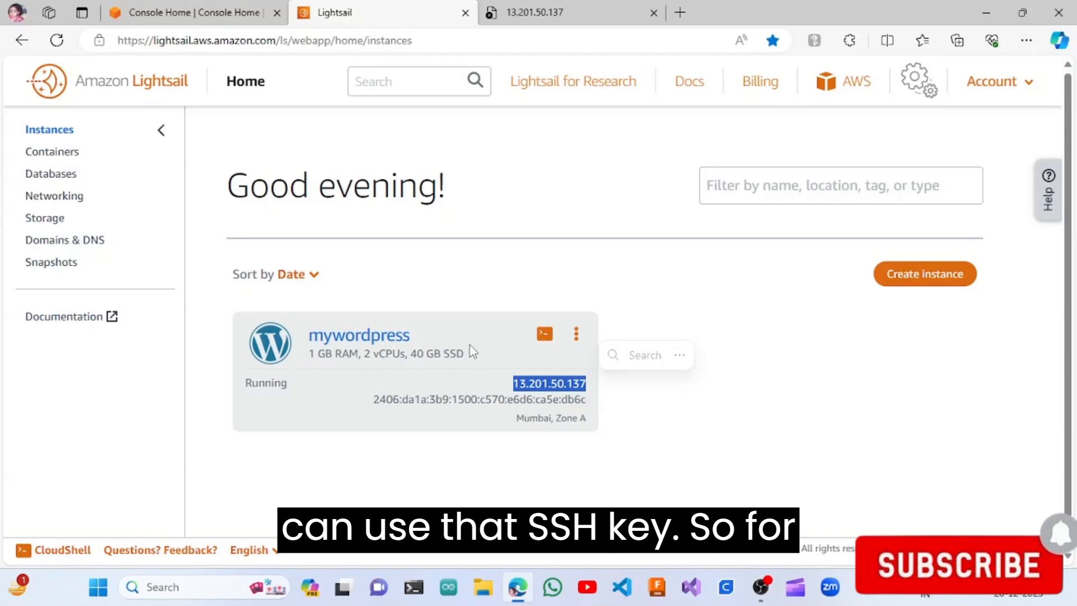
{"action": "mouse_move", "coordinate": [544, 334]}
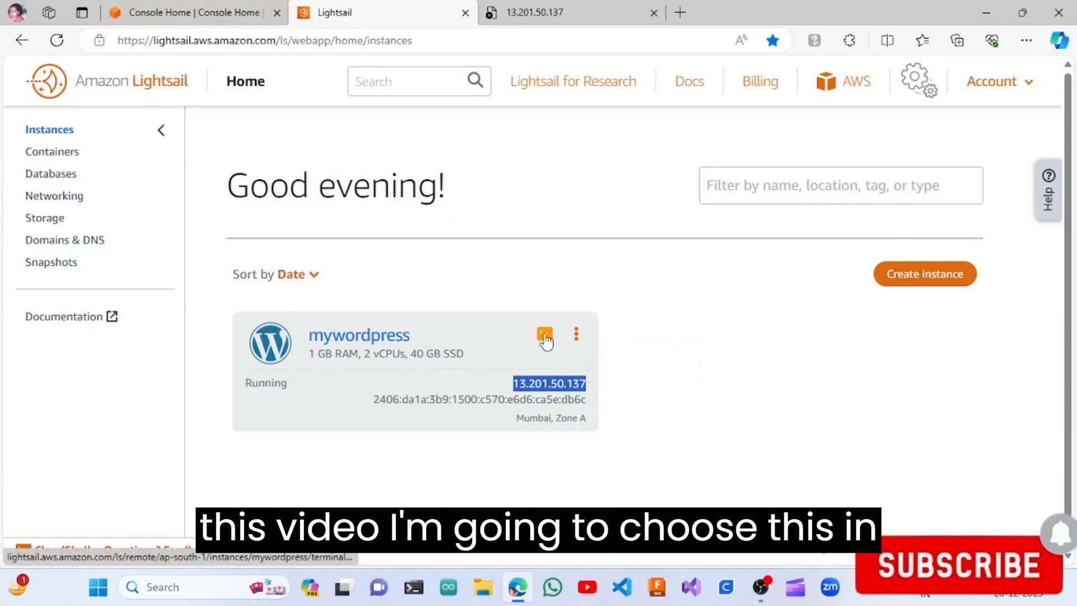
Step: Open the browser SSH terminal for mywordpress, retrying after the UPSTREAM_NOT_FOUND error
{"action": "left_click", "coordinate": [544, 336]}
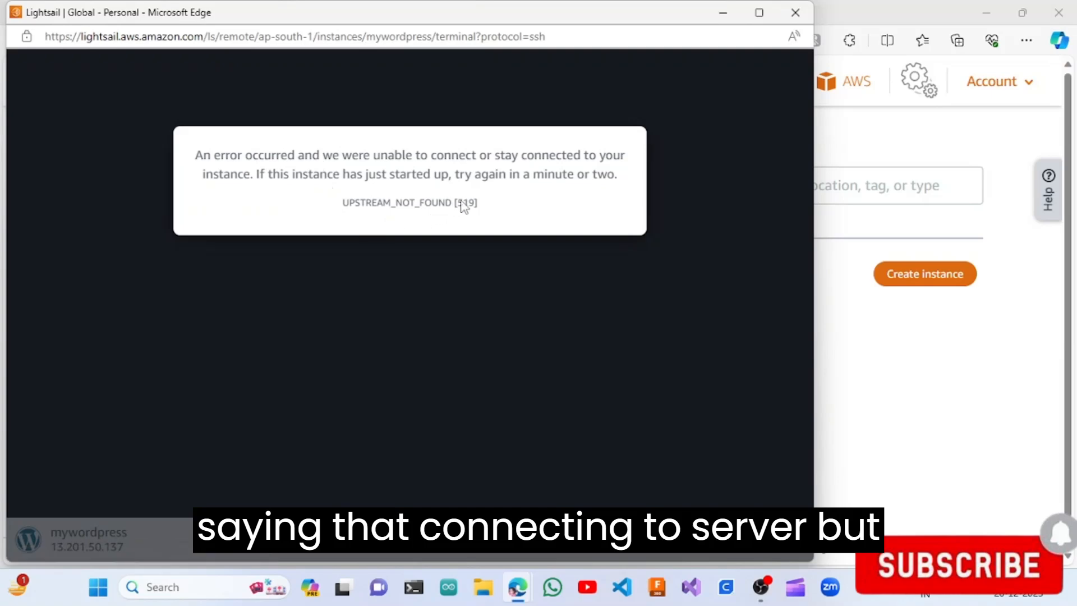
{"action": "mouse_move", "coordinate": [501, 228]}
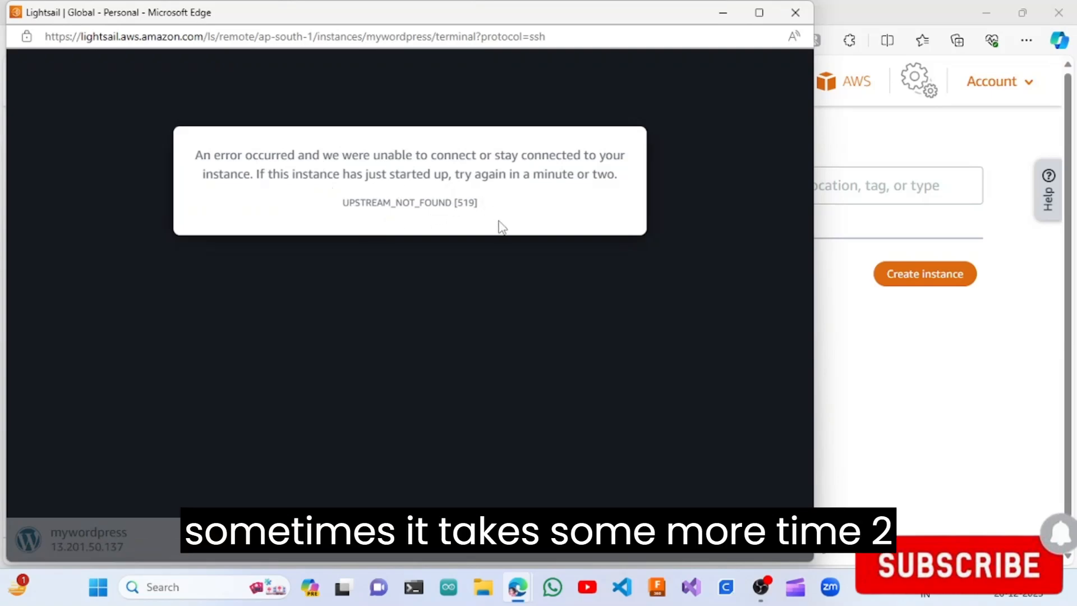
{"action": "mouse_move", "coordinate": [484, 223]}
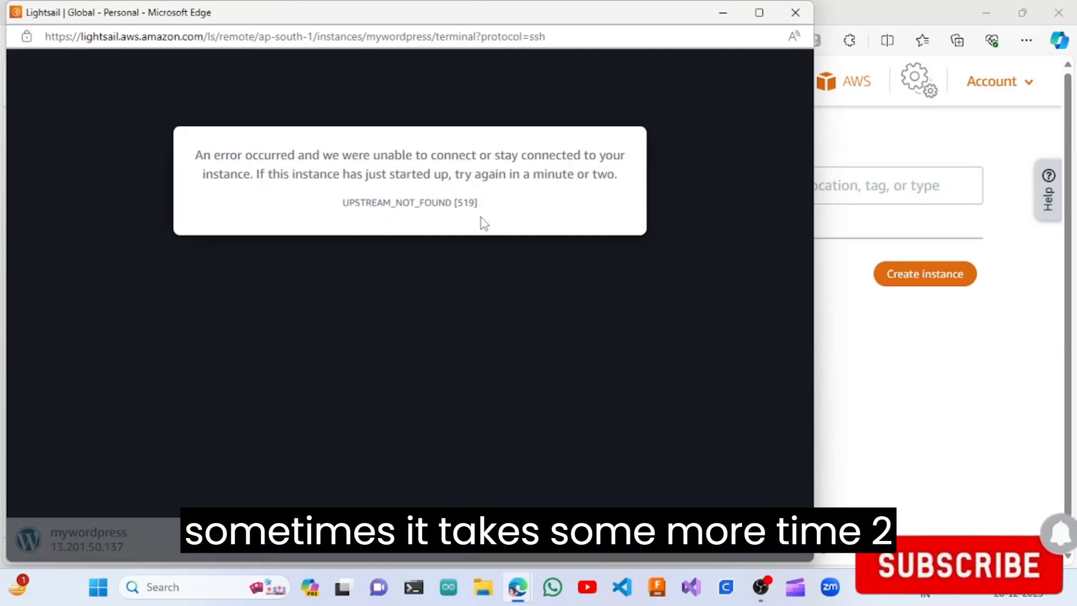
{"action": "mouse_move", "coordinate": [730, 80]}
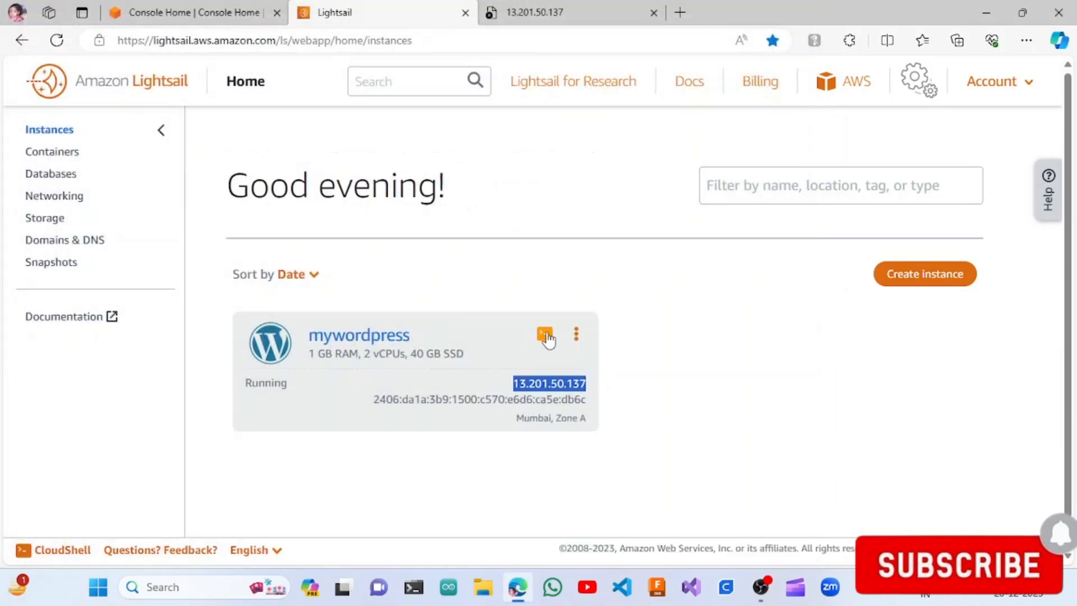
{"action": "left_click", "coordinate": [544, 334]}
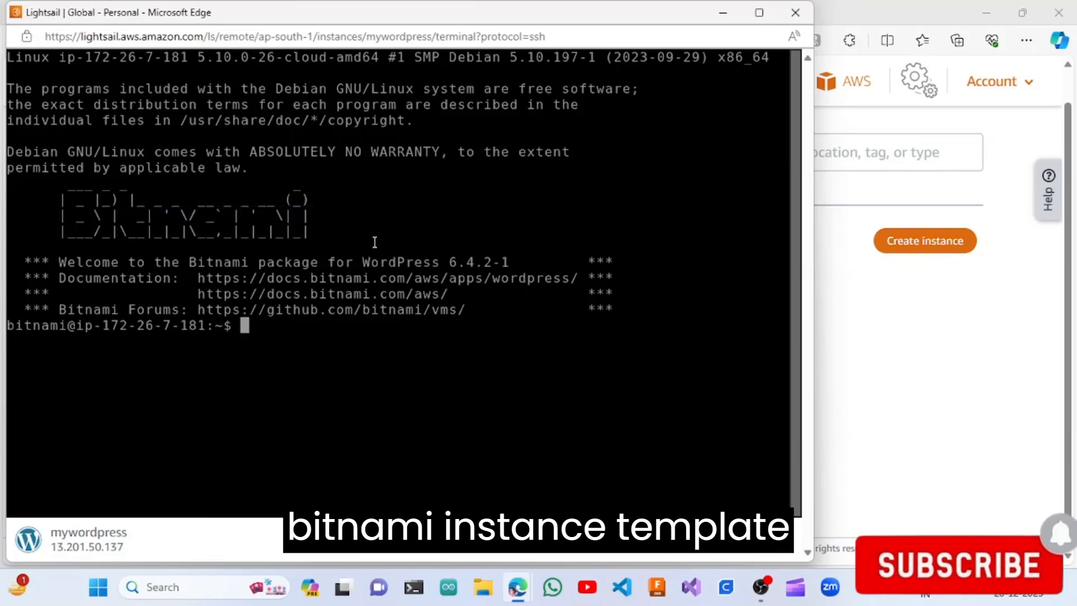
{"action": "mouse_move", "coordinate": [391, 253]}
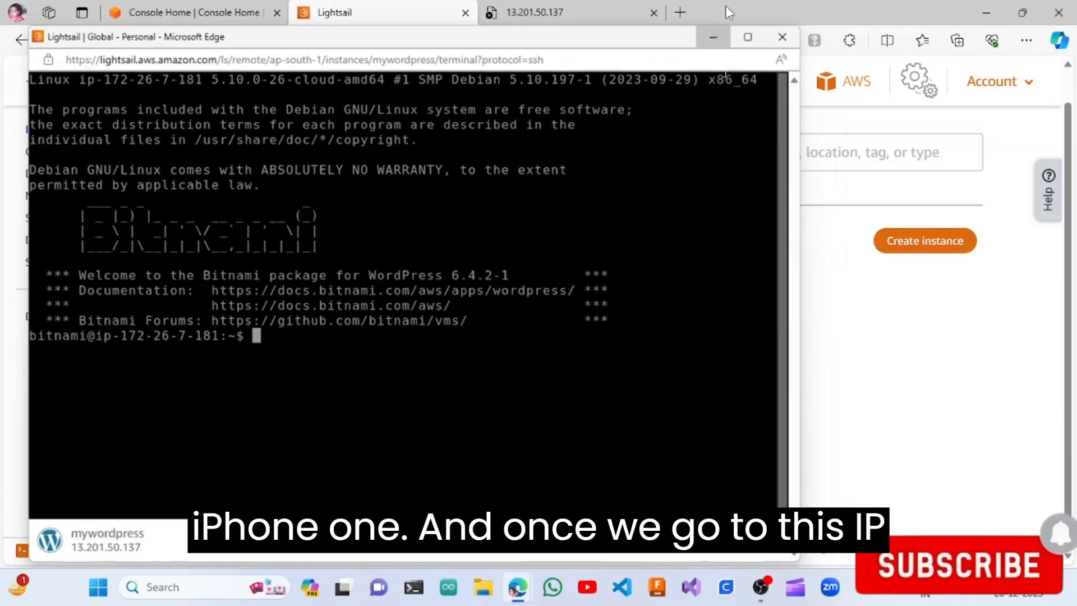
{"action": "left_click", "coordinate": [570, 12]}
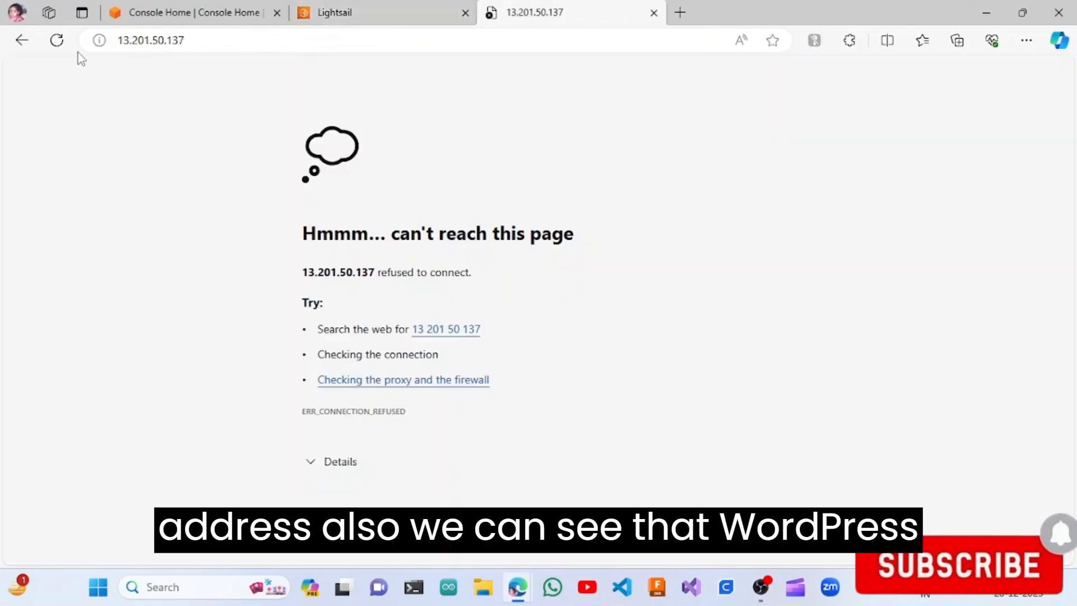
{"action": "left_click", "coordinate": [56, 40]}
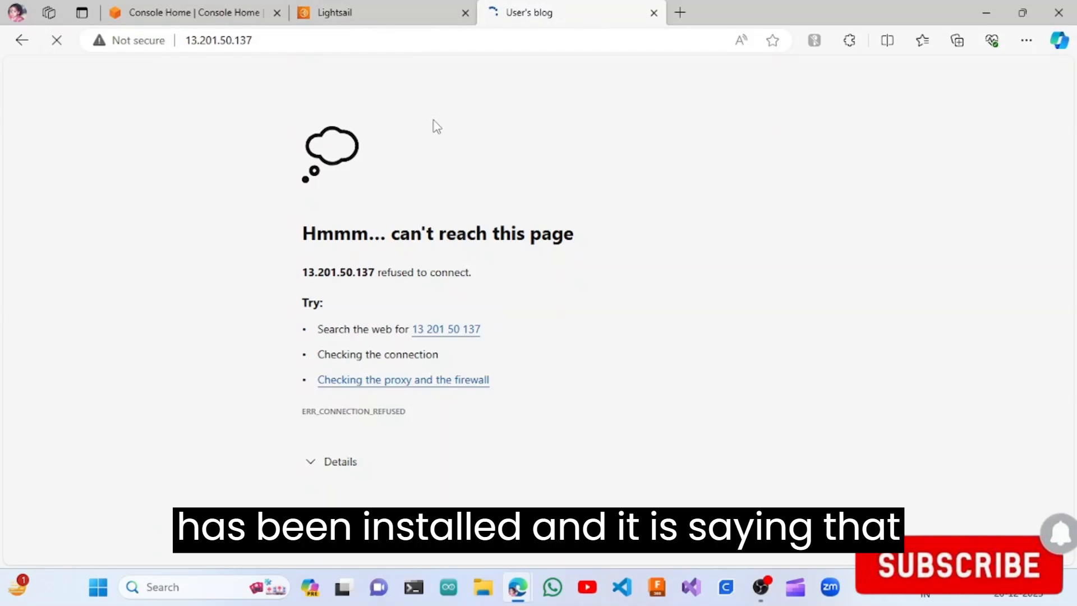
{"action": "left_click", "coordinate": [56, 40]}
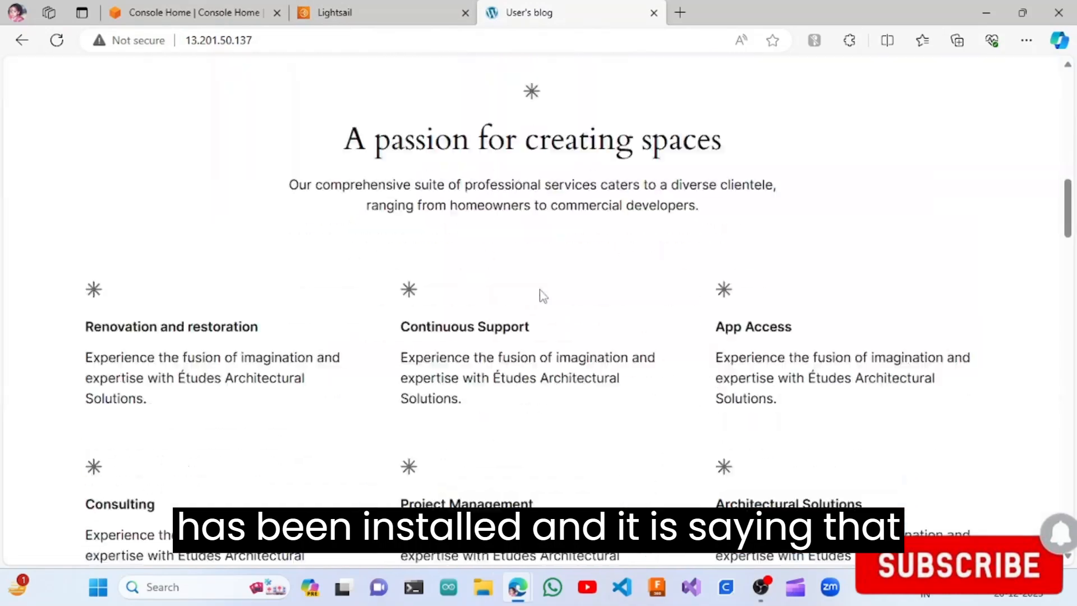
{"action": "scroll", "scroll_direction": "up", "scroll_amount": 3}
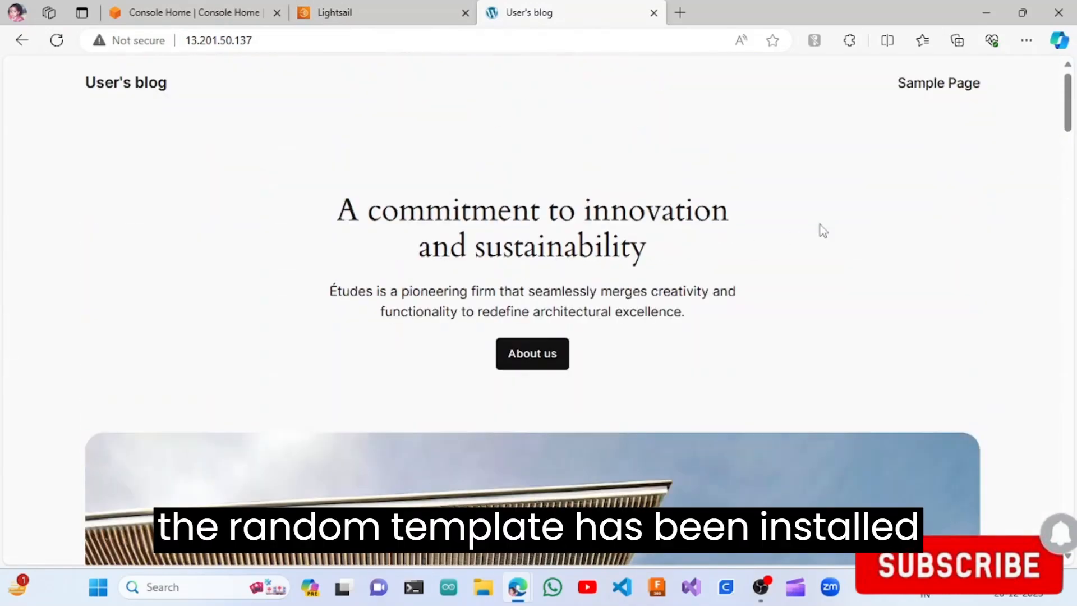
{"action": "scroll", "scroll_direction": "down", "scroll_amount": 3}
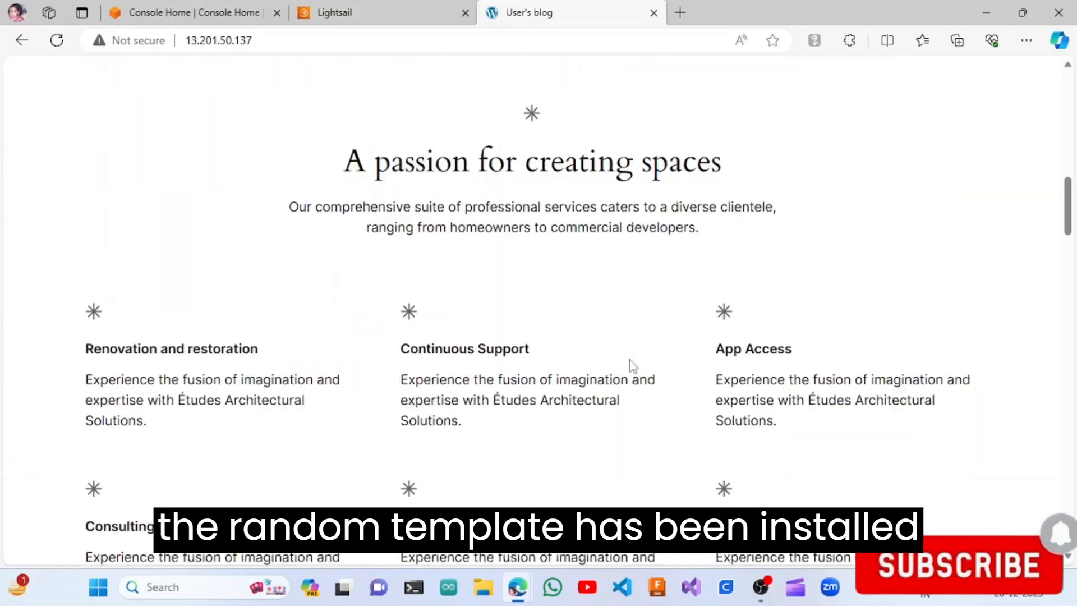
{"action": "scroll", "scroll_direction": "down", "scroll_amount": 3}
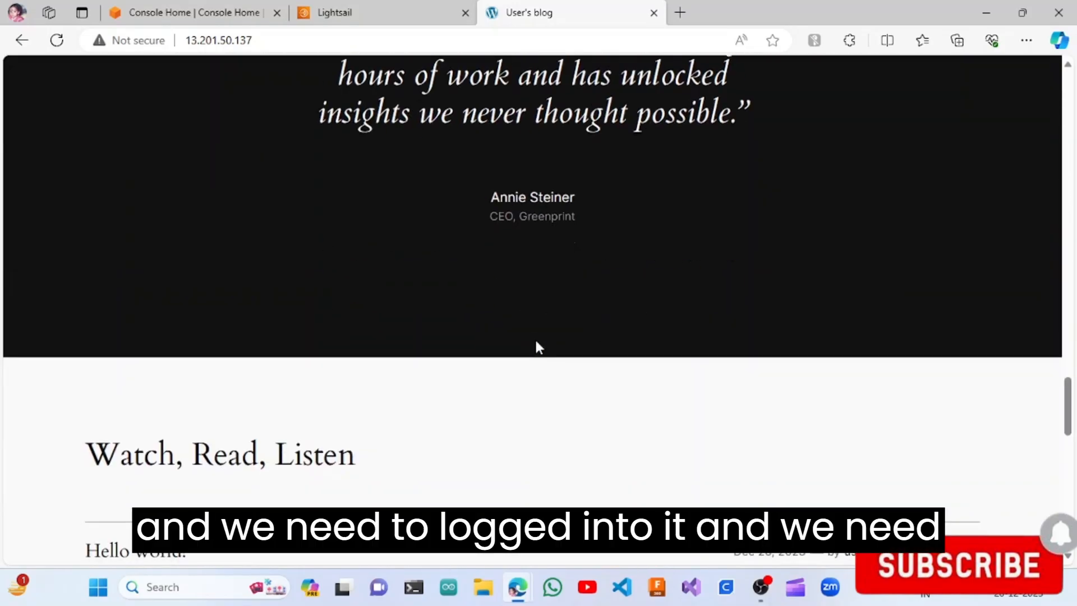
{"action": "scroll", "scroll_direction": "up", "scroll_amount": 3}
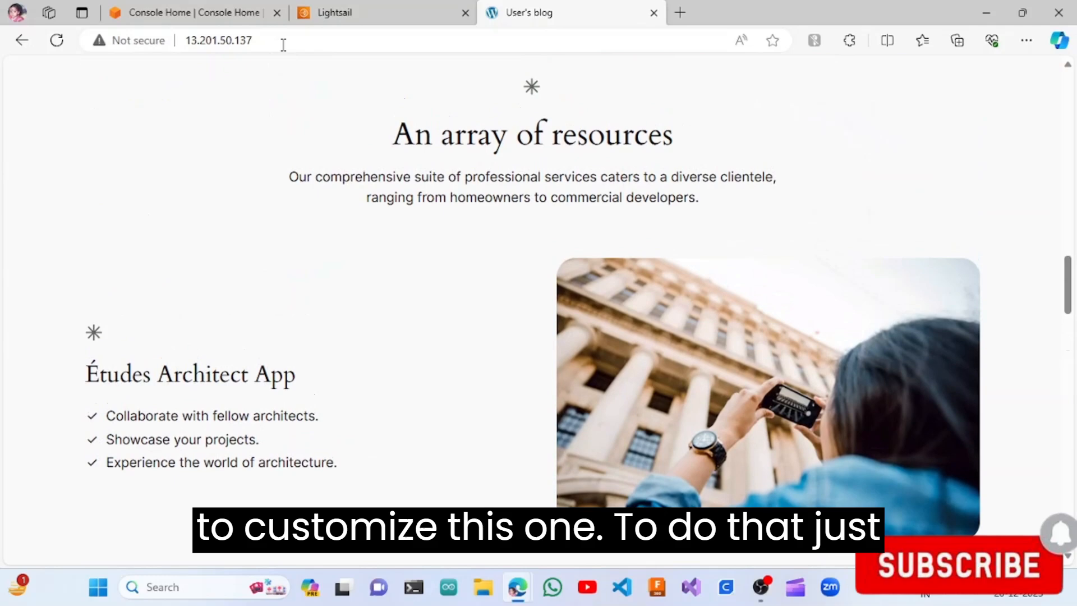
Step: Load the /wp-admin login page at the instance IP, then switch to Console Home
{"action": "type", "text": "/wp-"}
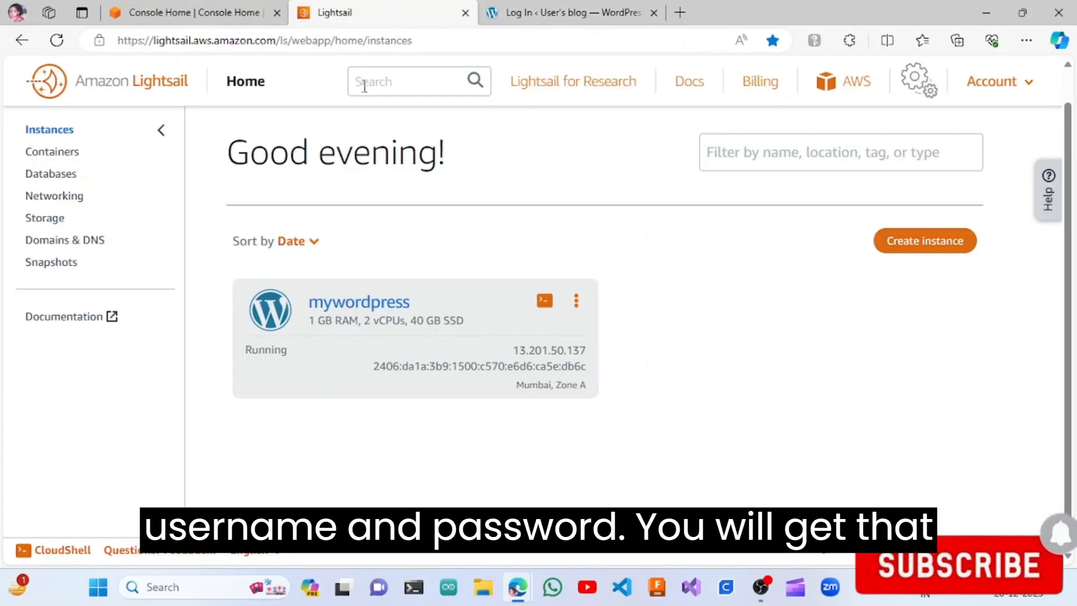
{"action": "left_click", "coordinate": [192, 12]}
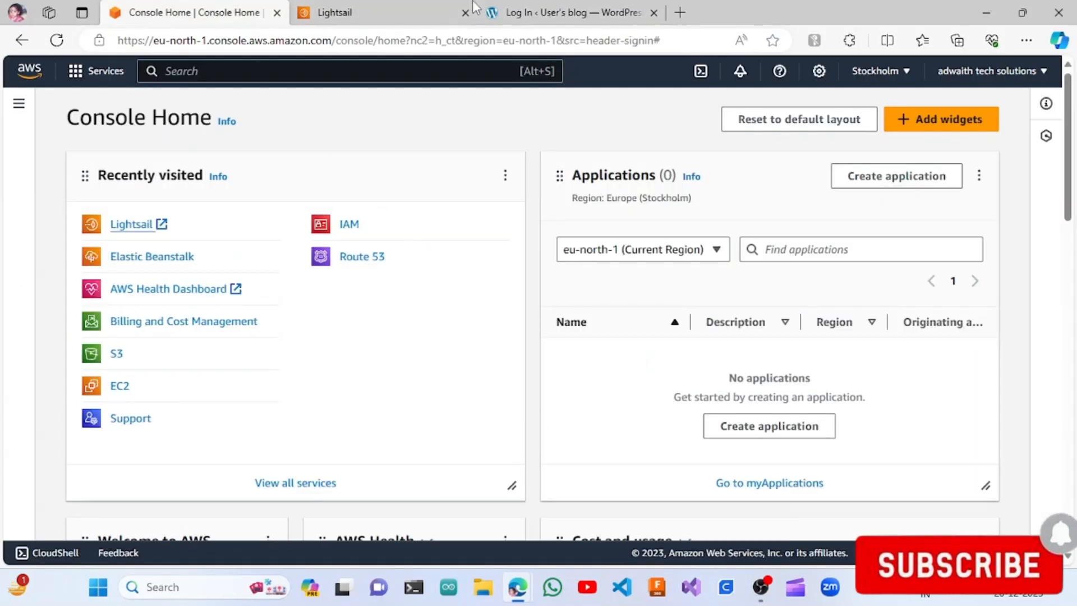
{"action": "mouse_move", "coordinate": [517, 587]}
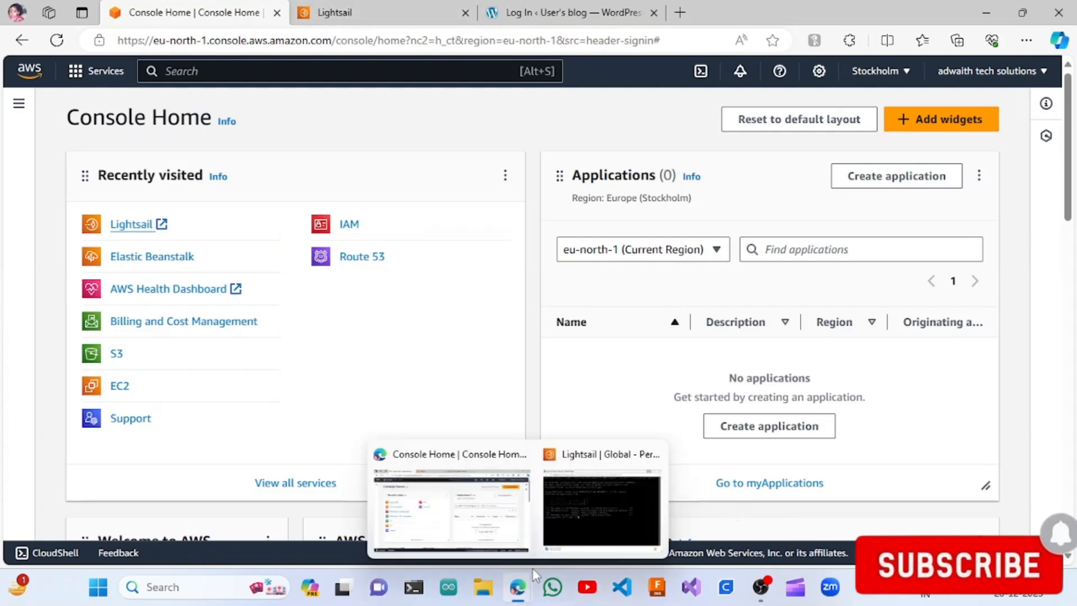
Step: In the SSH terminal, list the home directory and display the bitnami_credentials file
{"action": "left_click", "coordinate": [600, 508]}
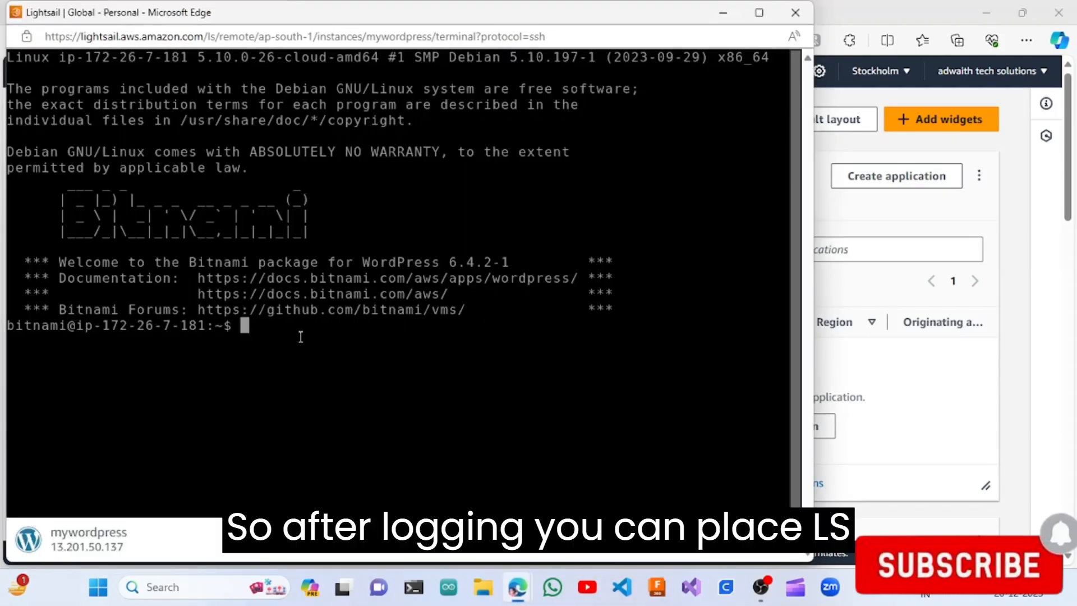
{"action": "key", "text": "Return"}
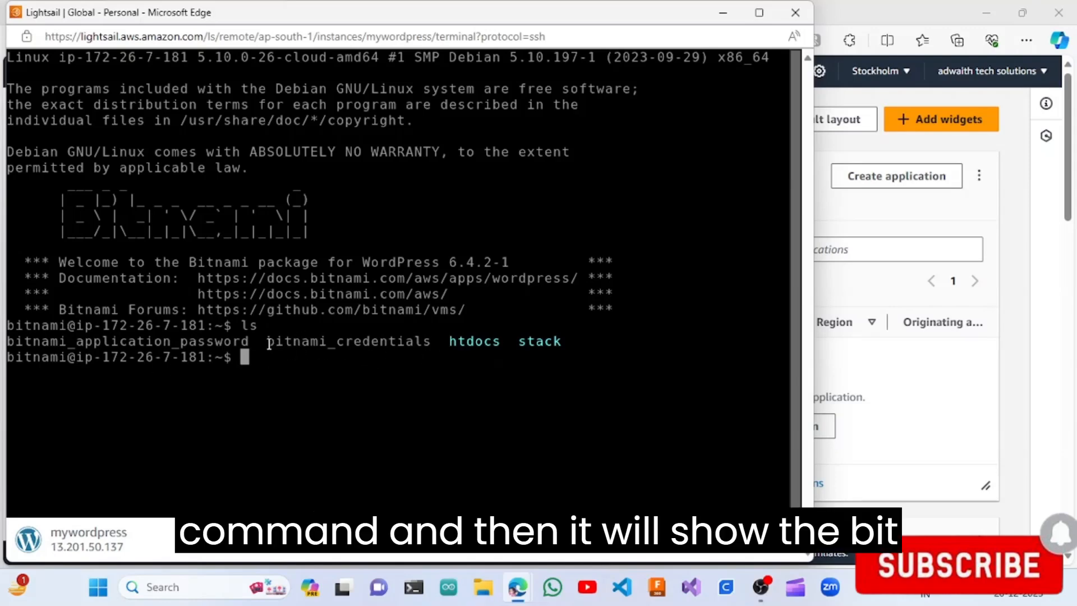
{"action": "double_click", "coordinate": [348, 340]}
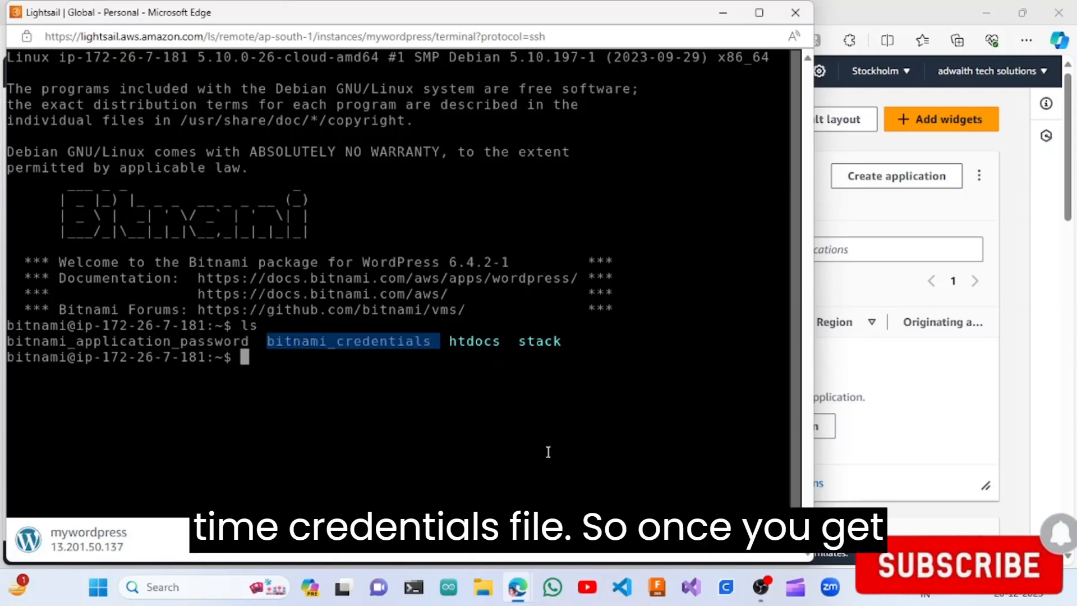
{"action": "type", "text": "cat"}
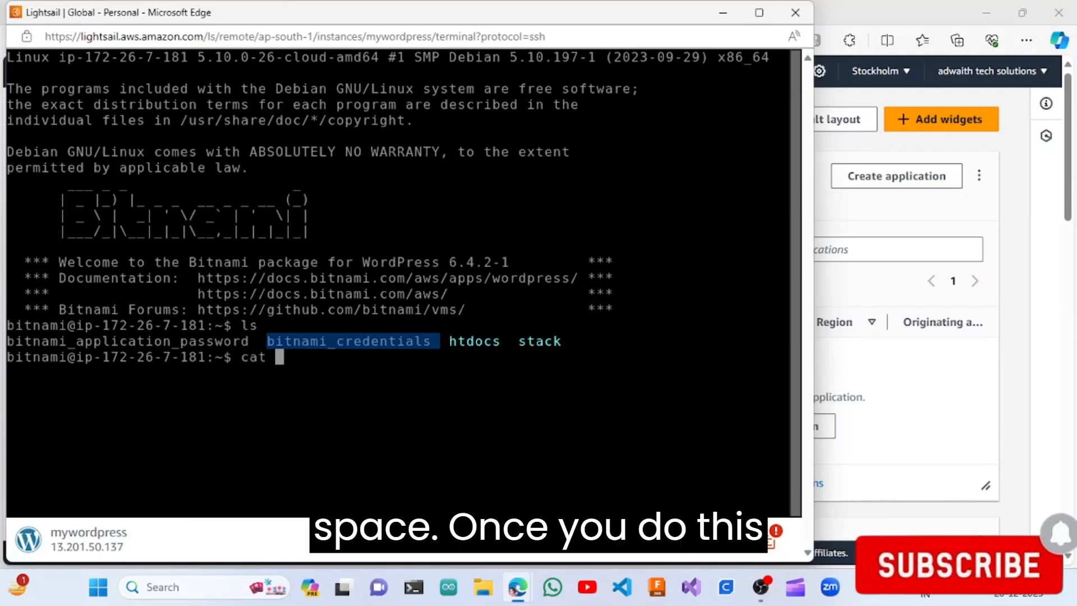
{"action": "type", "text": "bitnami_credentials"}
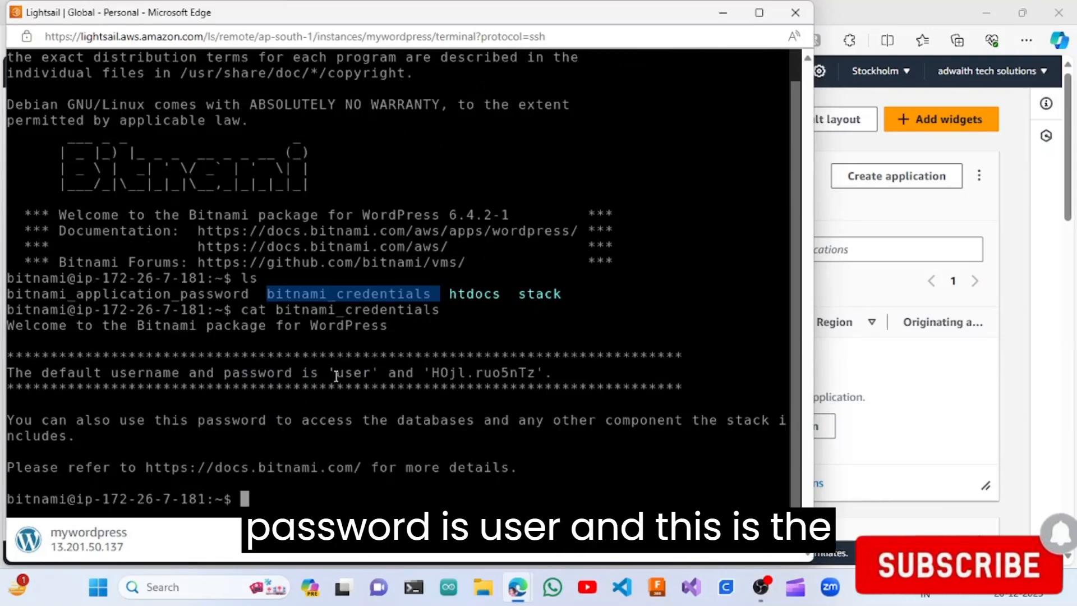
Step: Select the default username and password, then copy the password
{"action": "double_click", "coordinate": [353, 372]}
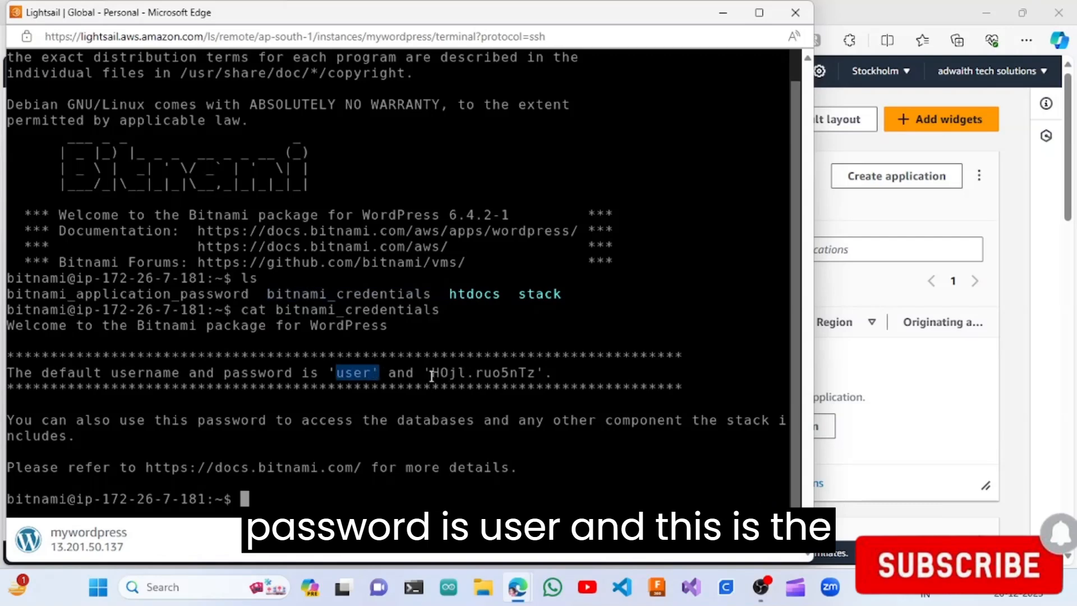
{"action": "double_click", "coordinate": [480, 373]}
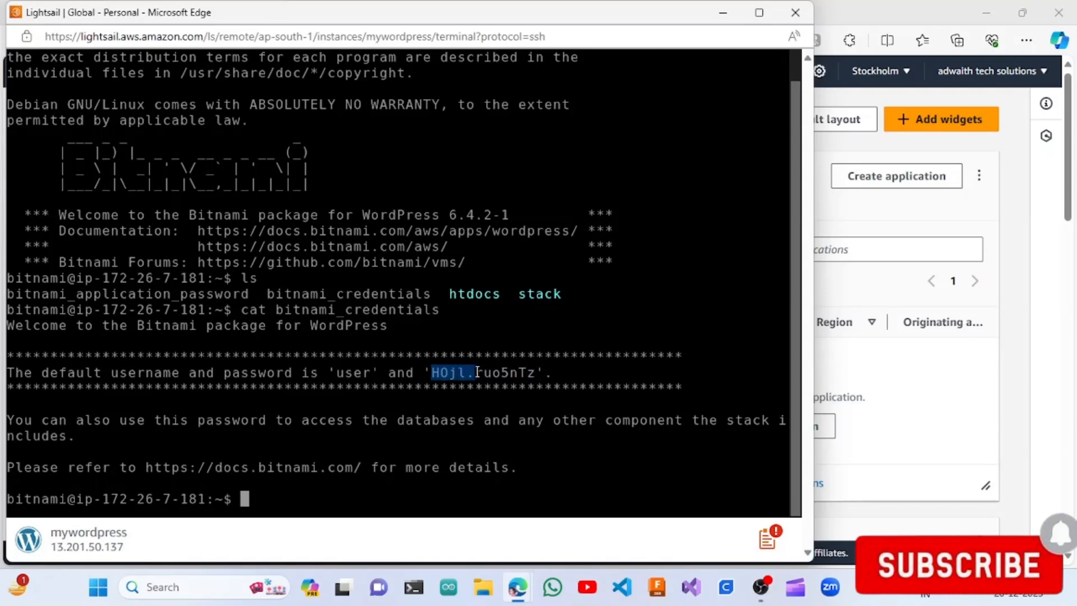
{"action": "right_click", "coordinate": [522, 374]}
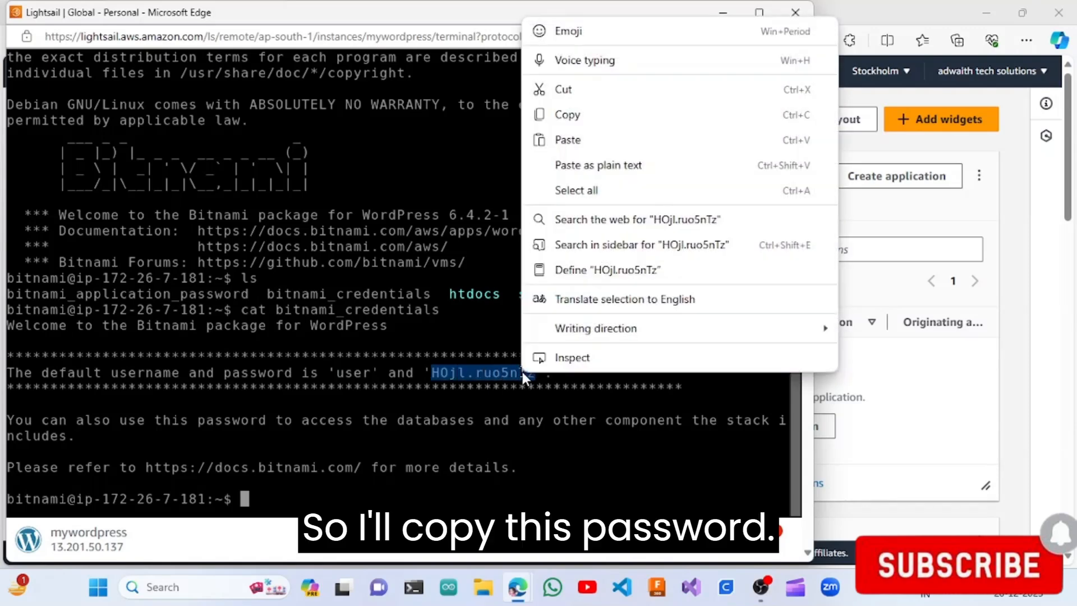
{"action": "left_click", "coordinate": [567, 113]}
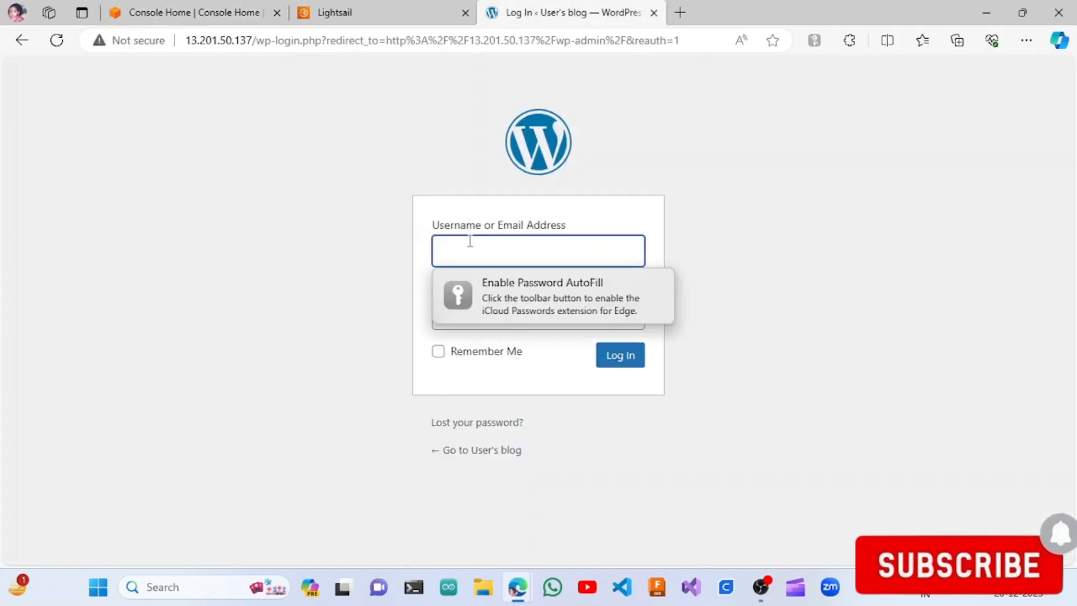
Step: Sign in to WordPress as 'user' with the copied password to reach the dashboard
{"action": "type", "text": "user"}
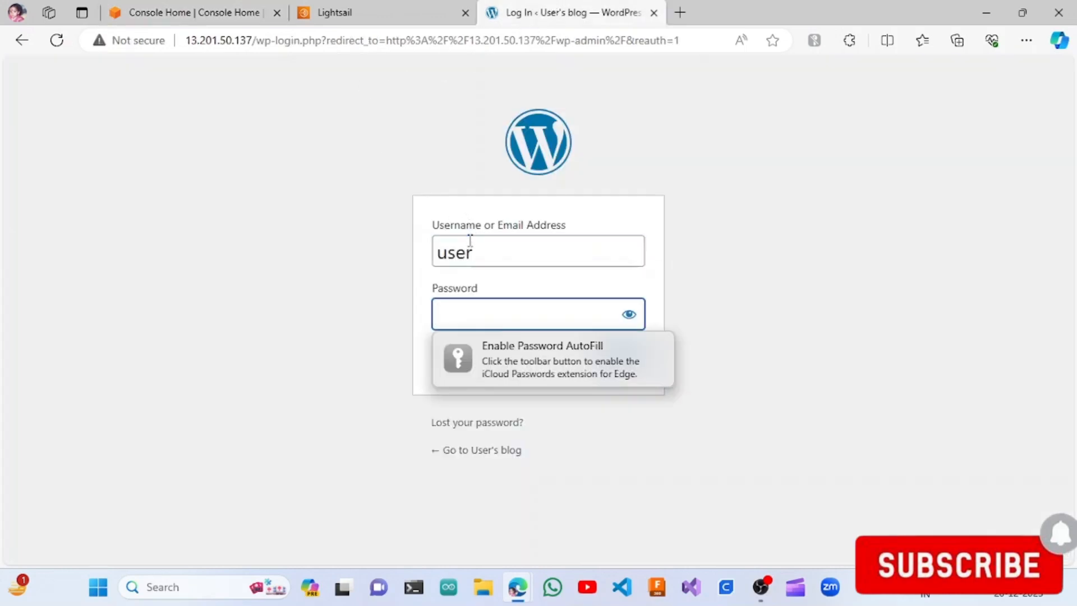
{"action": "left_click", "coordinate": [619, 355]}
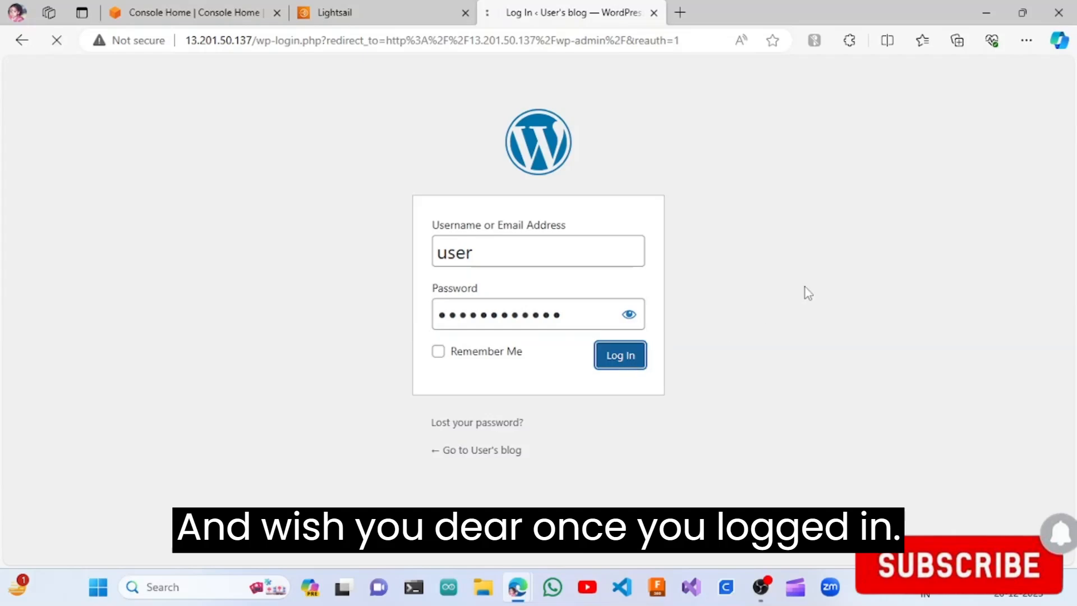
{"action": "left_click", "coordinate": [619, 355]}
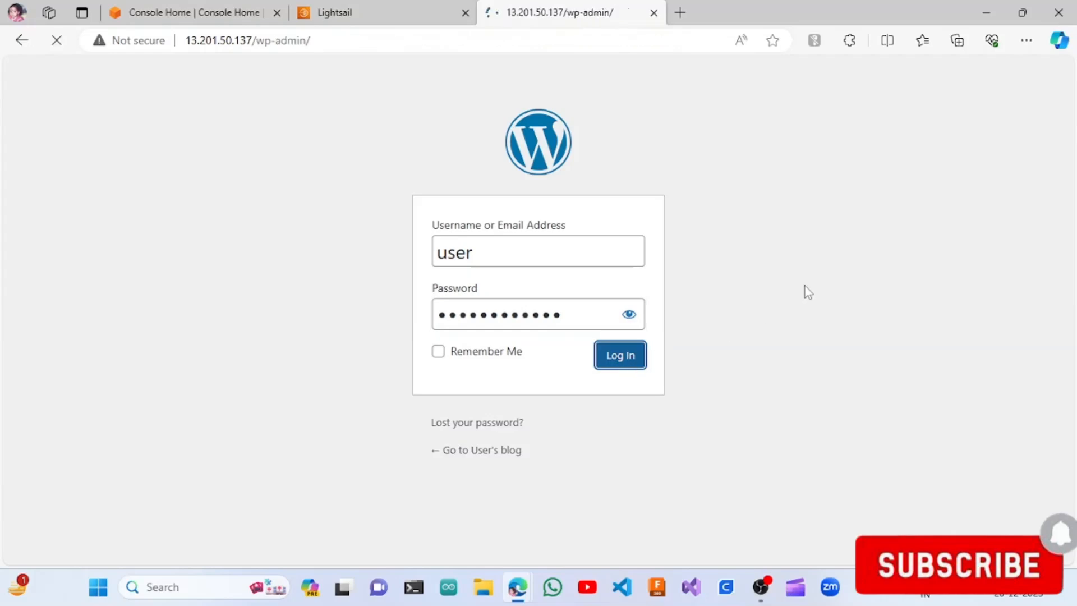
{"action": "left_click", "coordinate": [618, 355]}
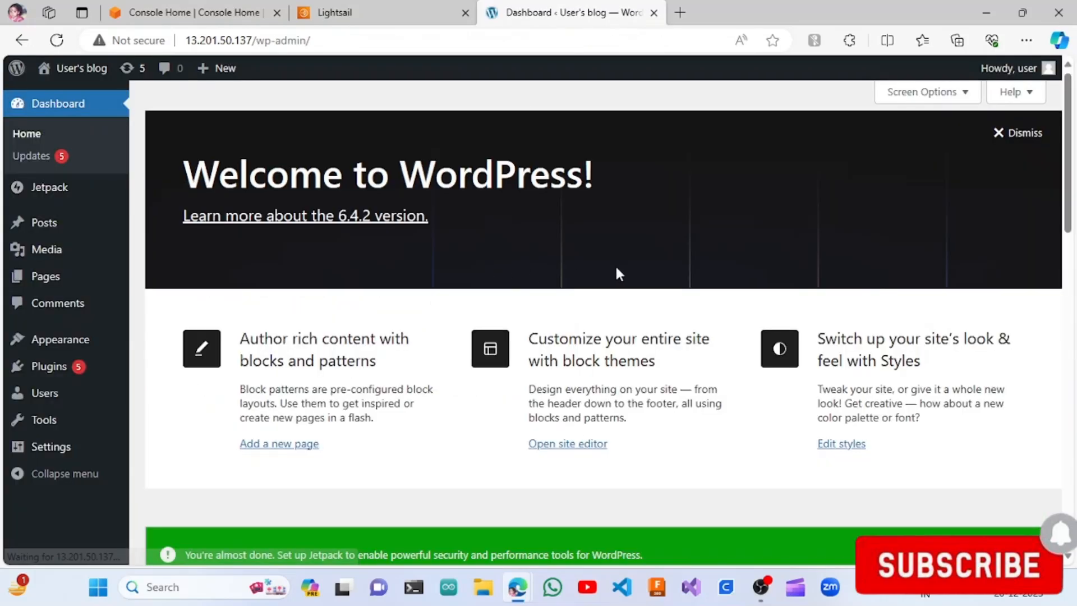
Step: Go to Plugins > Installed Plugins, showing ten plugins with five updates available
{"action": "scroll", "scroll_direction": "down", "scroll_amount": 3}
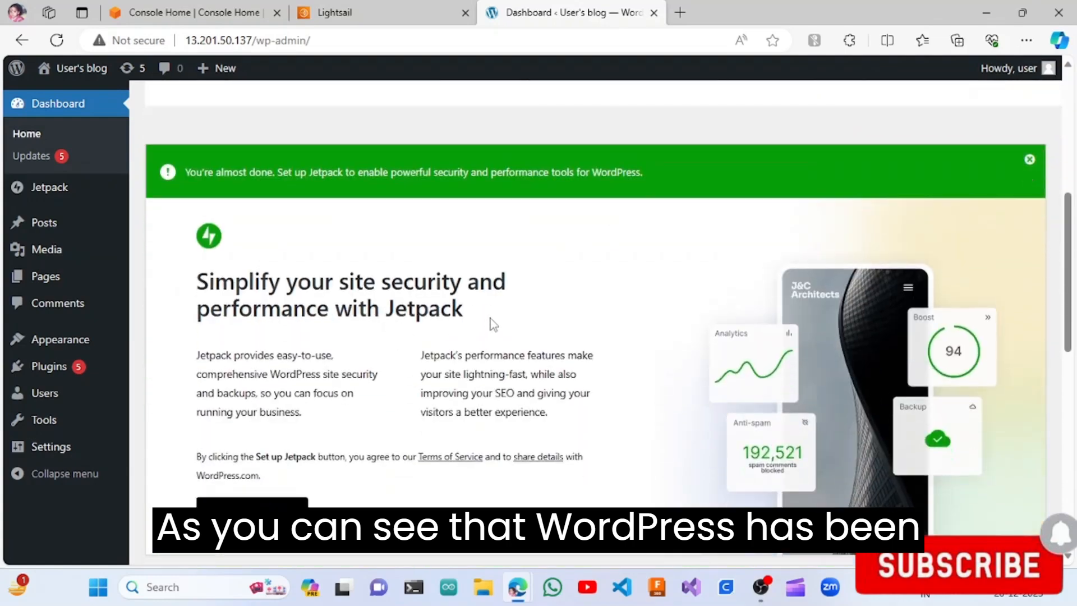
{"action": "scroll", "scroll_direction": "up", "scroll_amount": 3}
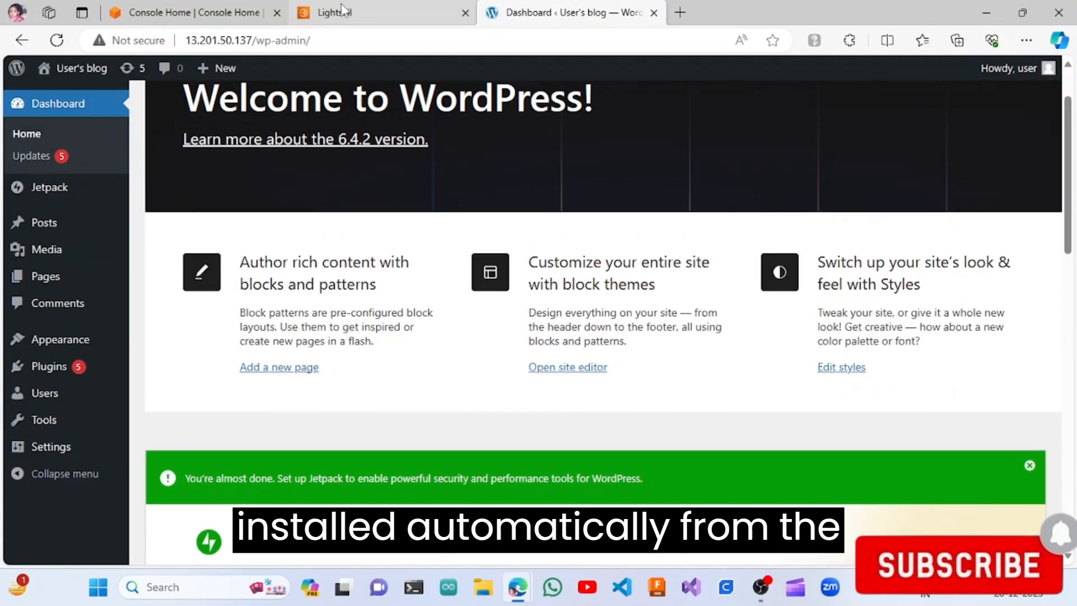
{"action": "scroll", "scroll_direction": "up", "scroll_amount": 3}
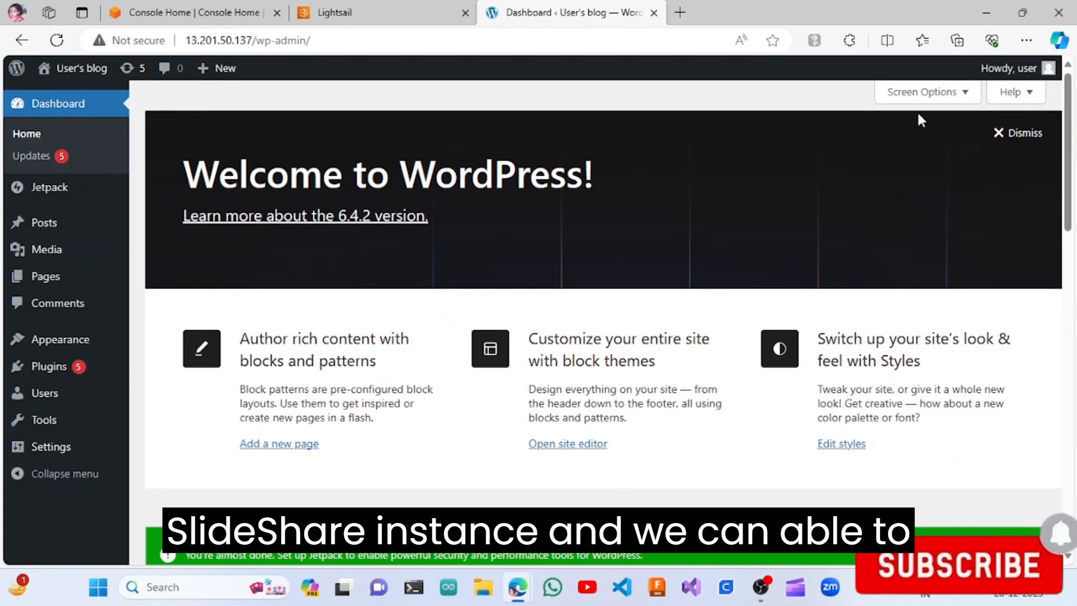
{"action": "left_click", "coordinate": [49, 366]}
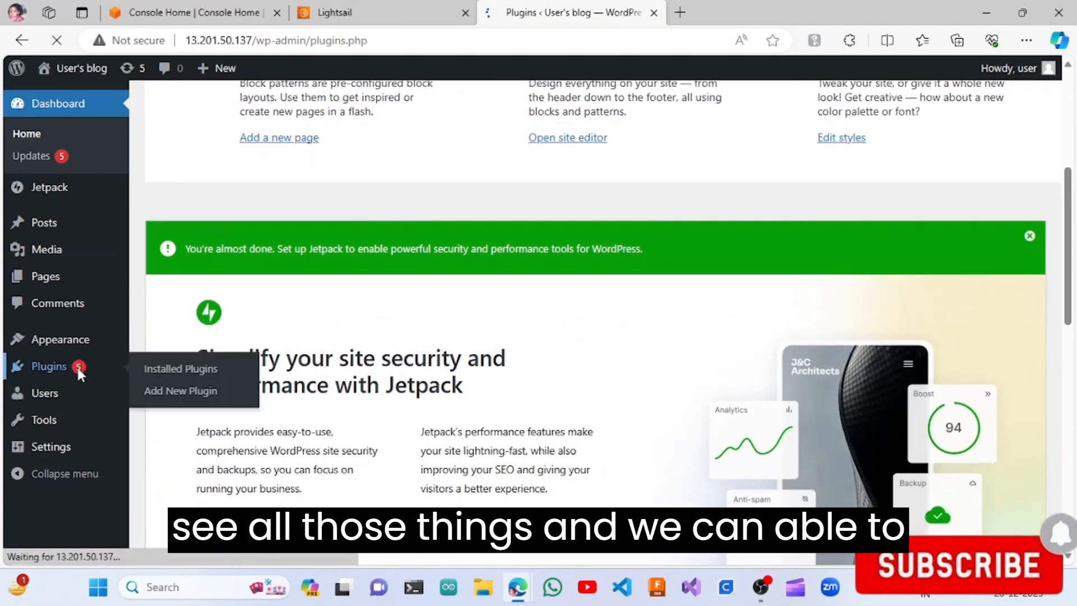
{"action": "left_click", "coordinate": [181, 369]}
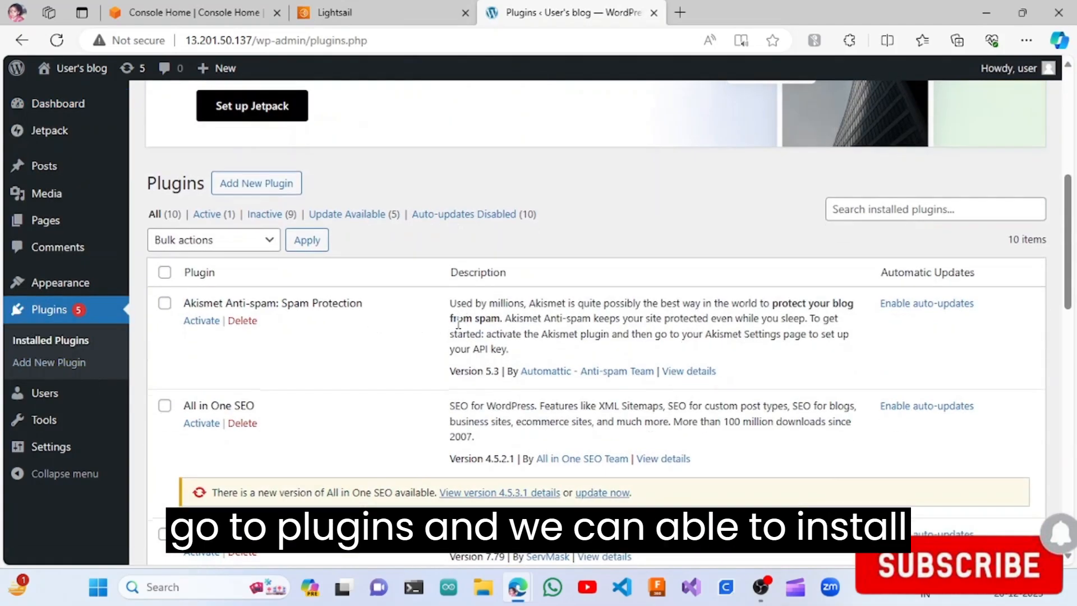
{"action": "scroll", "scroll_direction": "up", "scroll_amount": 3}
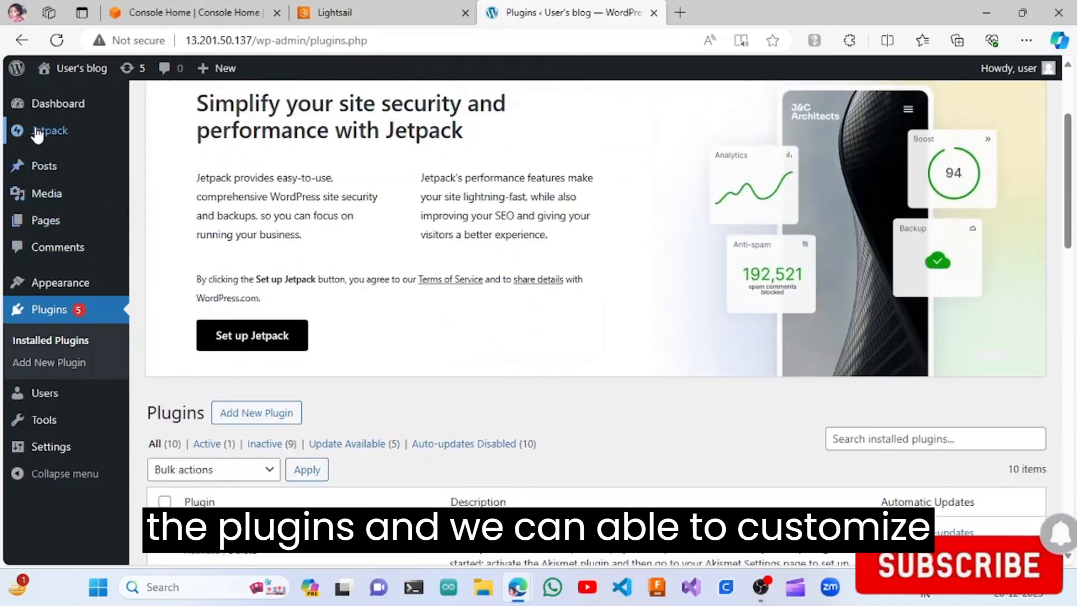
{"action": "scroll", "scroll_direction": "up", "scroll_amount": 3}
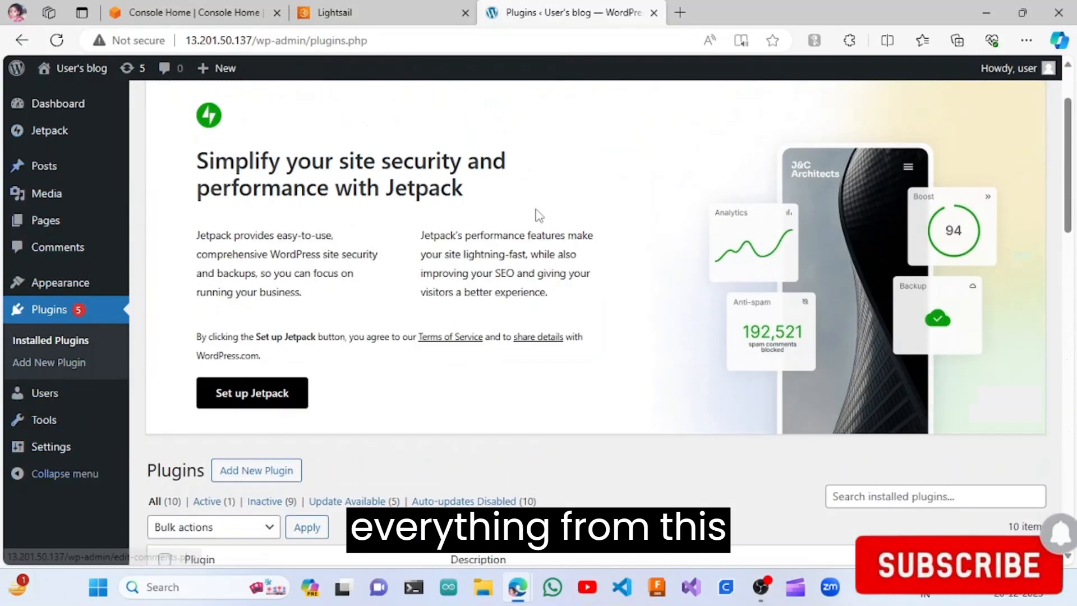
{"action": "scroll", "scroll_direction": "up", "scroll_amount": 3}
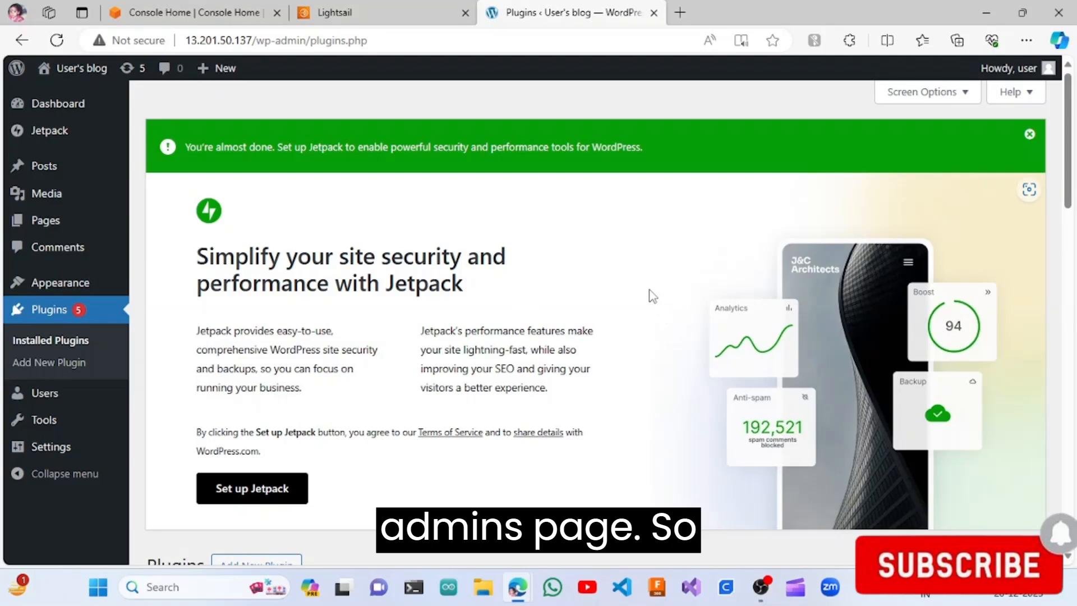
{"action": "mouse_move", "coordinate": [607, 274]}
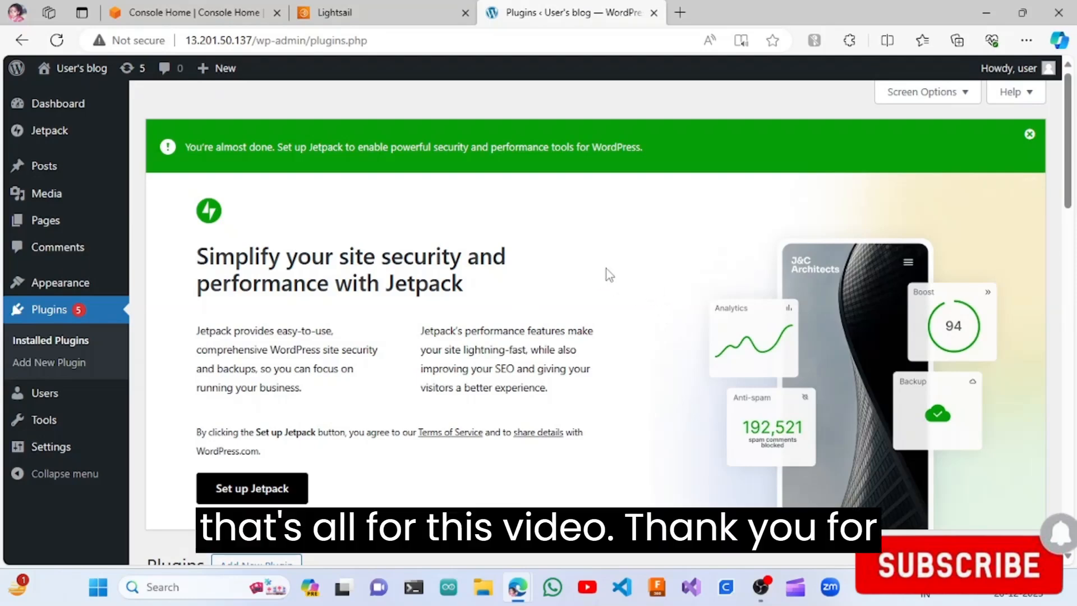